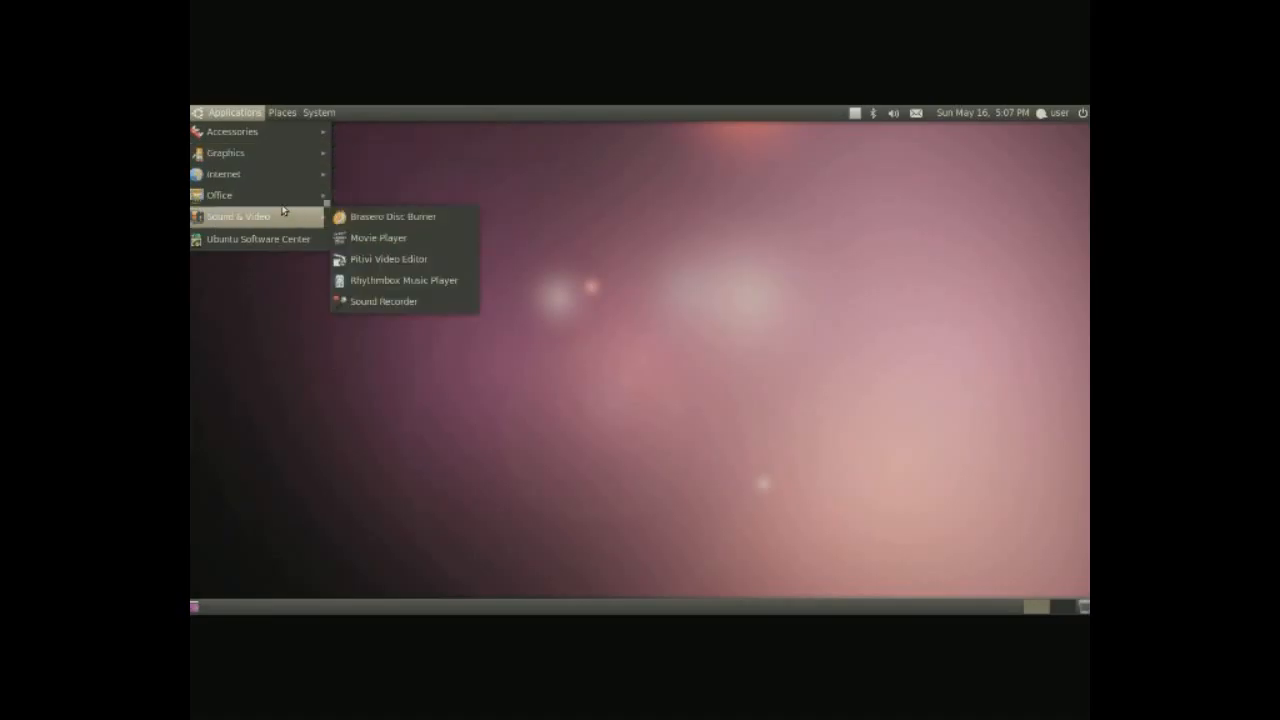
pyautogui.moveTo(219, 195)
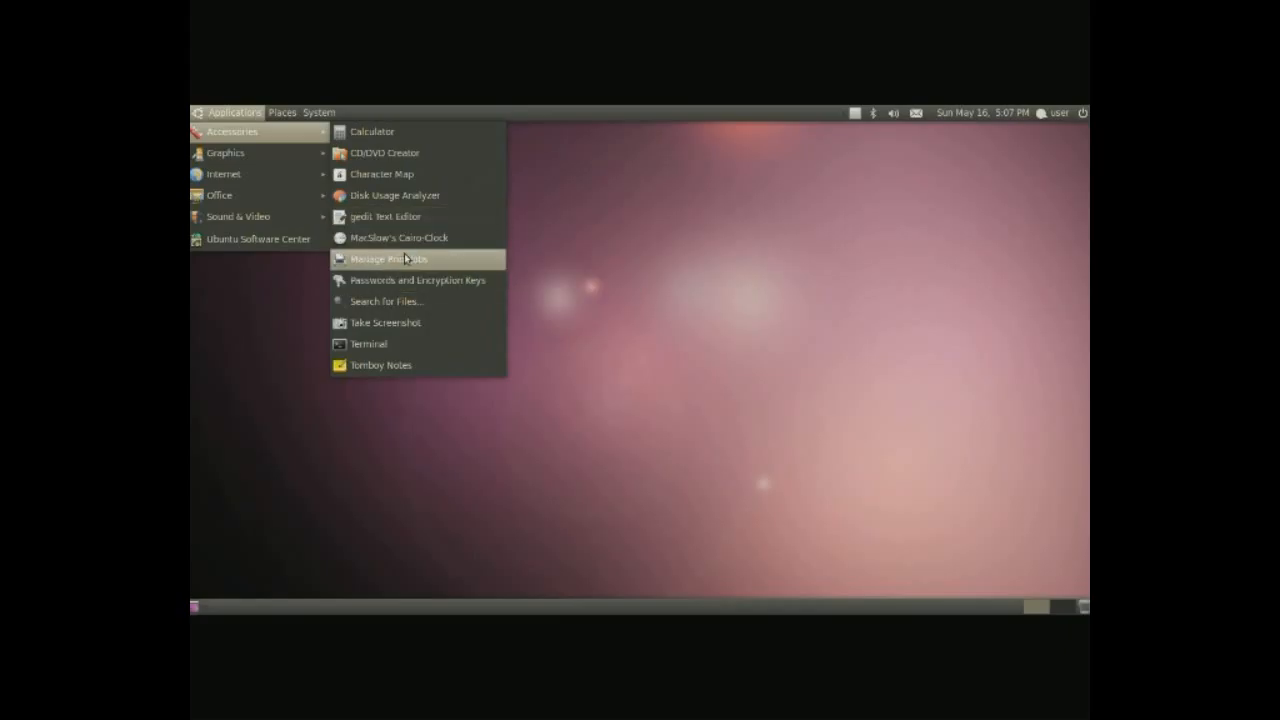
pyautogui.moveTo(225, 153)
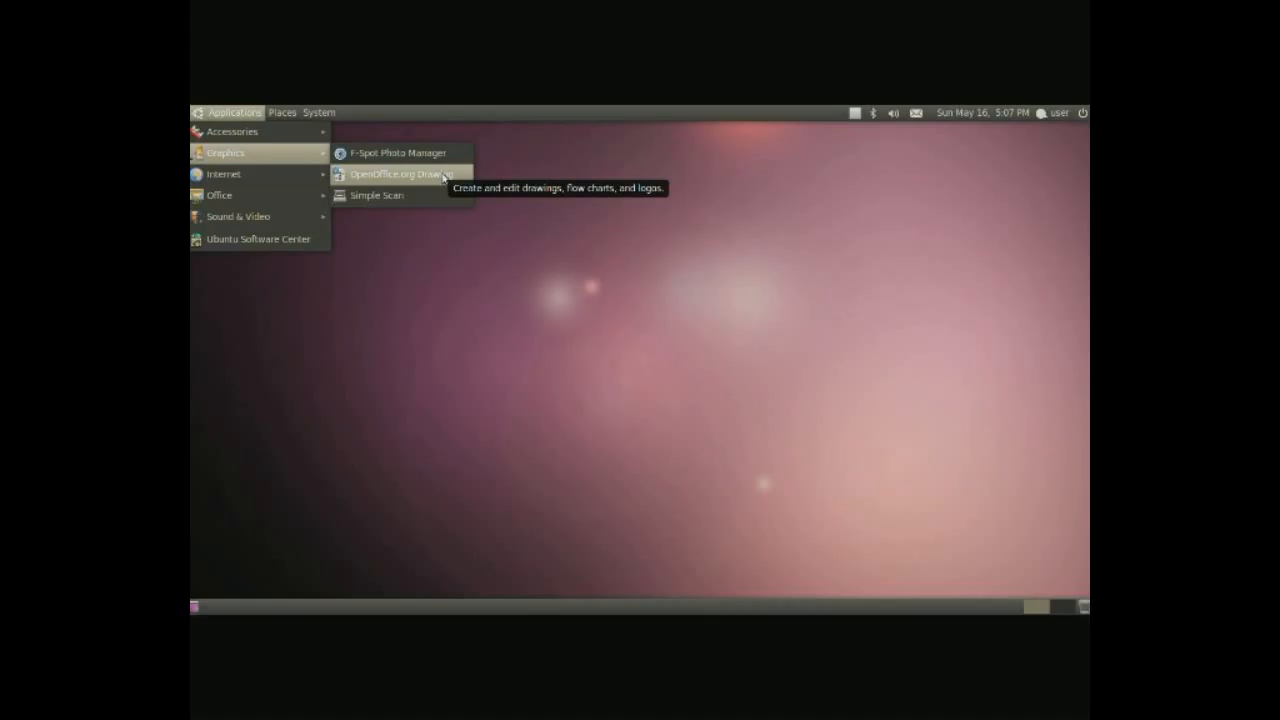
pyautogui.moveTo(224, 174)
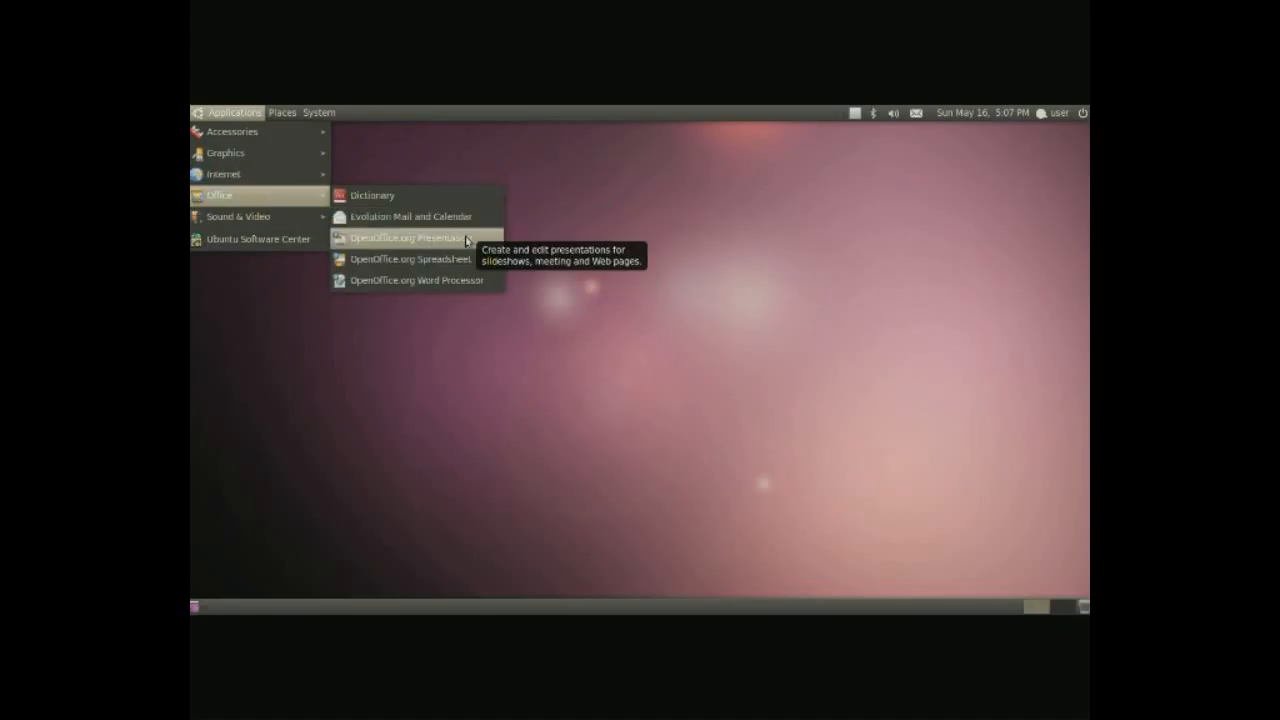
pyautogui.moveTo(237, 216)
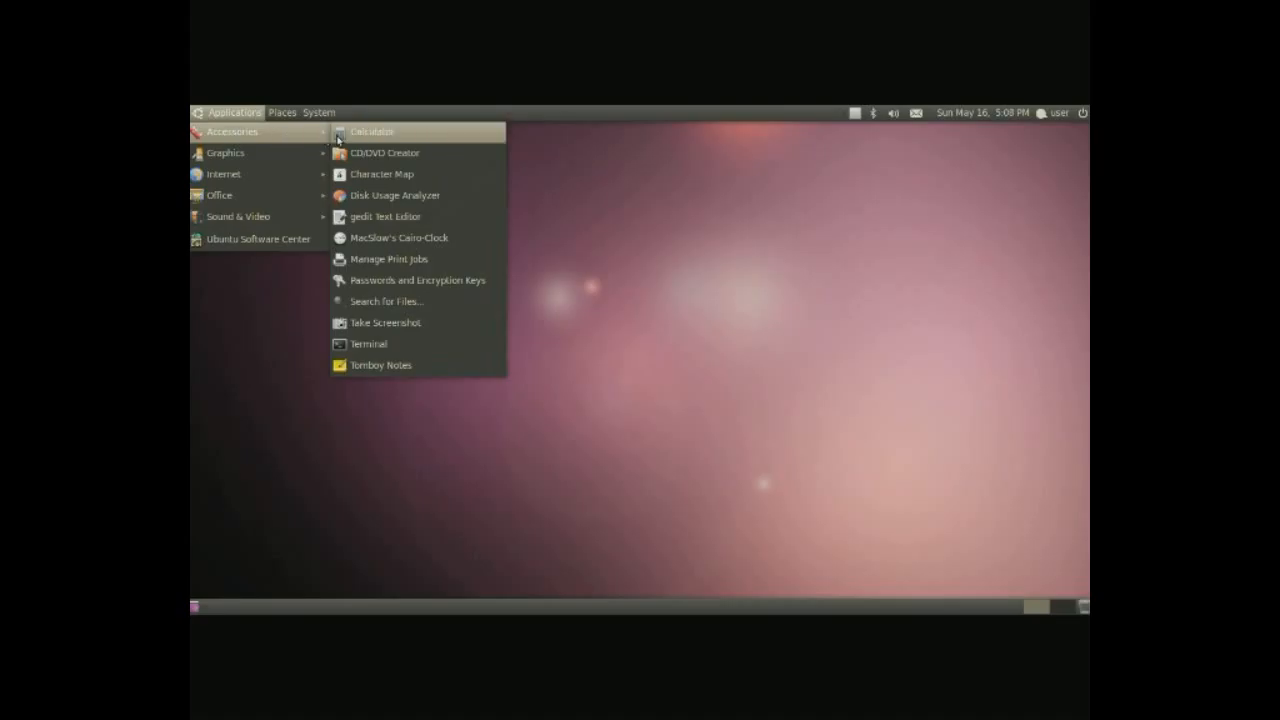
# - Launch Calculator, switch it to Scientific mode, then close it
pyautogui.click(372, 131)
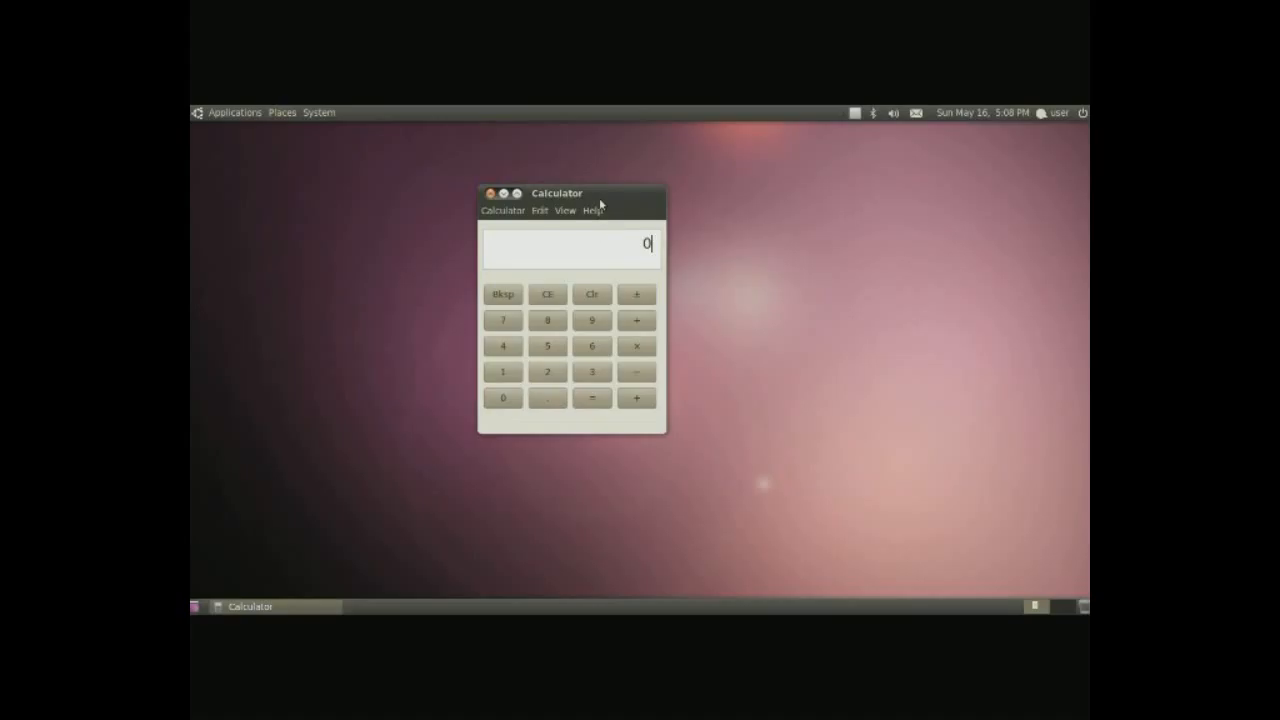
pyautogui.click(565, 210)
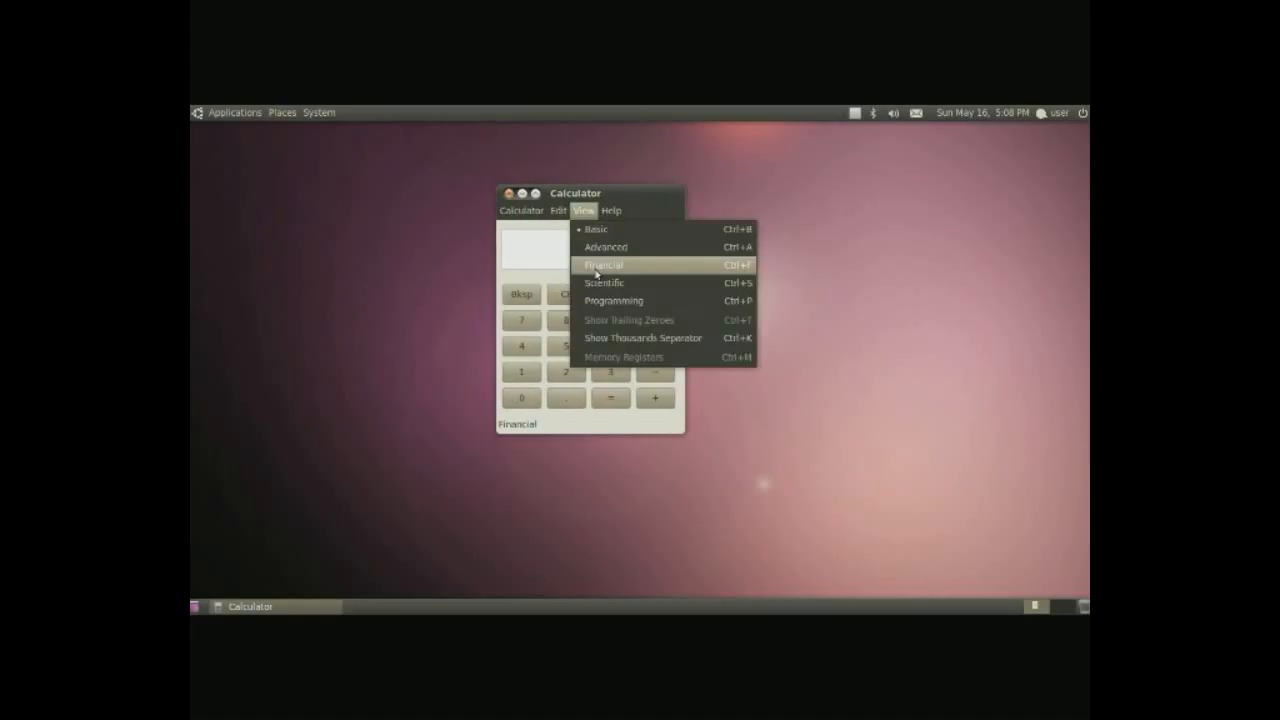
pyautogui.click(604, 282)
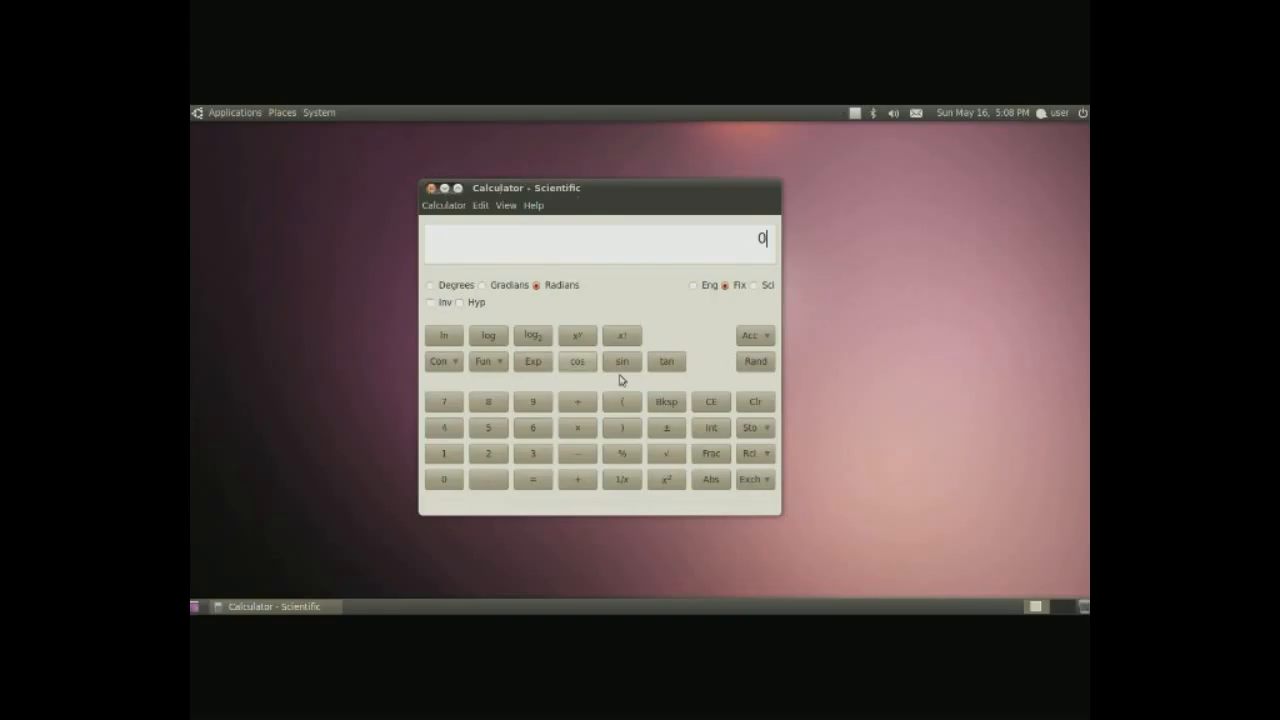
pyautogui.click(234, 112)
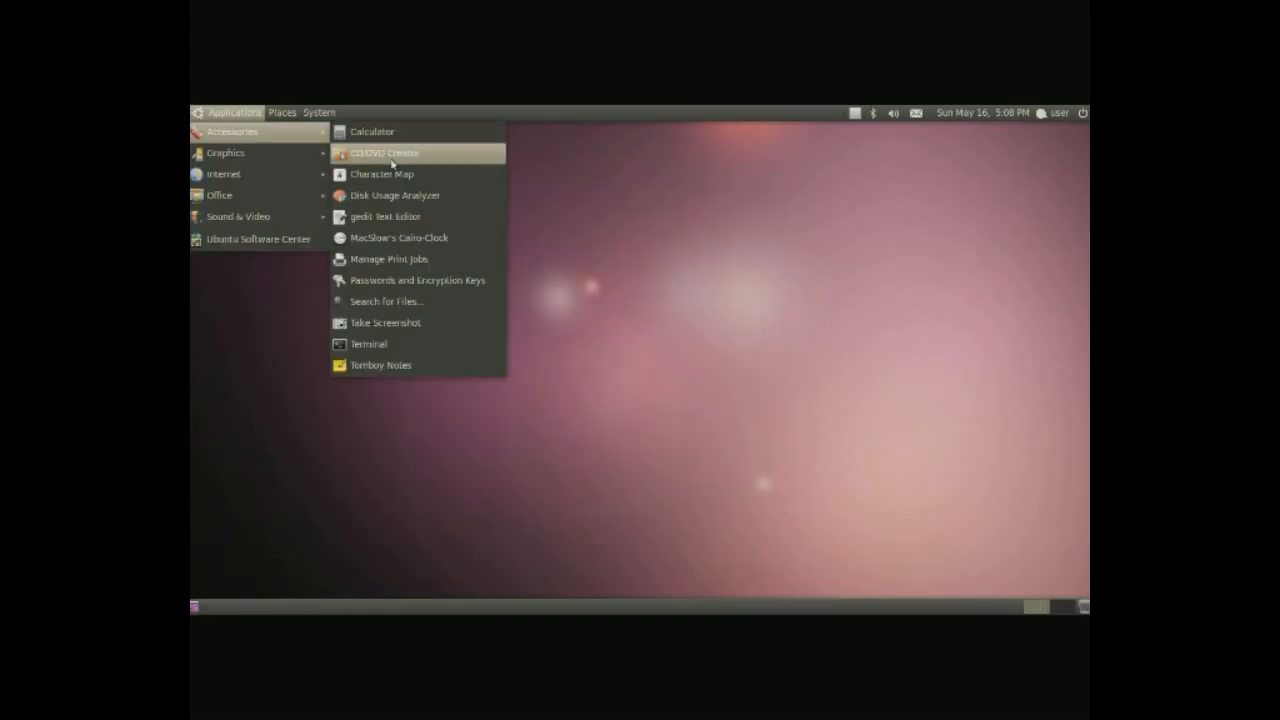
# - Launch CD/DVD Creator to view Win2-7 Pack.tar.bz2, then reopen the Applications menu
pyautogui.click(384, 152)
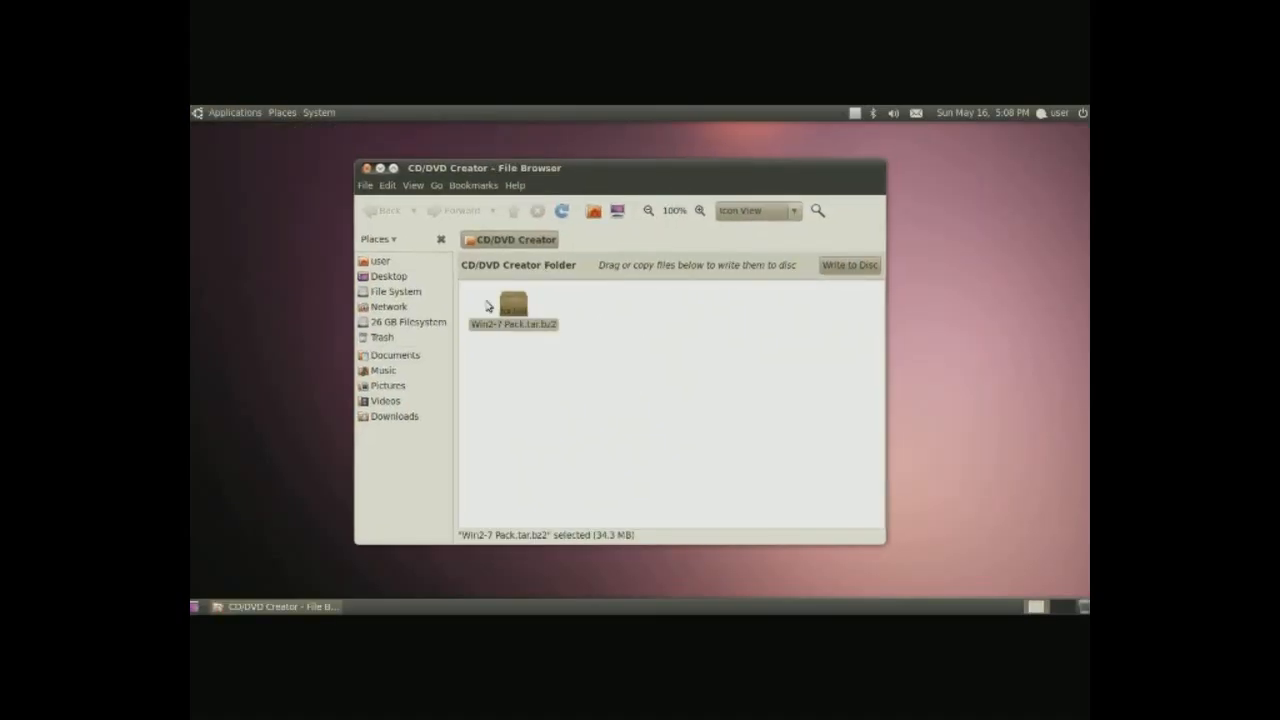
pyautogui.click(234, 112)
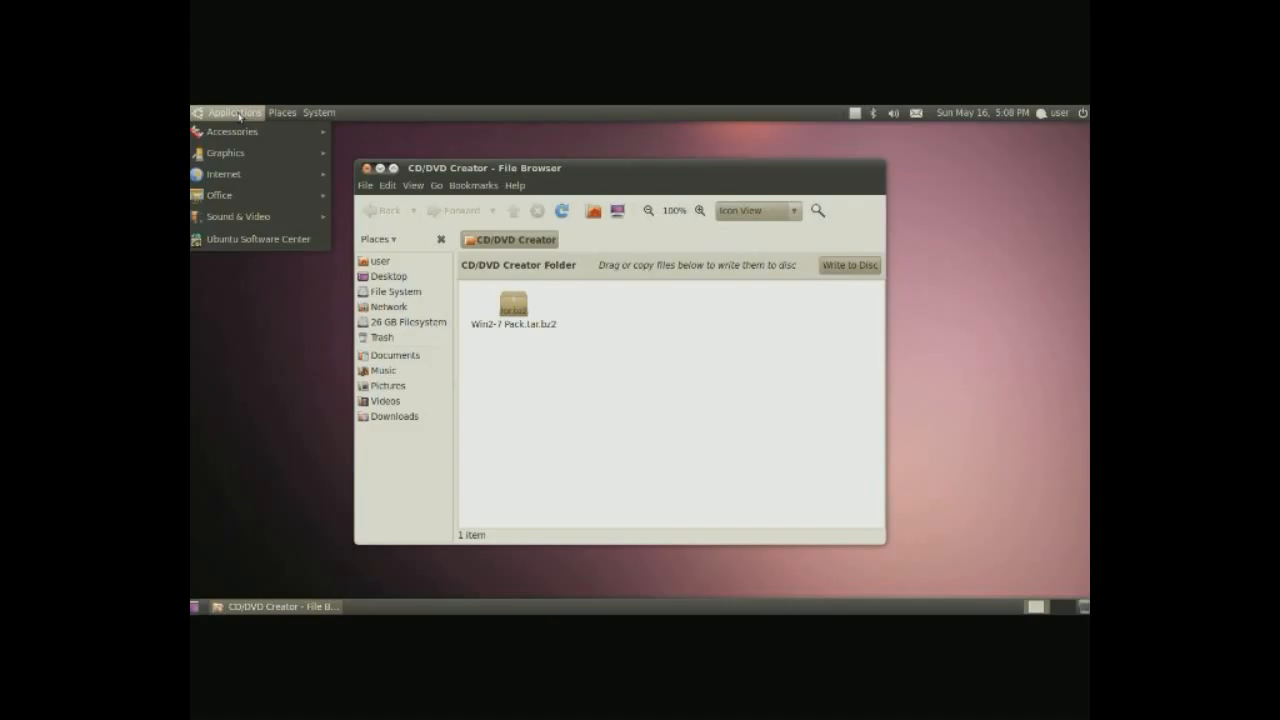
pyautogui.moveTo(237, 216)
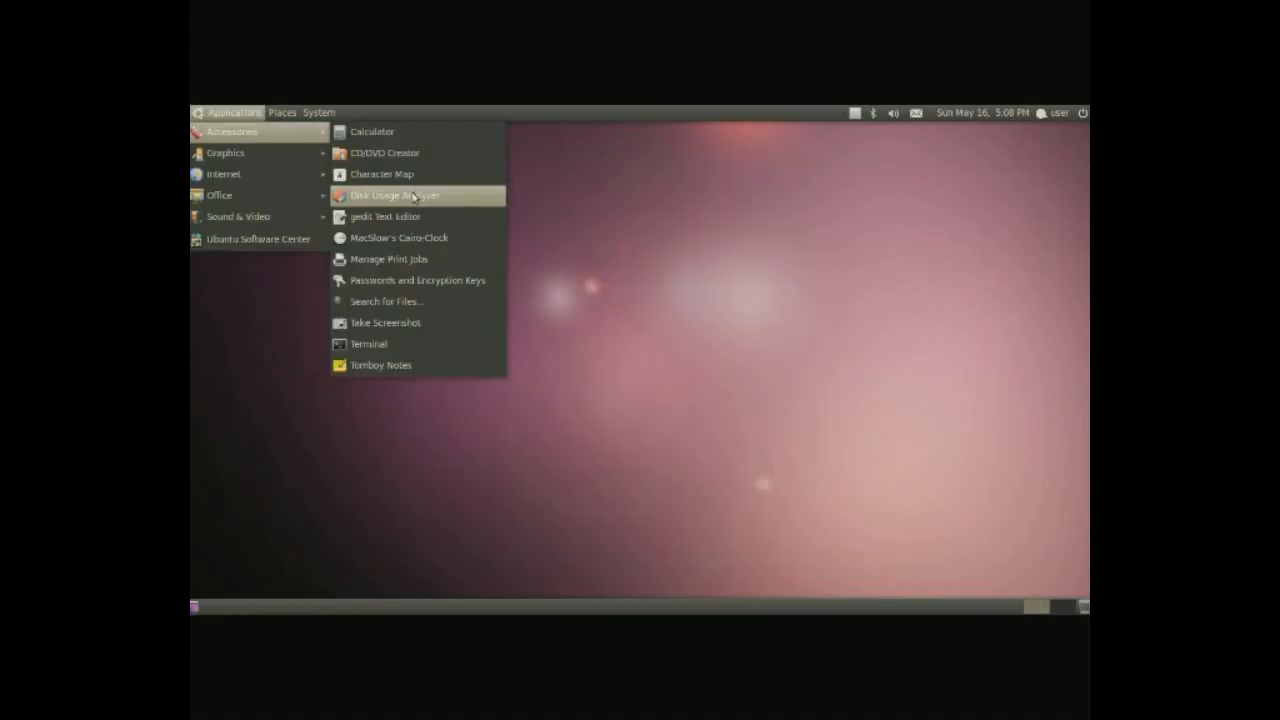
# - Scan home in Disk Usage Analyzer and expand Downloads, showing Win2-7 Pack at 47.3 MB
pyautogui.click(396, 195)
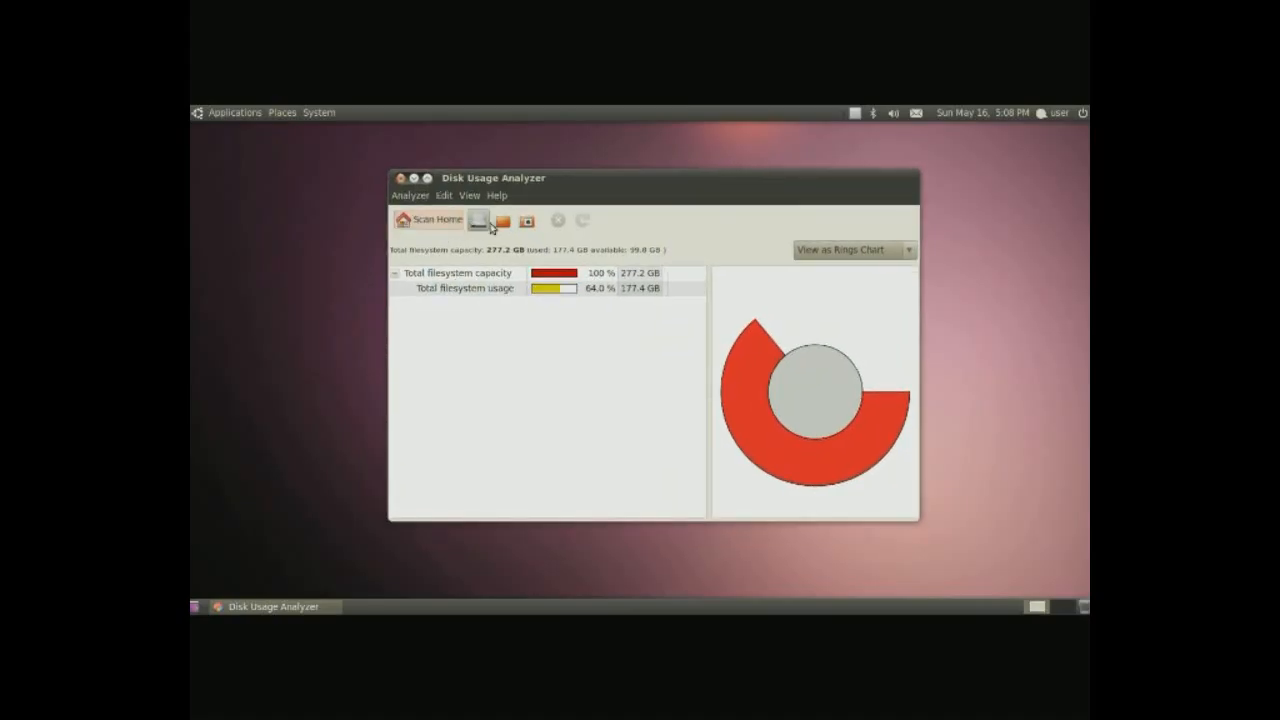
pyautogui.moveTo(503, 221)
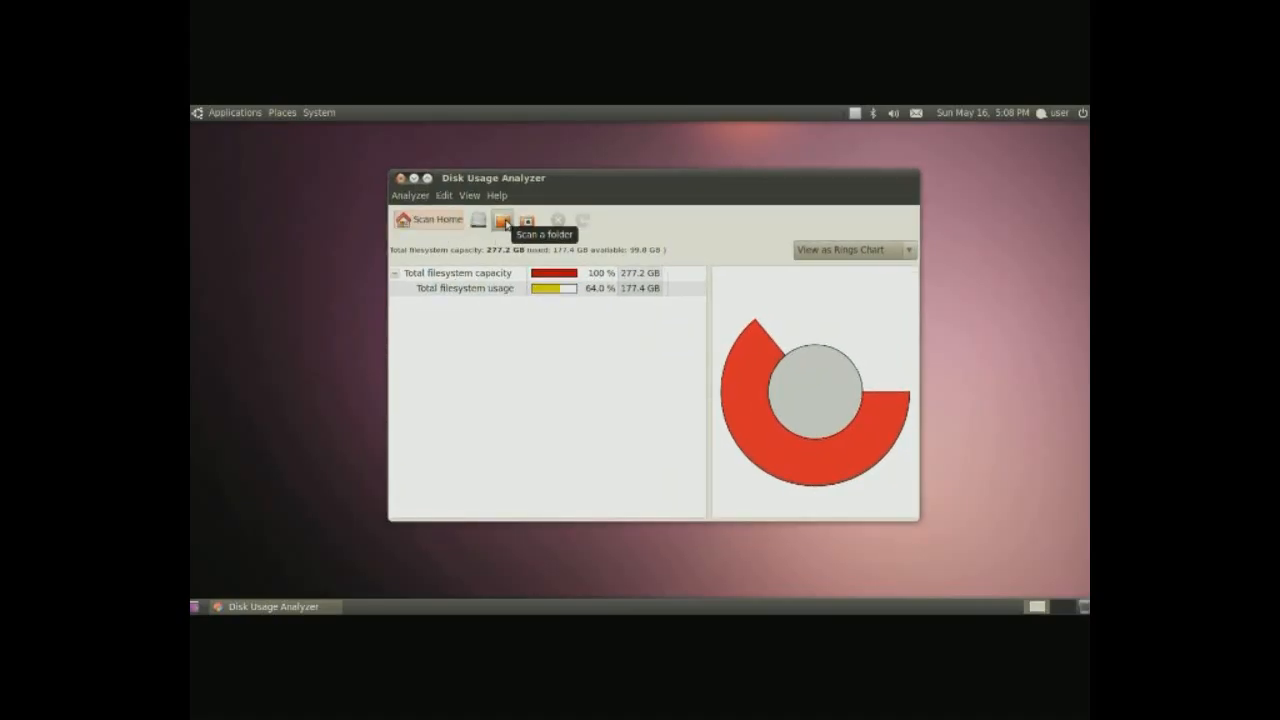
pyautogui.moveTo(527, 220)
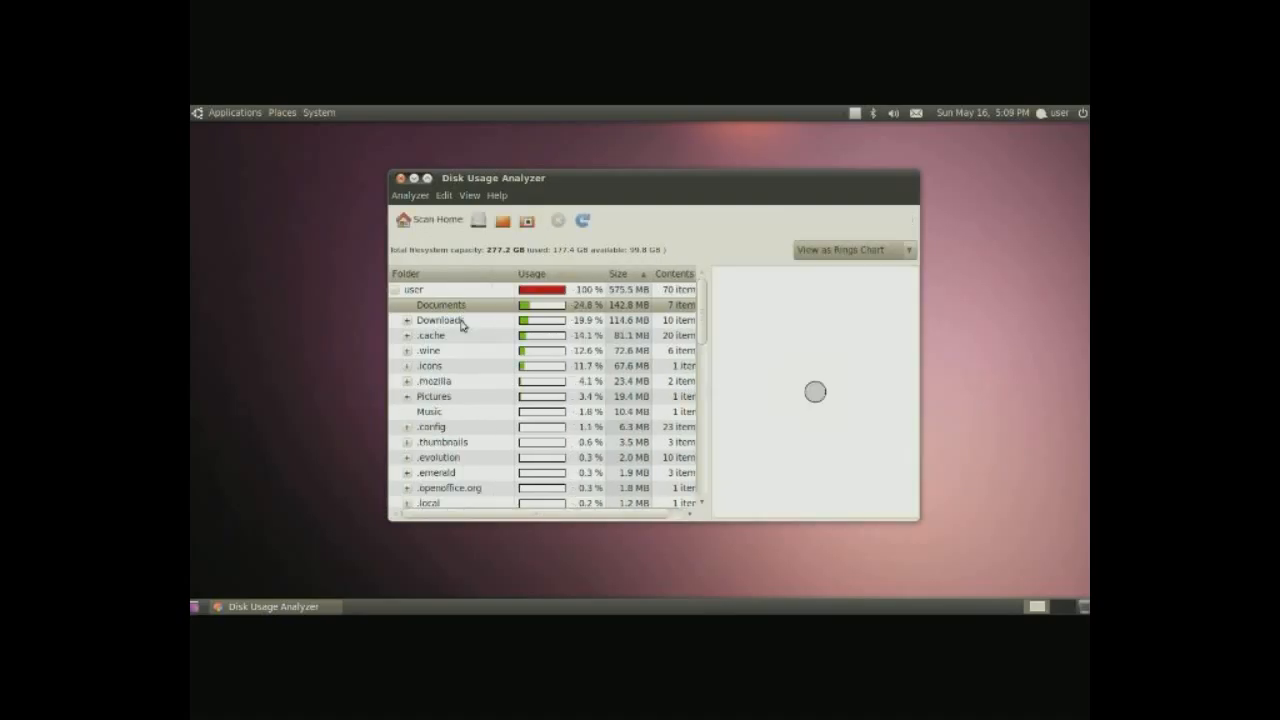
pyautogui.click(407, 320)
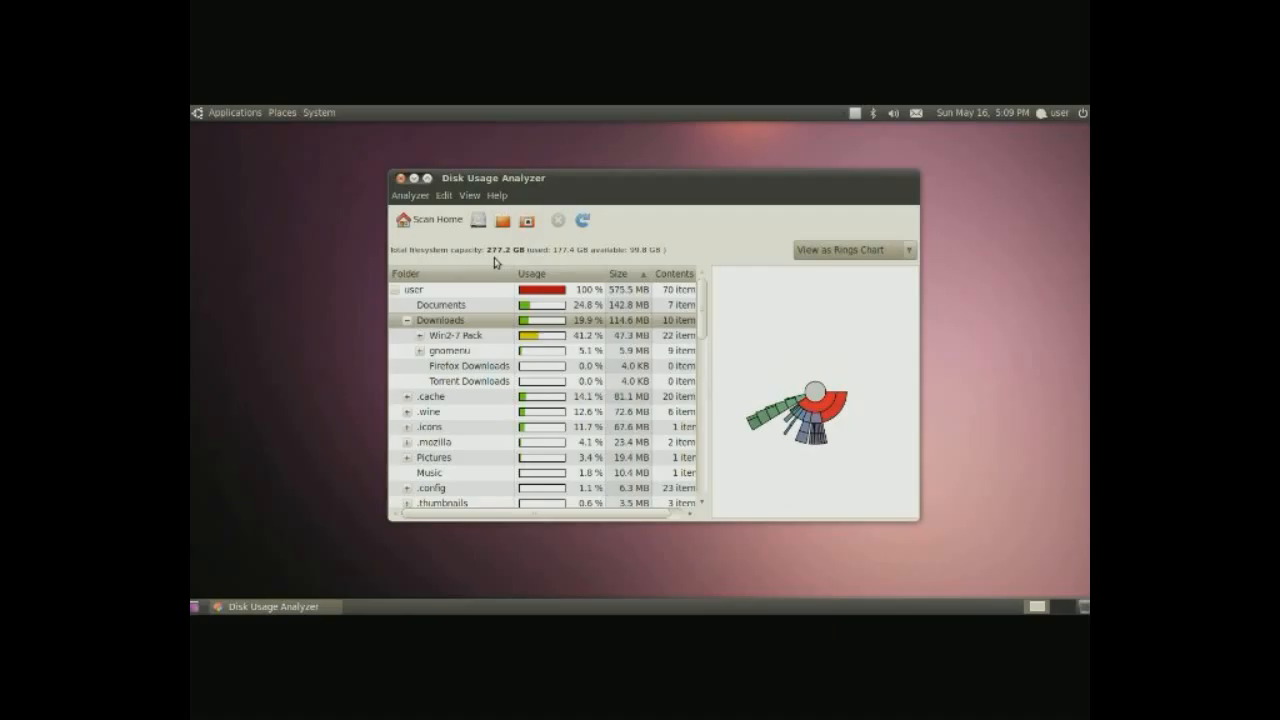
pyautogui.rightClick(455, 335)
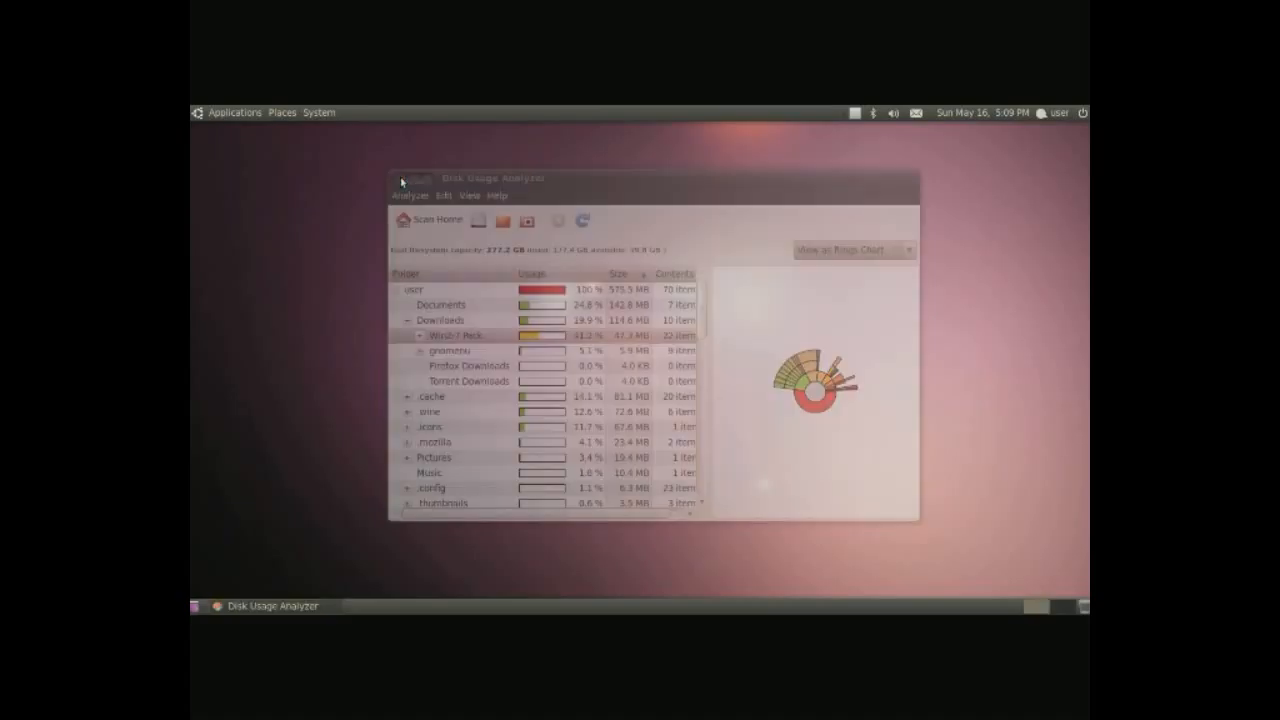
# - Reopen Applications and launch Manage Print Jobs, which lists no print jobs
pyautogui.click(235, 112)
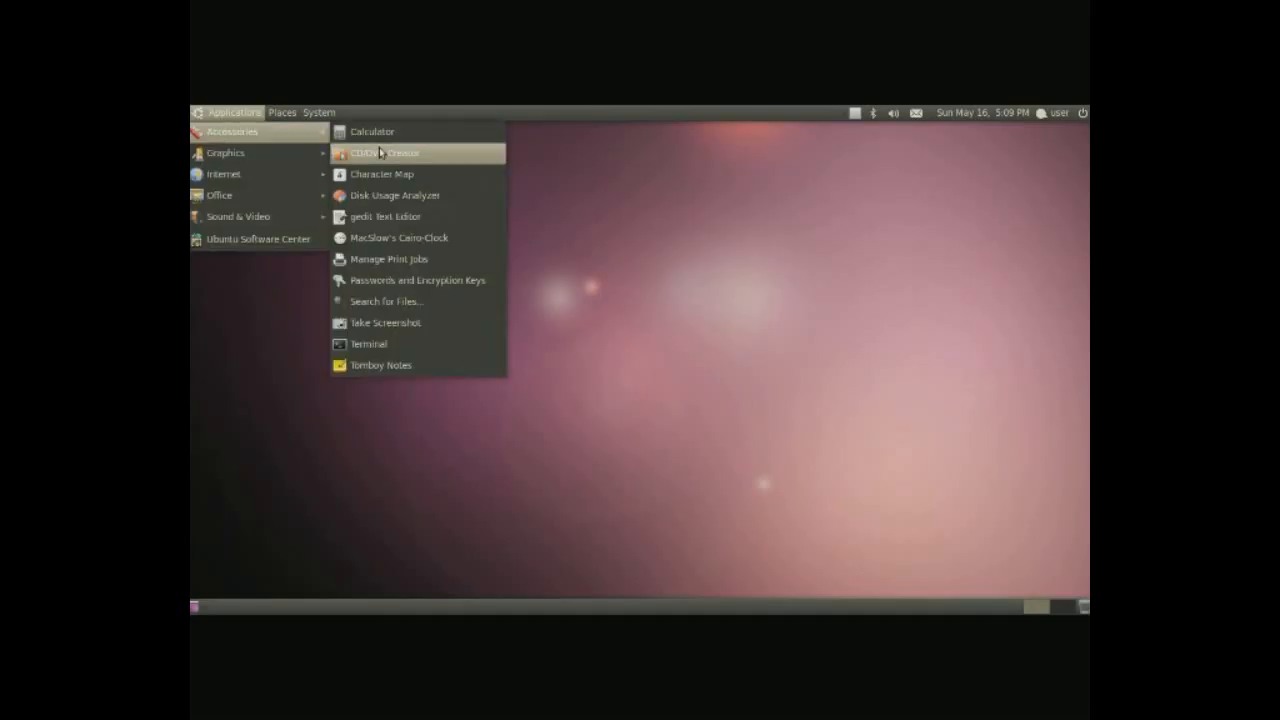
pyautogui.moveTo(388, 259)
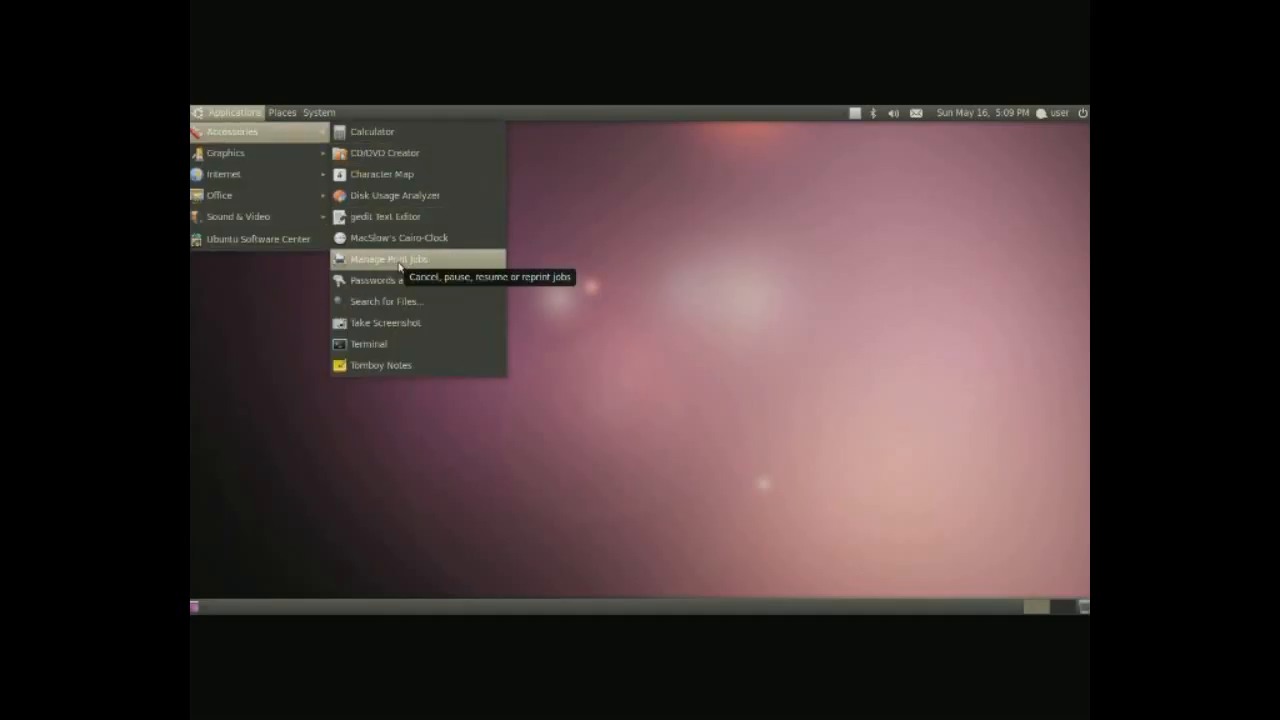
pyautogui.click(388, 259)
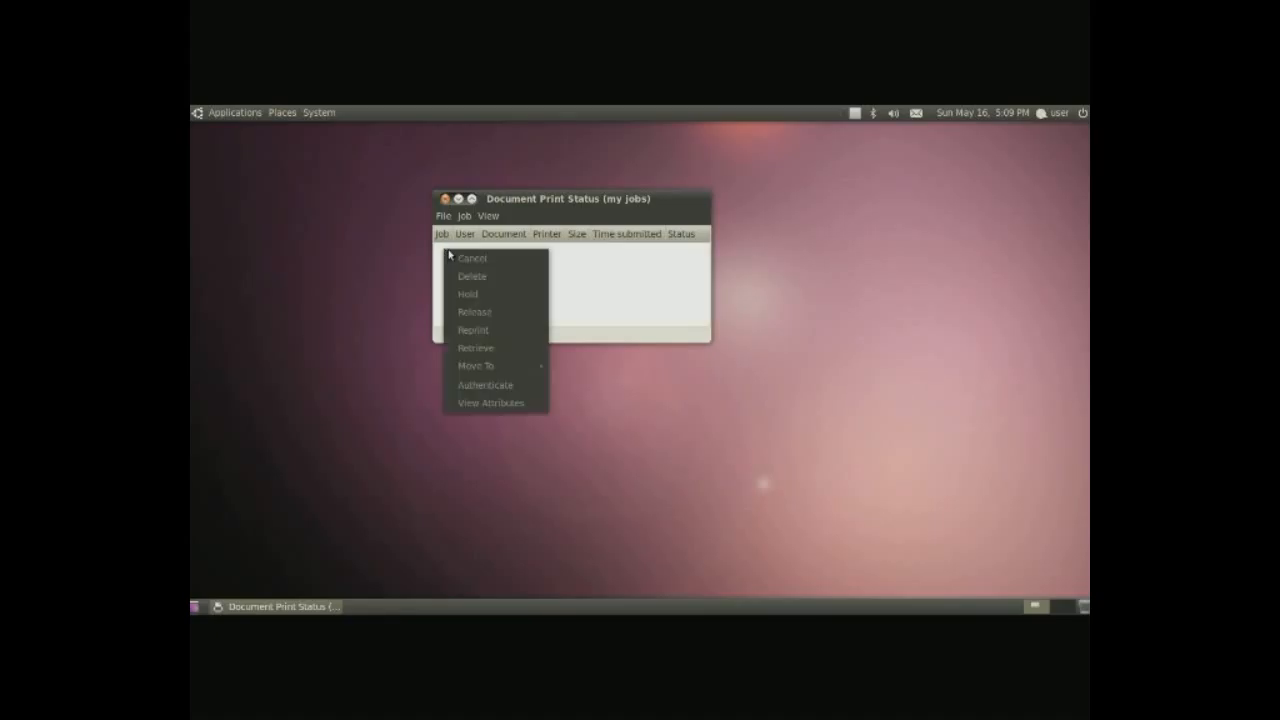
pyautogui.moveTo(590, 268)
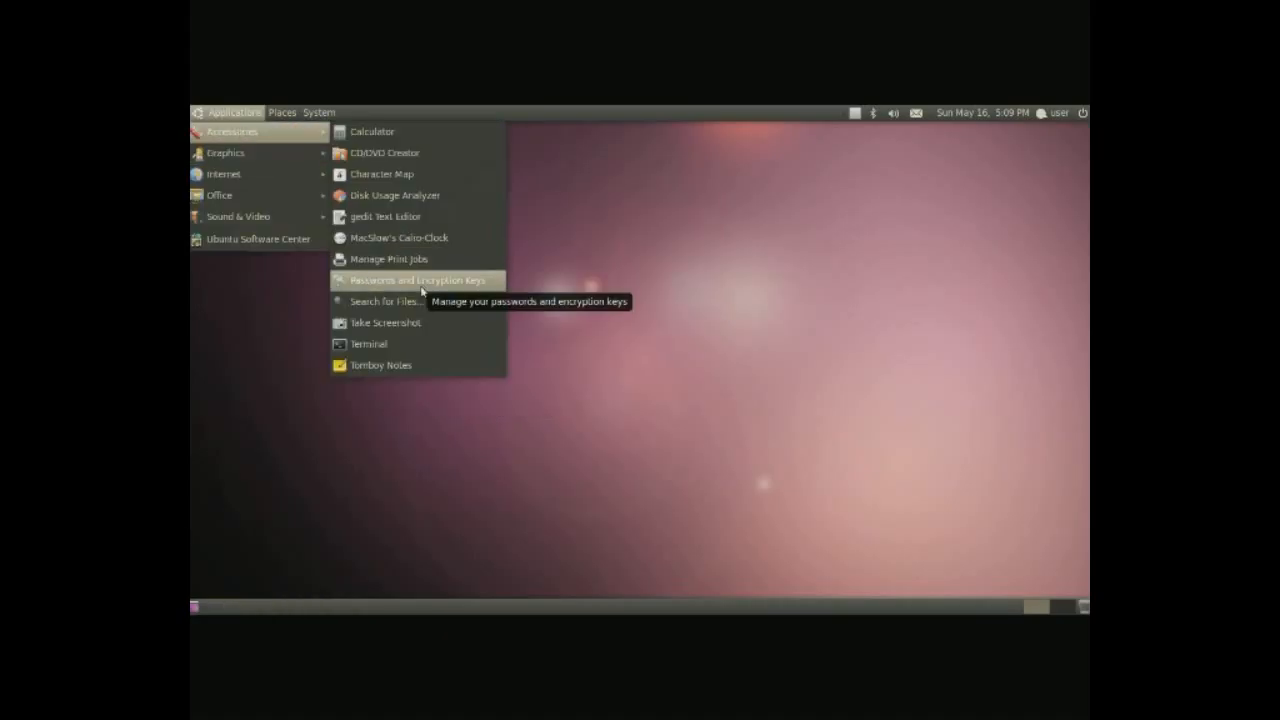
# - Open the login keyring's Change Password dialog, cancel it, and reopen the Applications menu
pyautogui.click(416, 279)
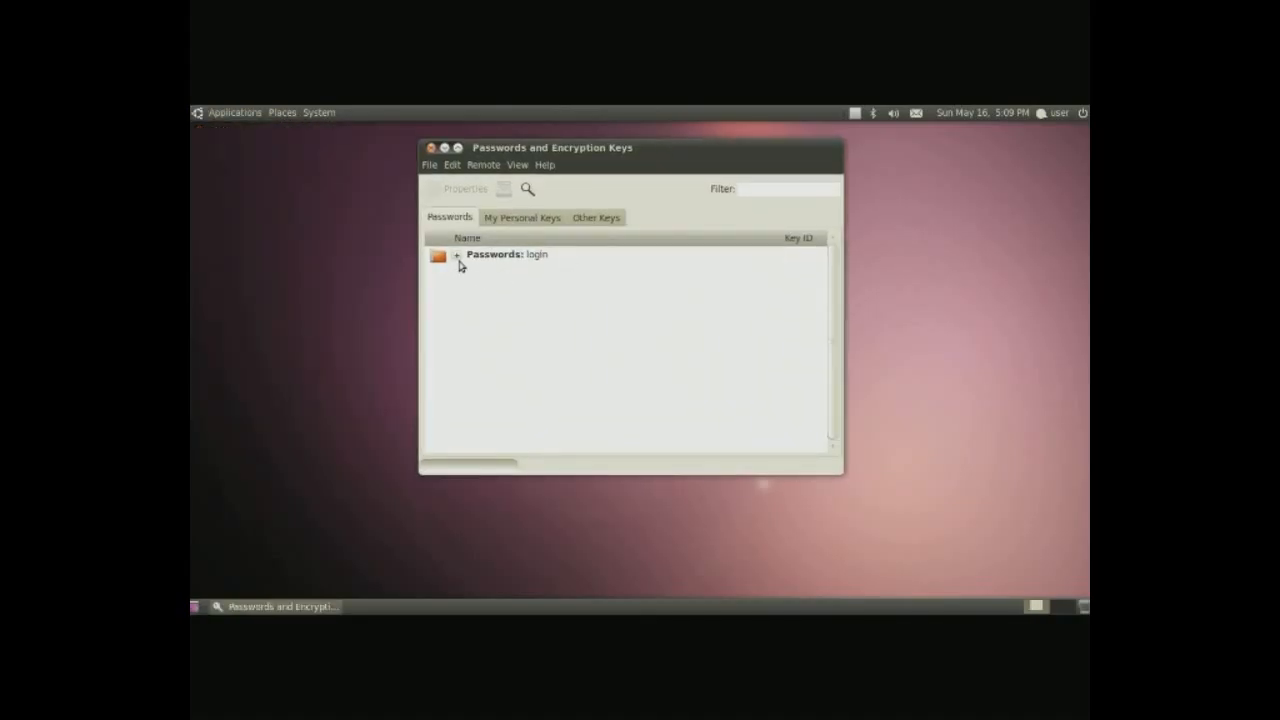
pyautogui.moveTo(480, 279)
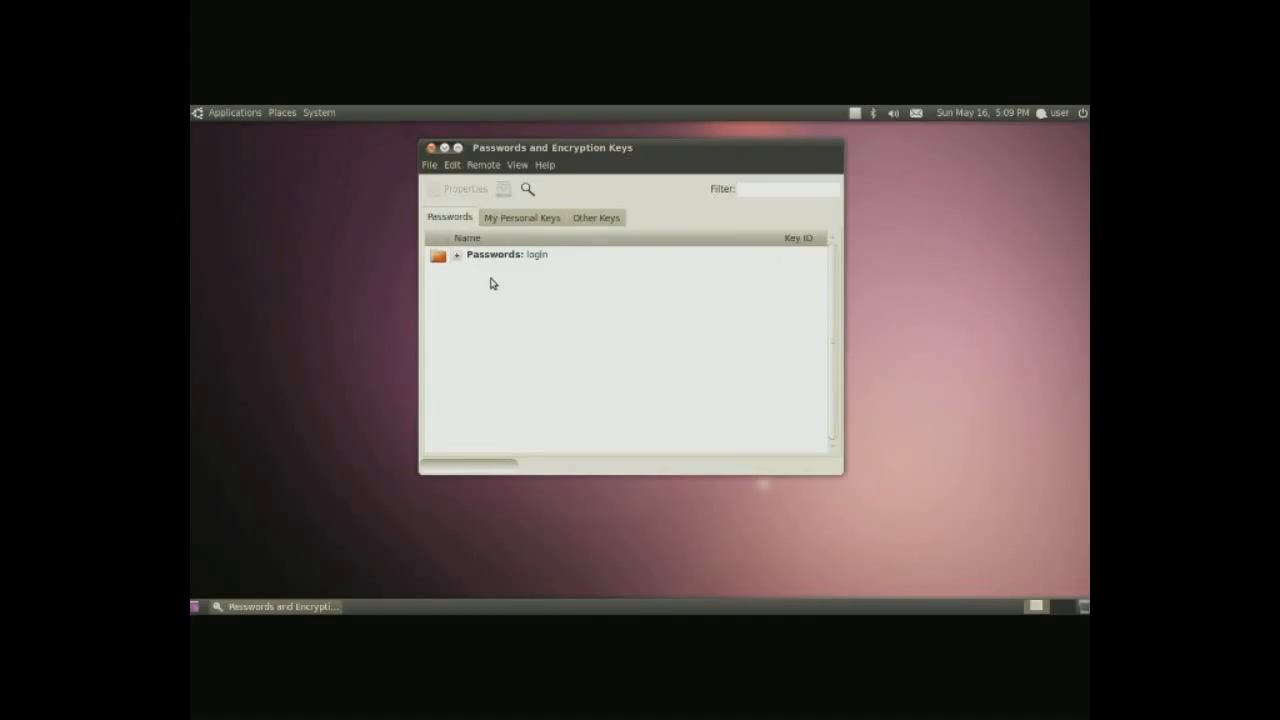
pyautogui.moveTo(487, 295)
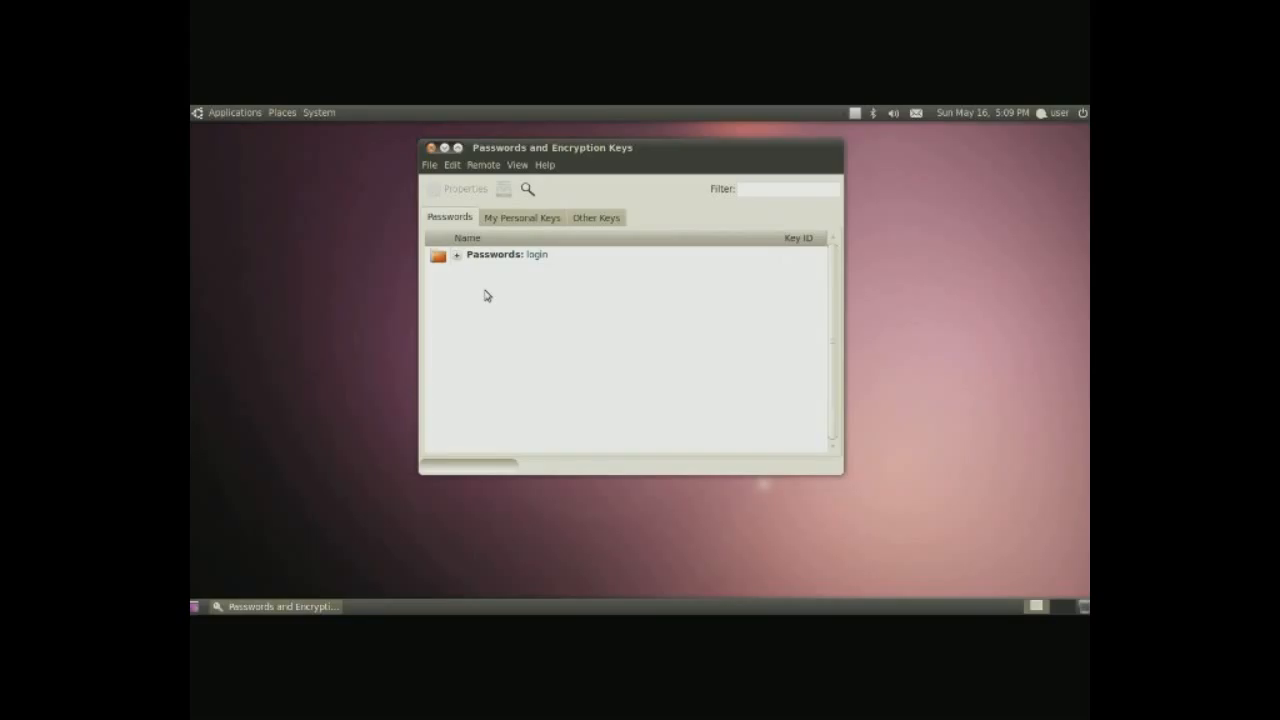
pyautogui.moveTo(490, 285)
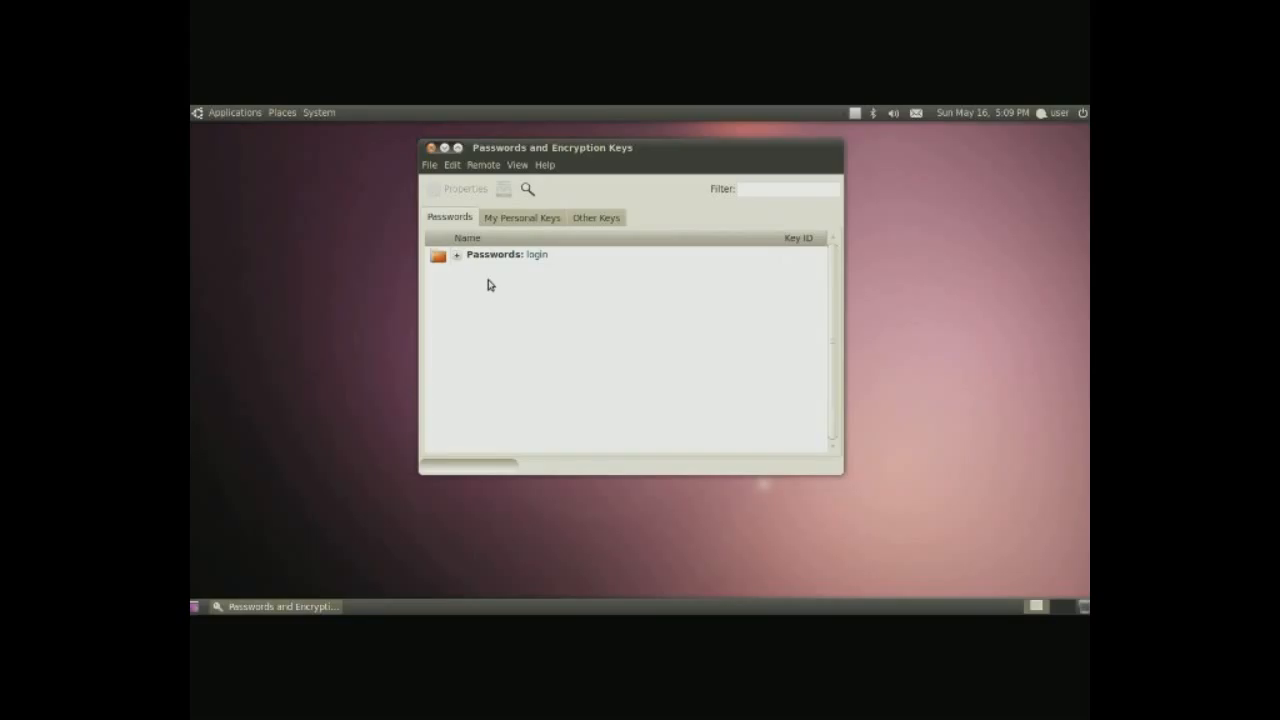
pyautogui.moveTo(498, 262)
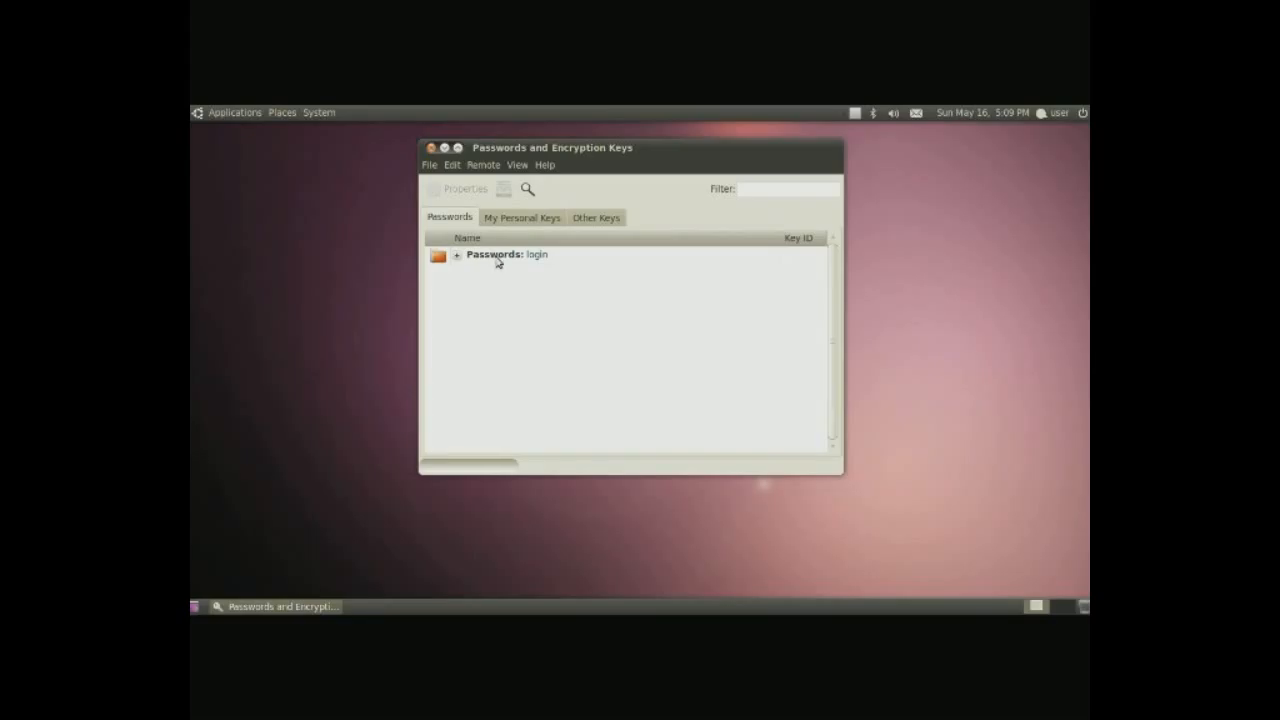
pyautogui.rightClick(505, 254)
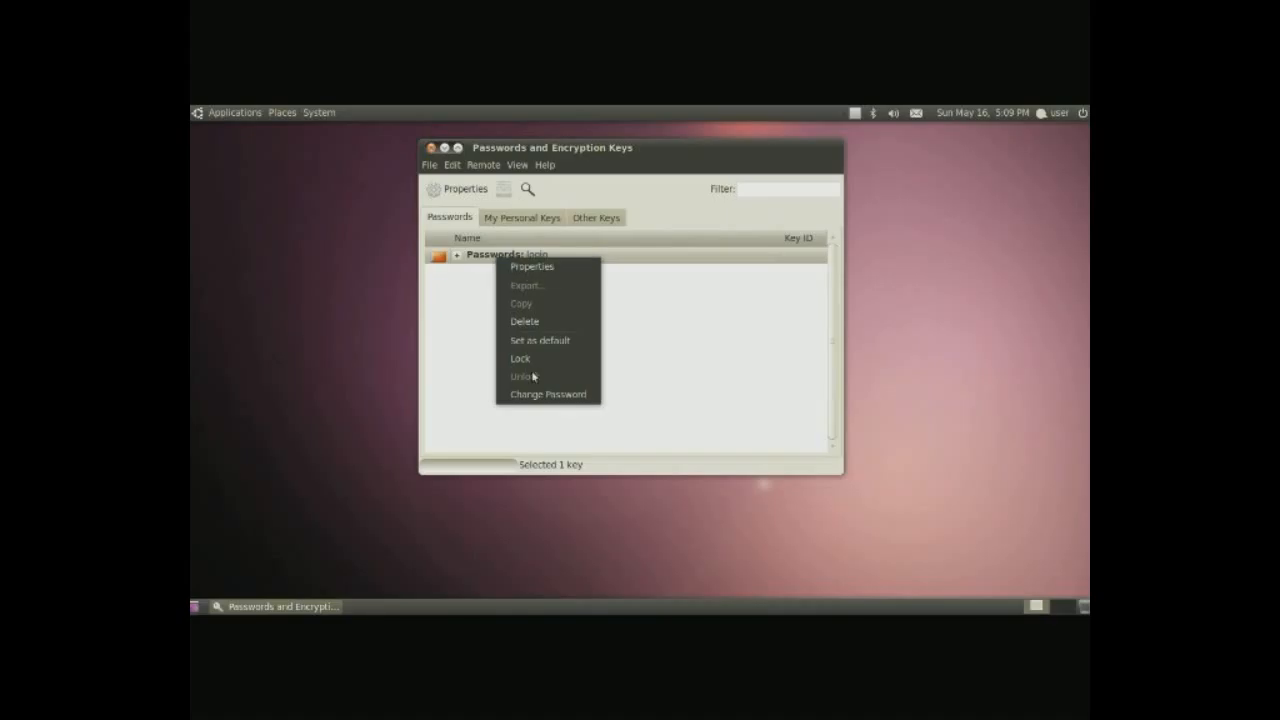
pyautogui.click(549, 393)
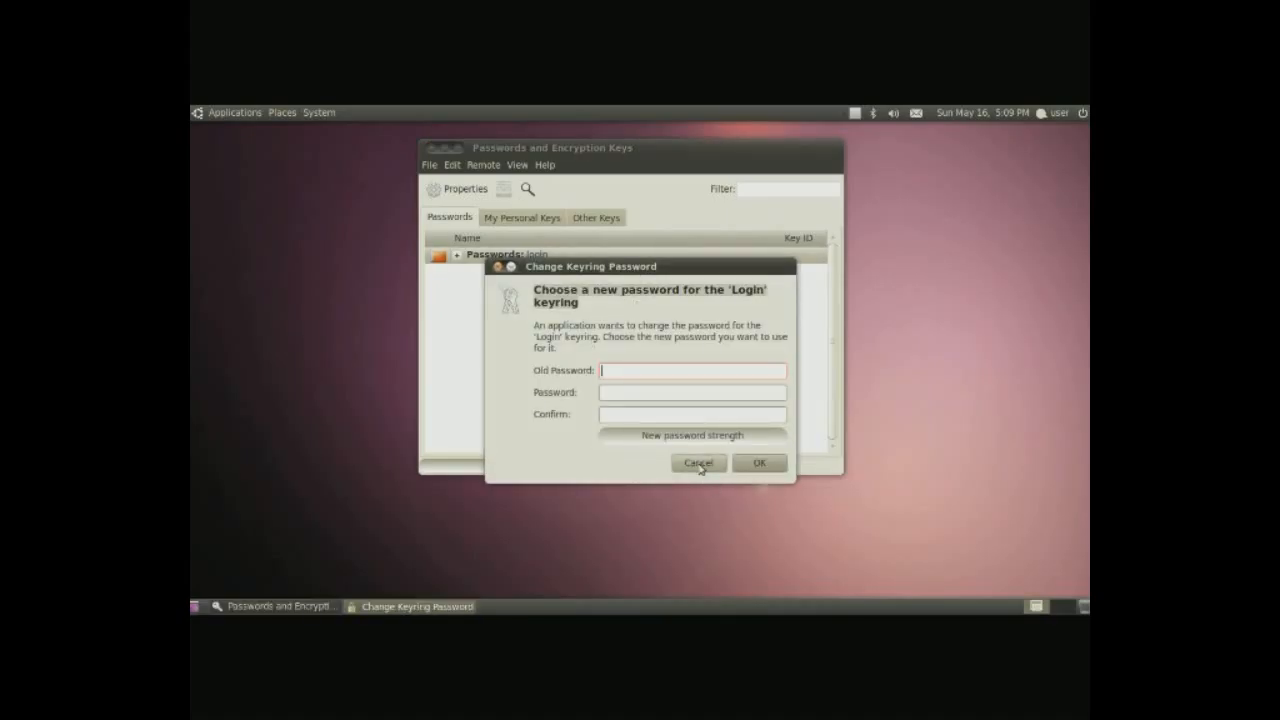
pyautogui.click(698, 463)
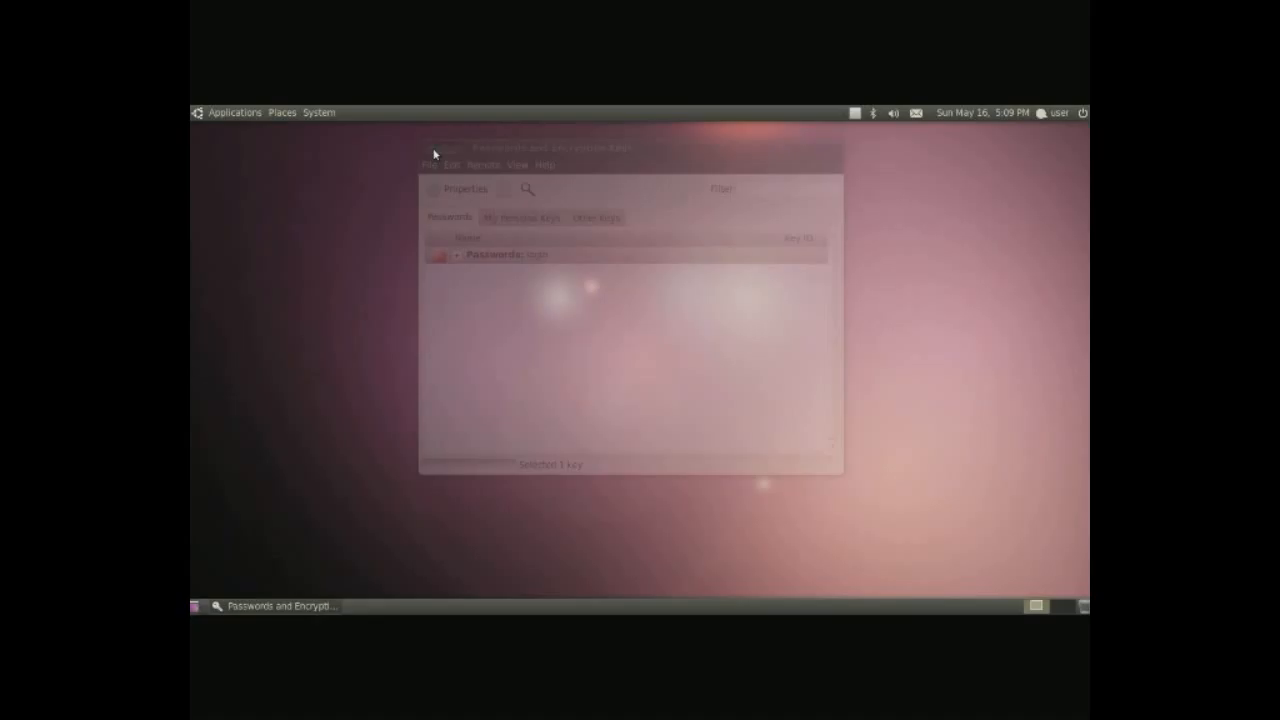
pyautogui.click(234, 112)
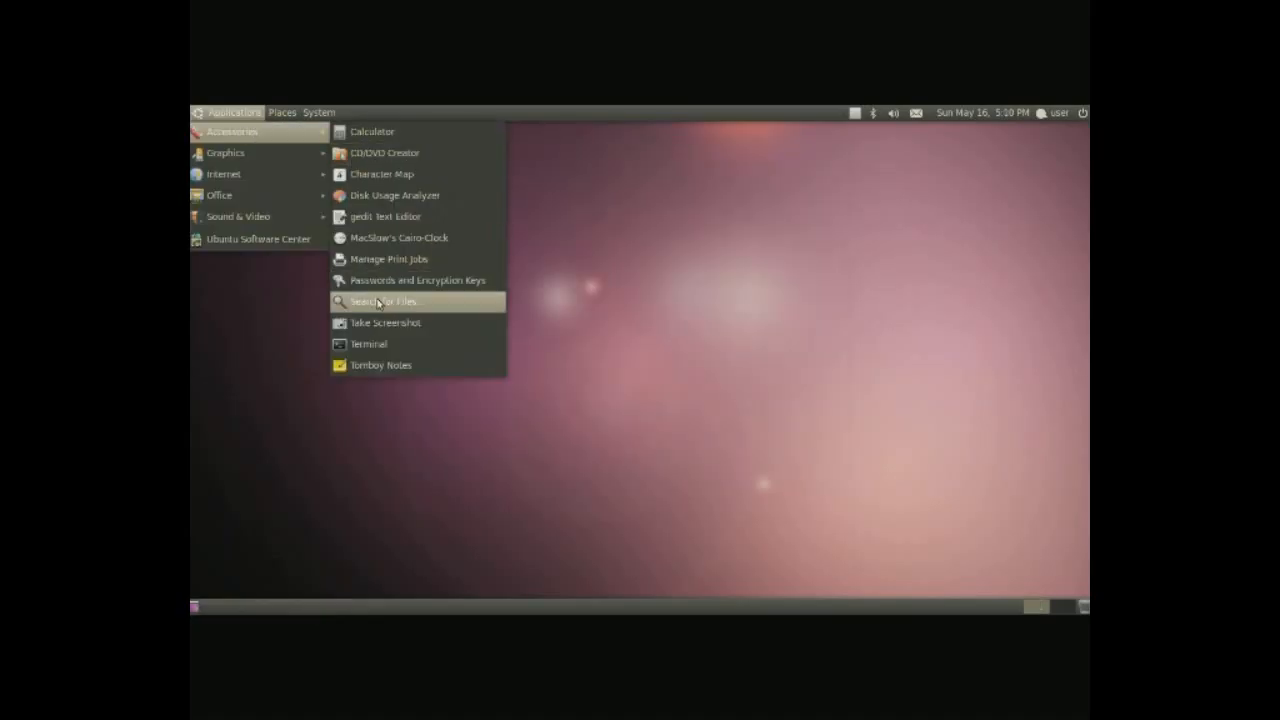
# - Launch Search for Files, centre its window, and search for 'documents', finding 7 files
pyautogui.click(386, 301)
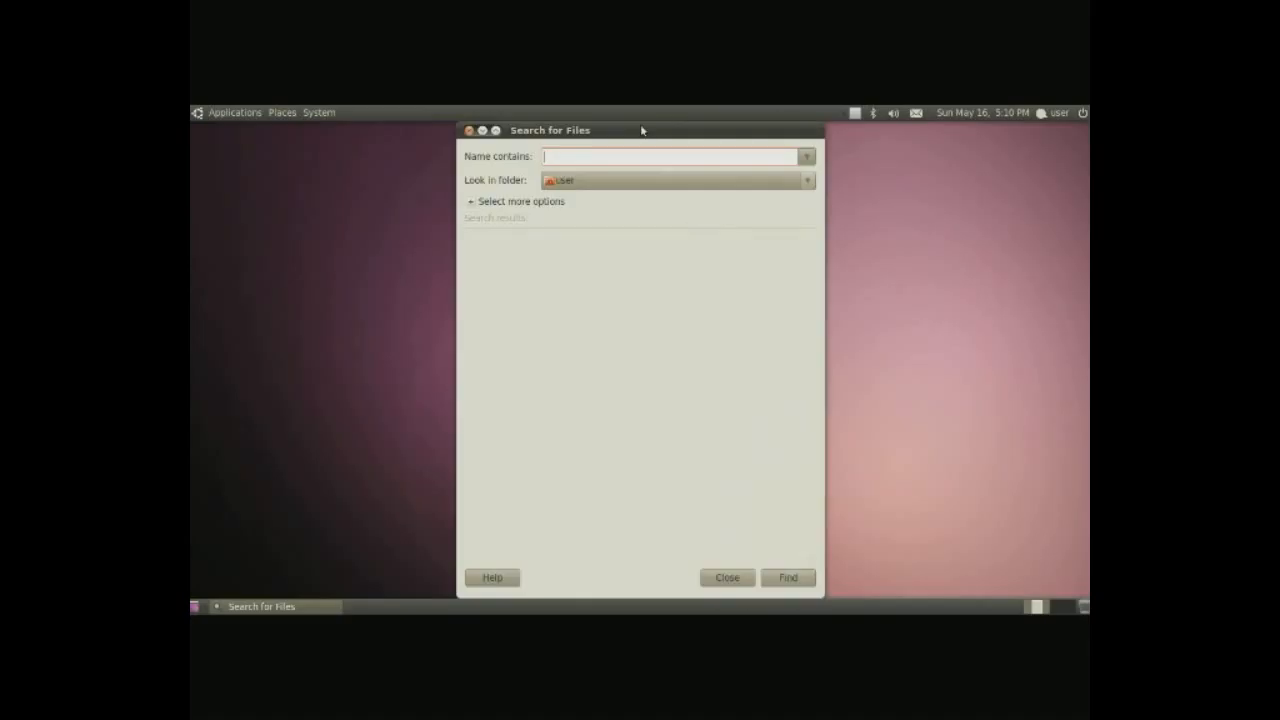
pyautogui.moveTo(640, 130); pyautogui.dragTo(620, 211)
pyautogui.write('doc')
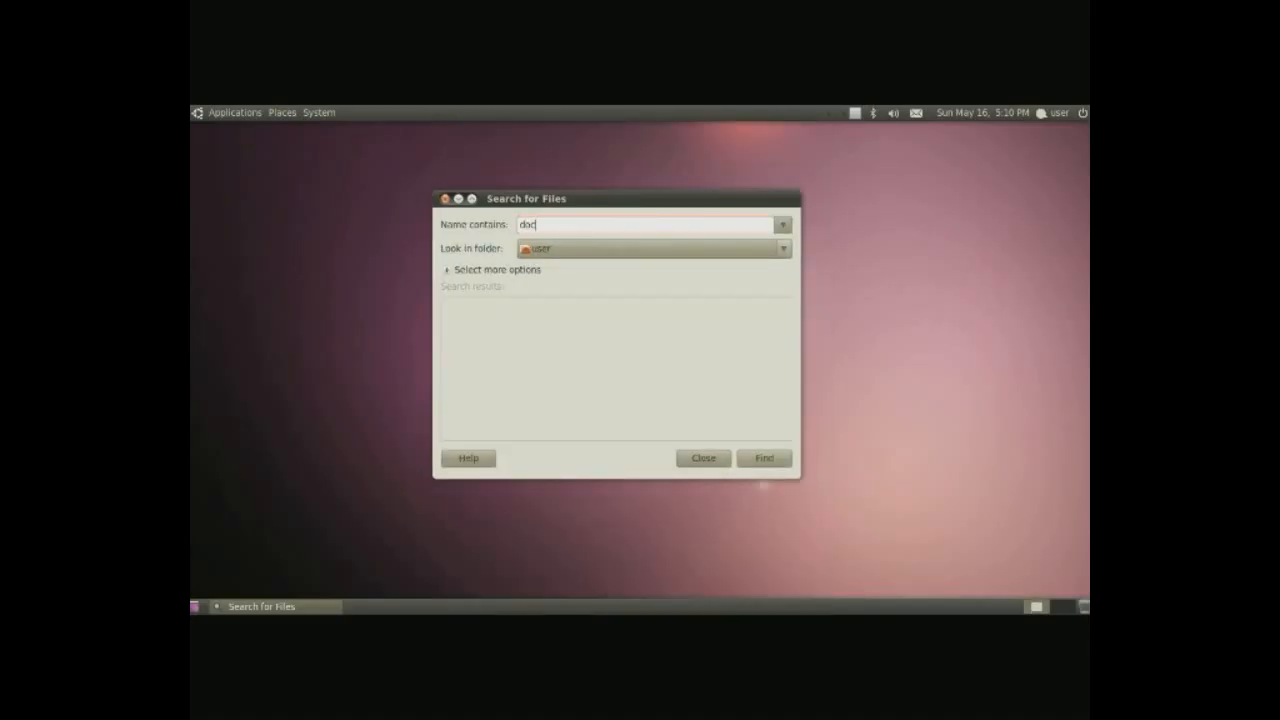
pyautogui.click(763, 457)
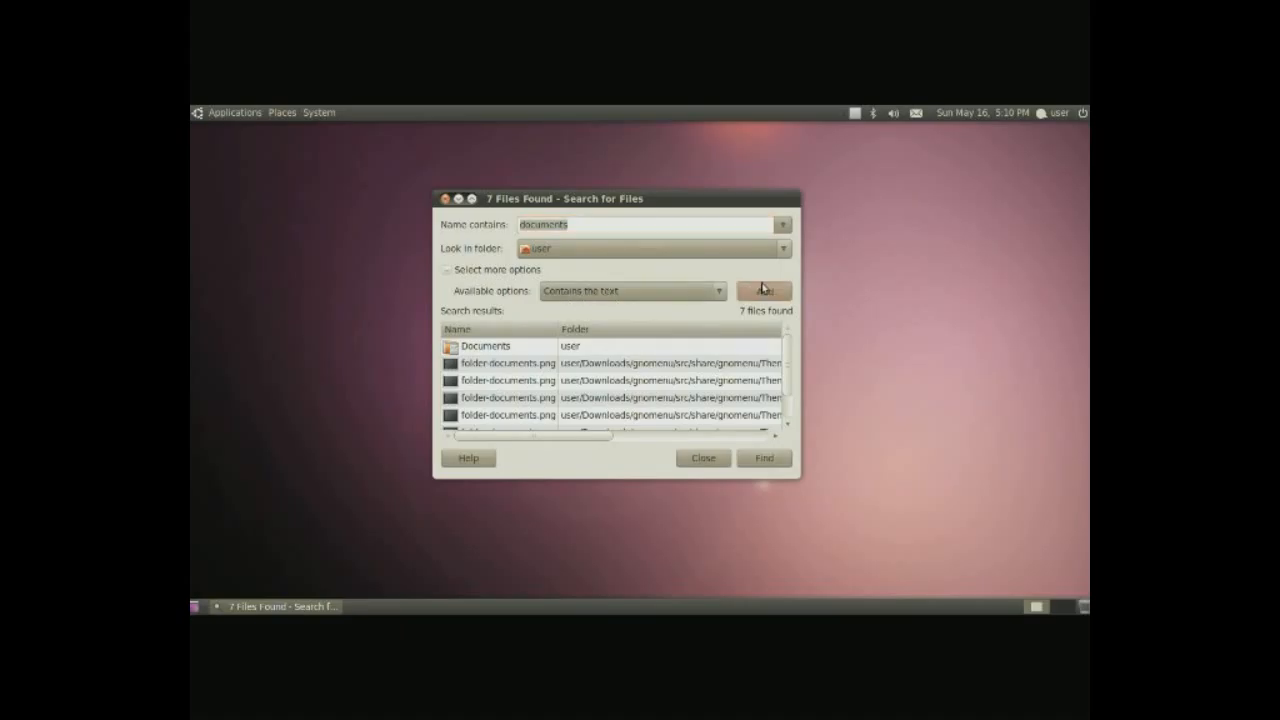
# - Add a 'Contains the text' condition 'docue', browse available options, then close the window
pyautogui.click(763, 291)
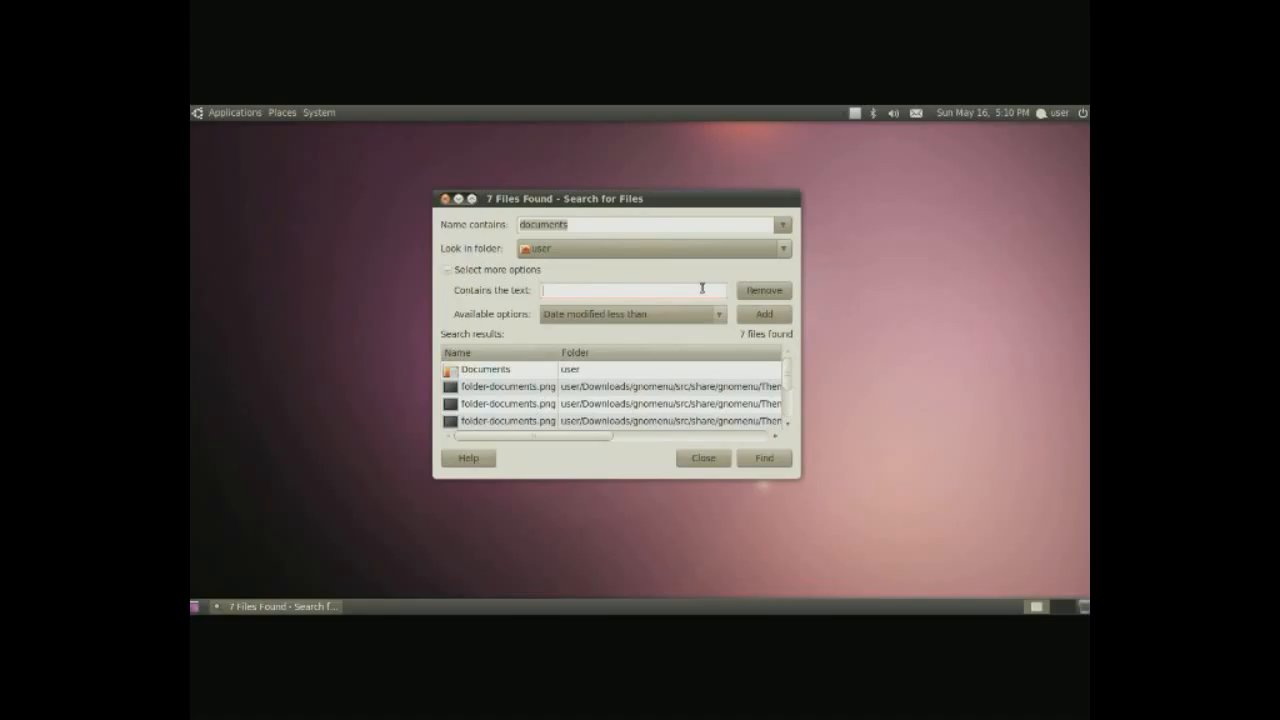
pyautogui.write('docue')
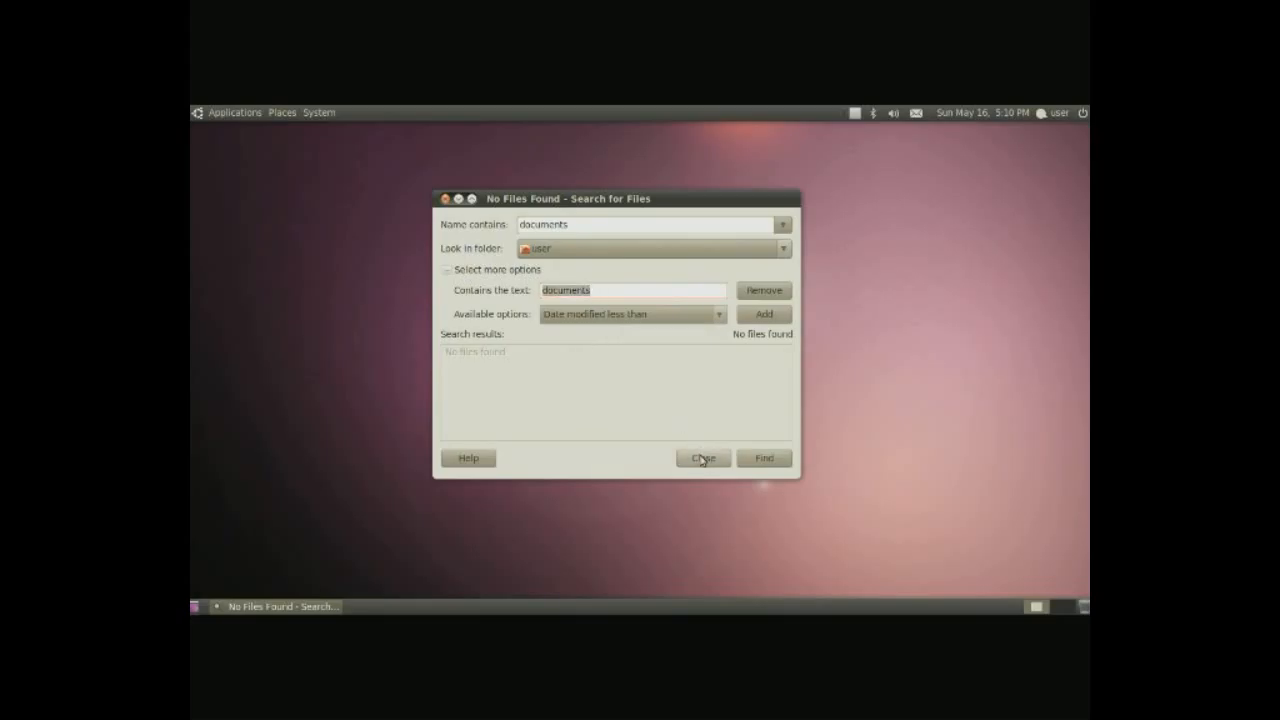
pyautogui.click(630, 314)
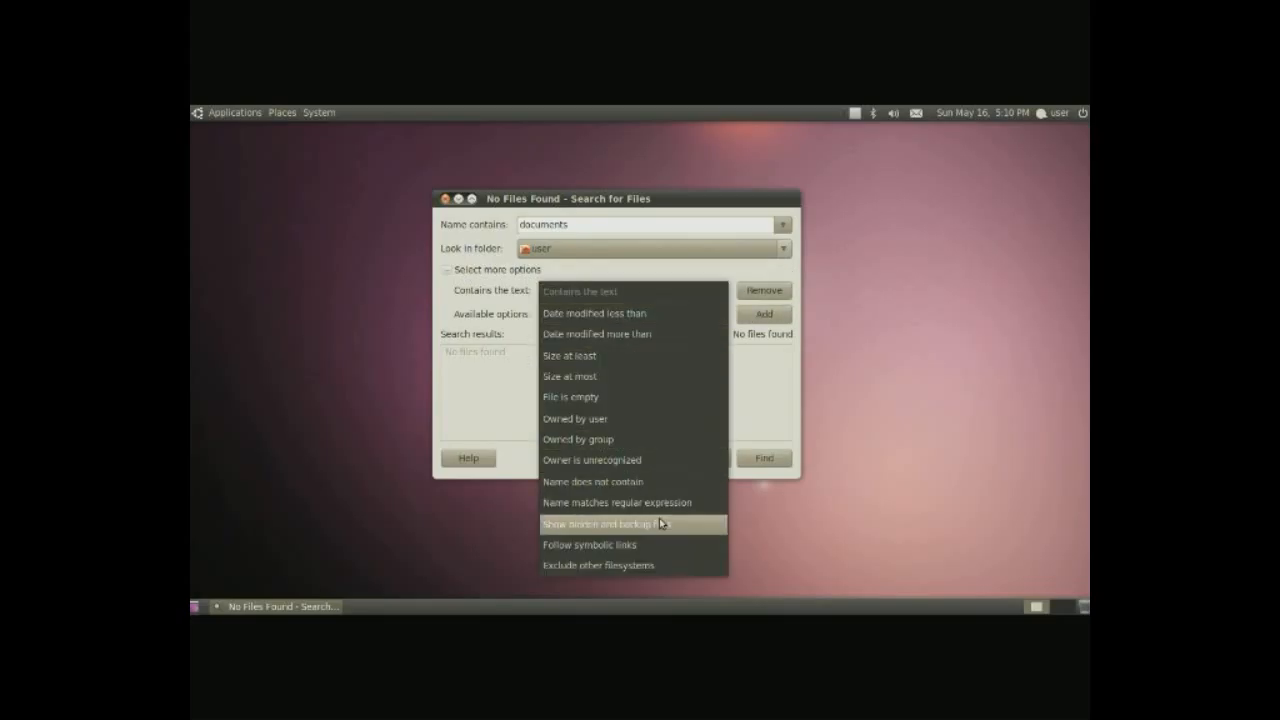
pyautogui.moveTo(630, 396)
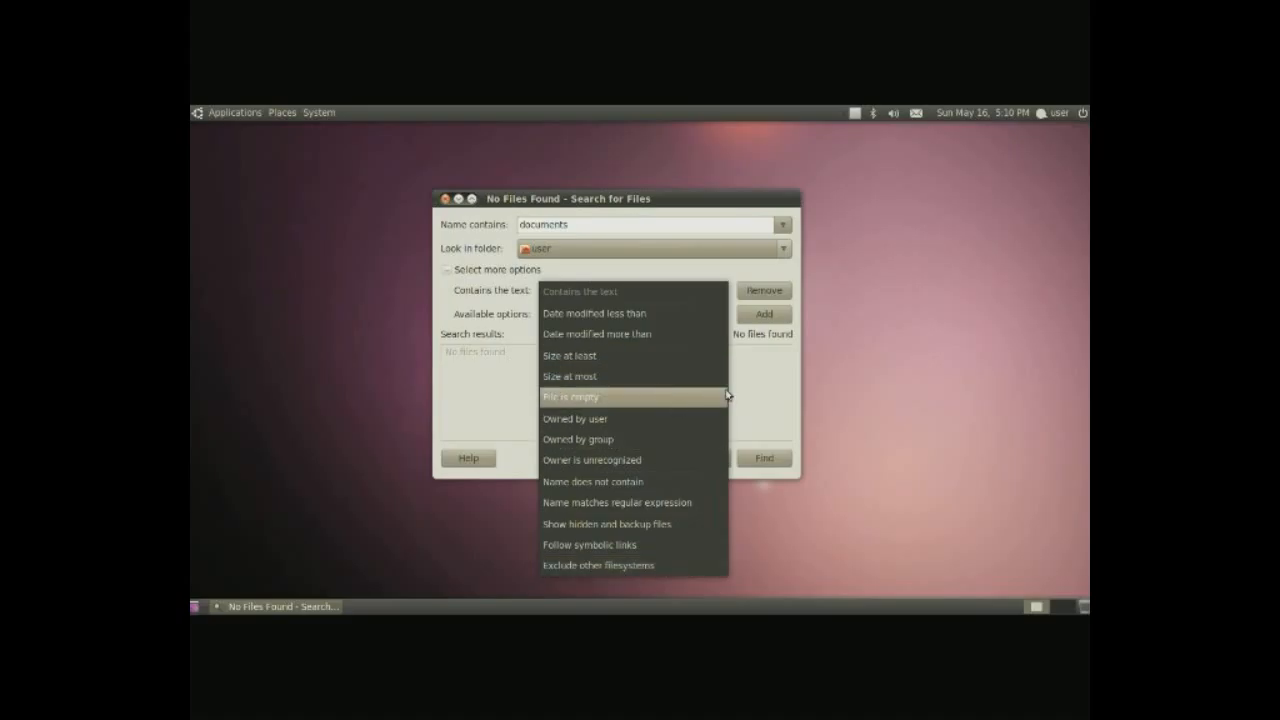
pyautogui.click(234, 112)
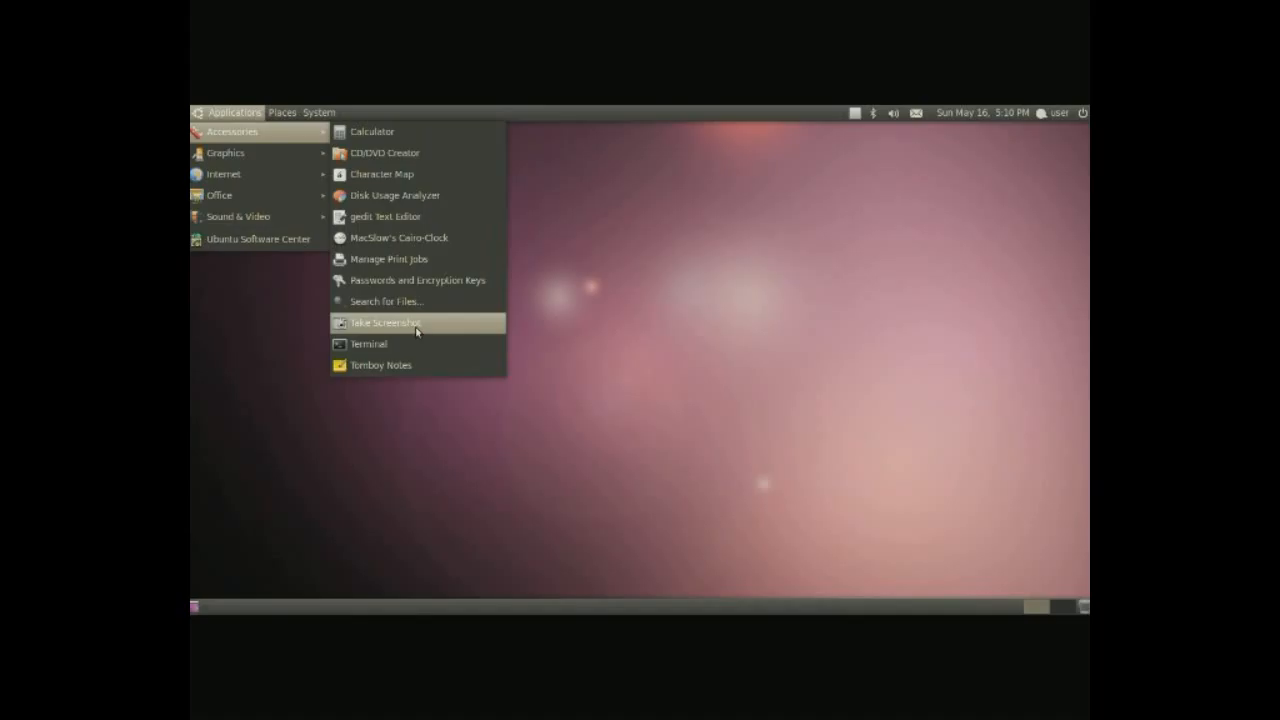
# - Show the Graphics category listing F-Spot, OpenOffice.org Drawing and Simple Scan
pyautogui.click(385, 322)
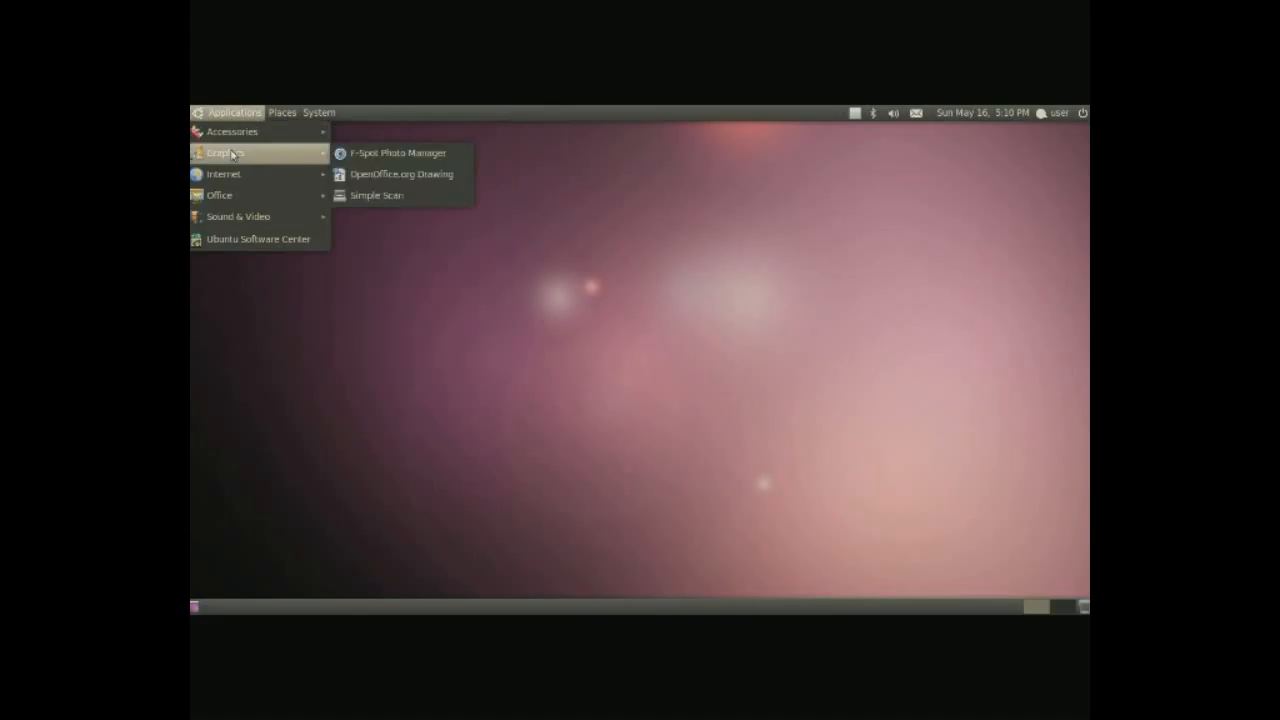
pyautogui.moveTo(400, 153)
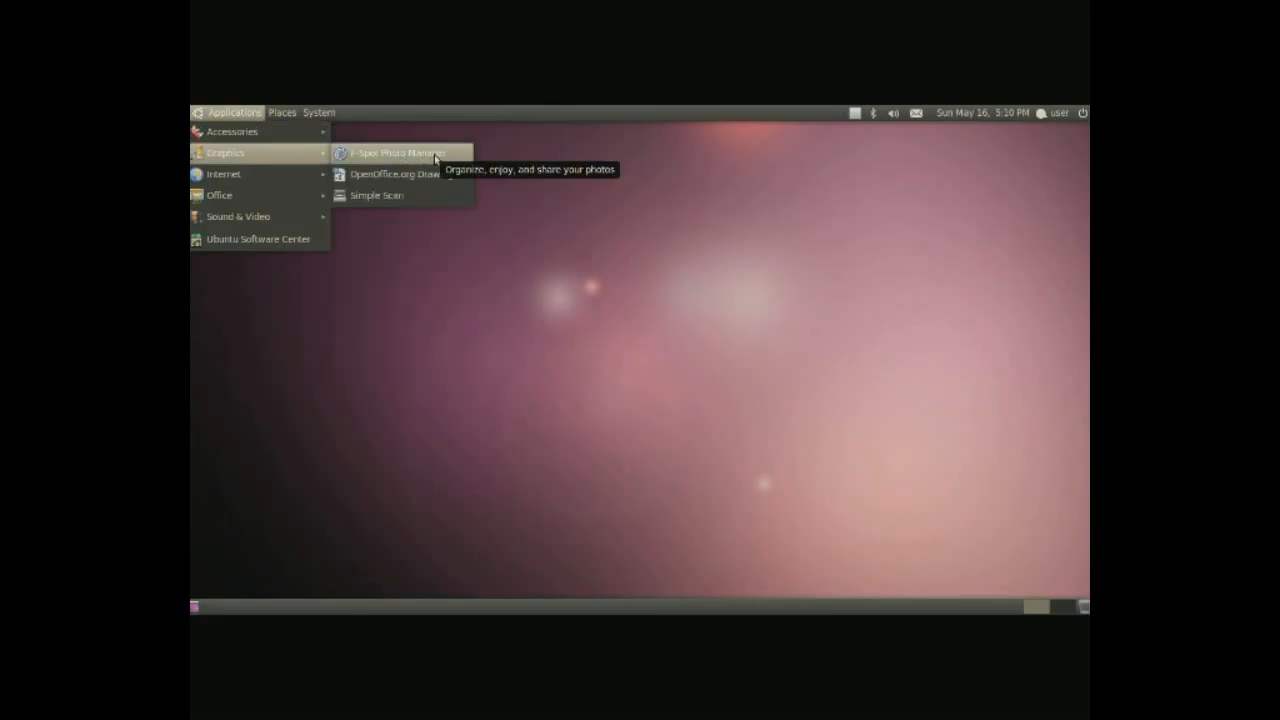
# - Launch F-Spot, preview the import sources then cancel, and switch the sidebar to Edit
pyautogui.click(398, 153)
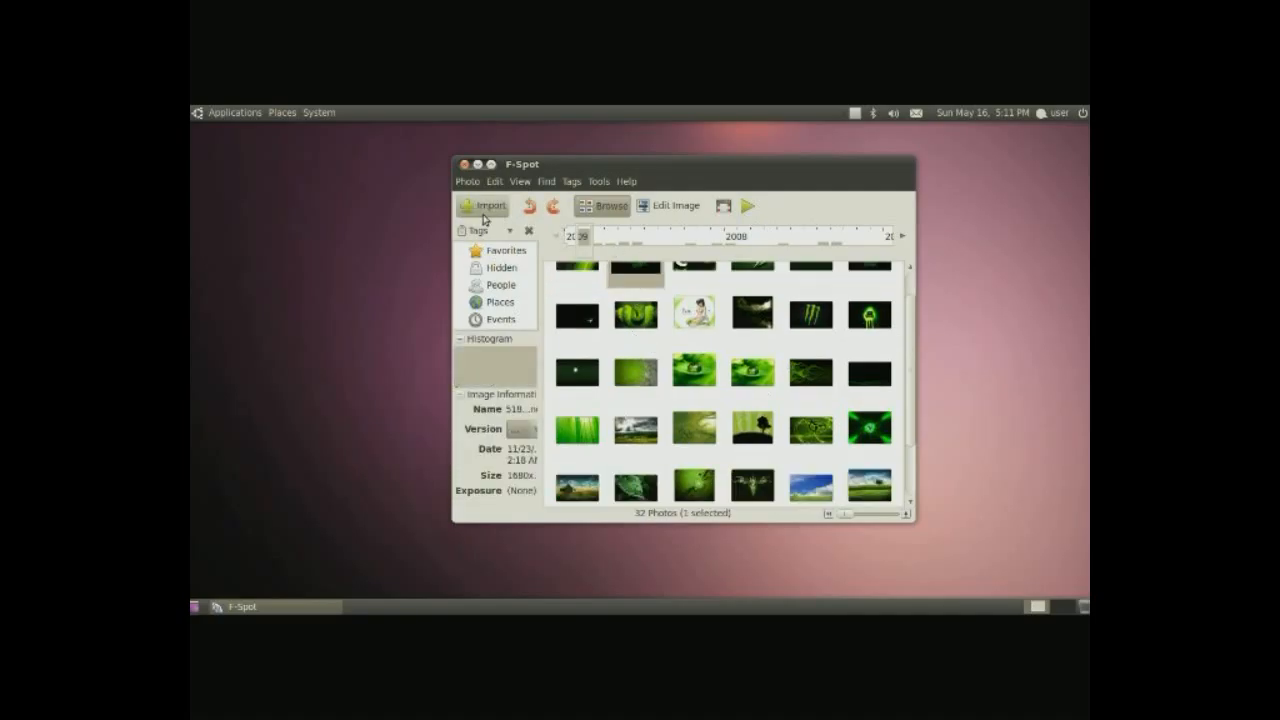
pyautogui.click(483, 206)
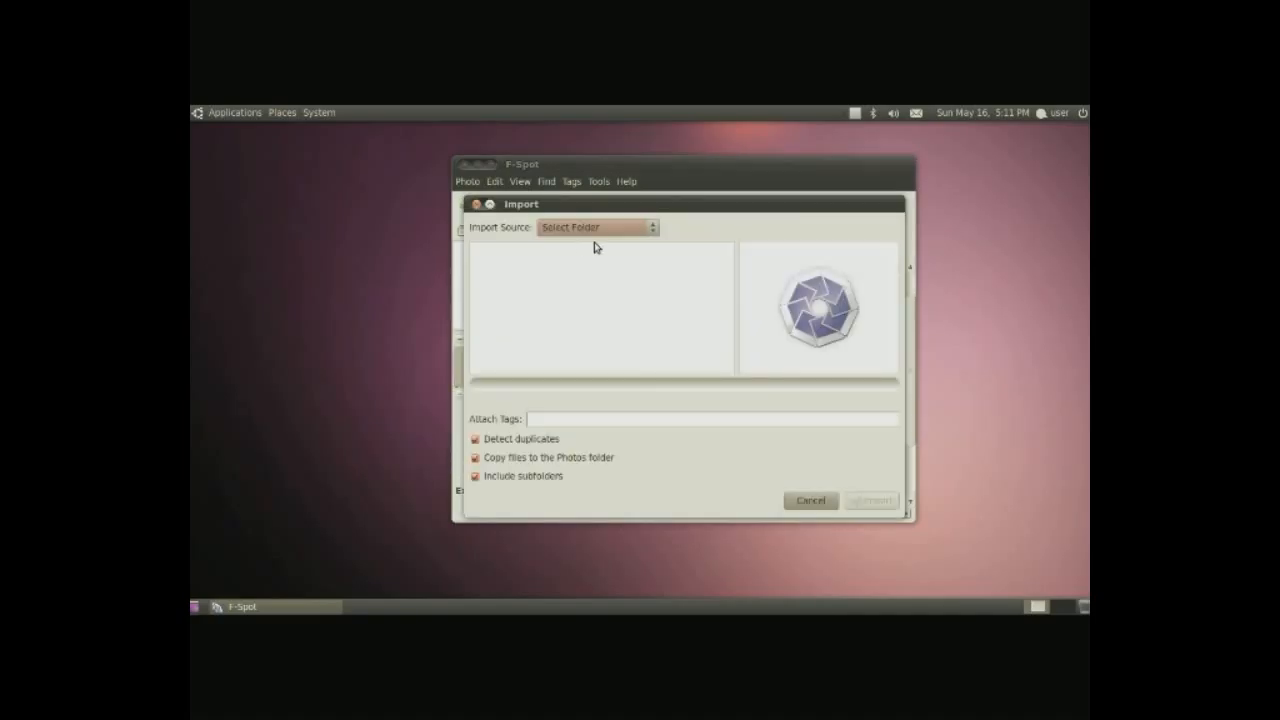
pyautogui.click(596, 227)
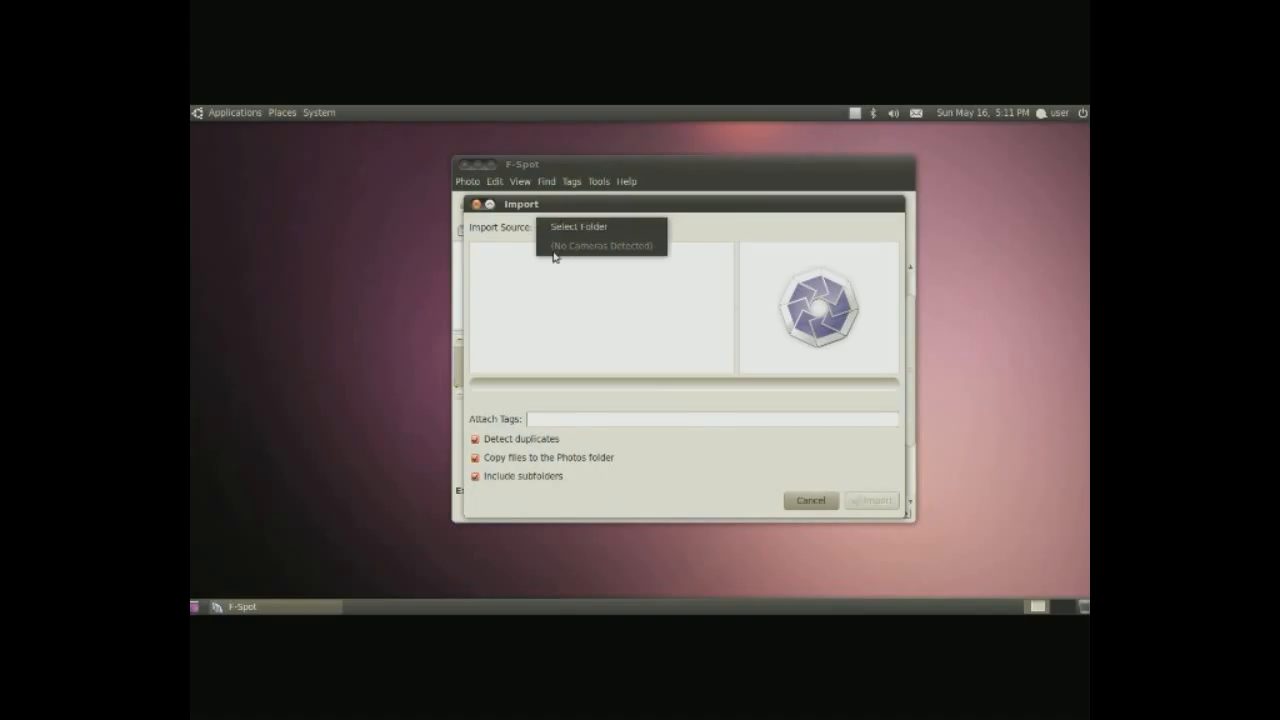
pyautogui.moveTo(630, 247)
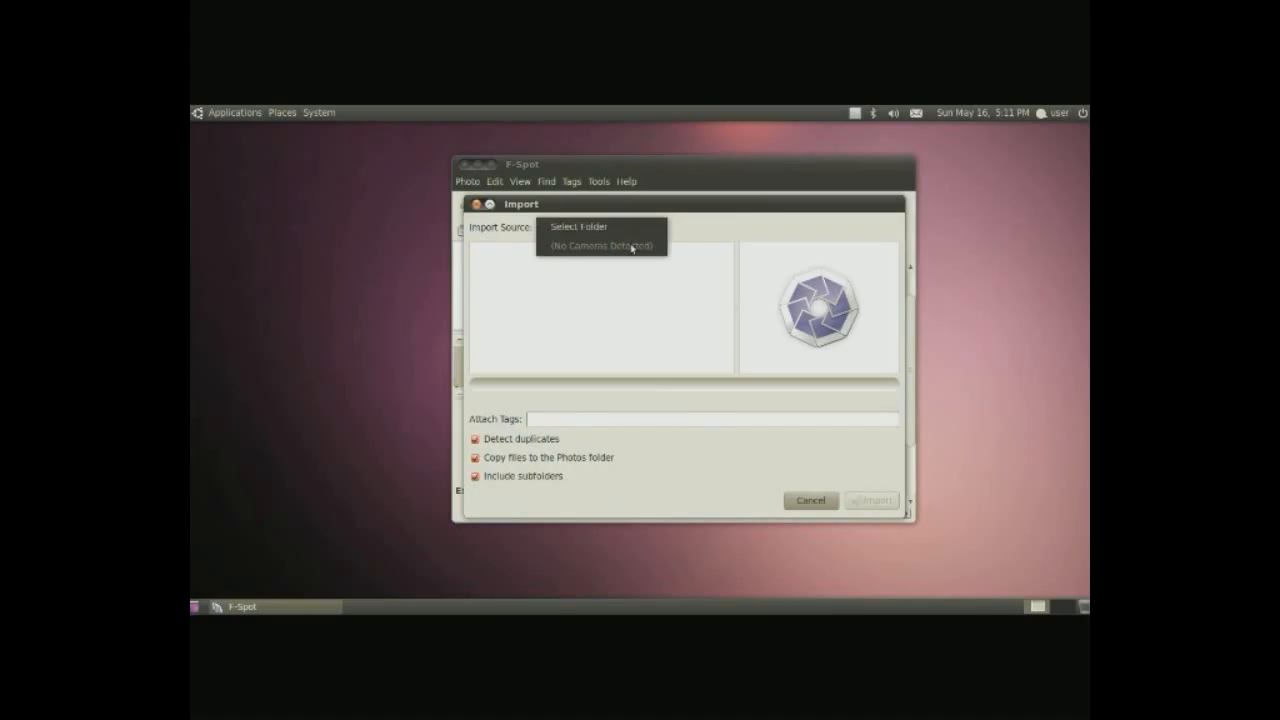
pyautogui.moveTo(655, 246)
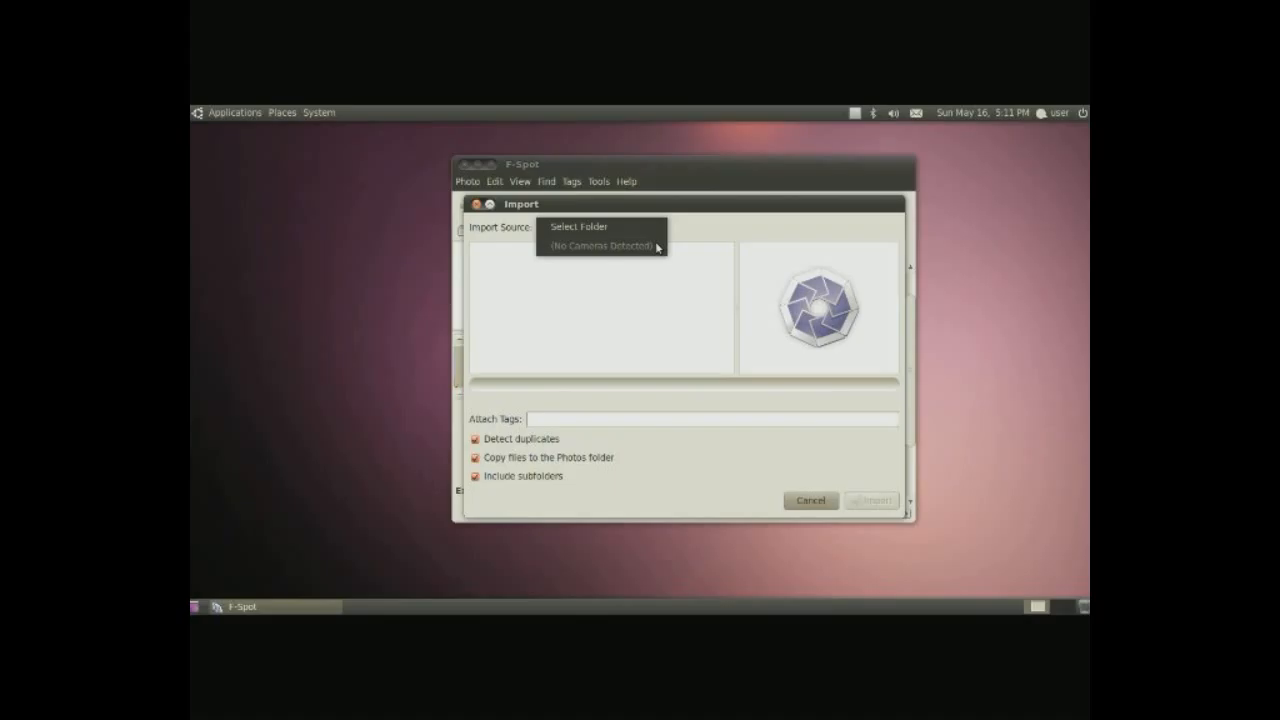
pyautogui.moveTo(640, 248)
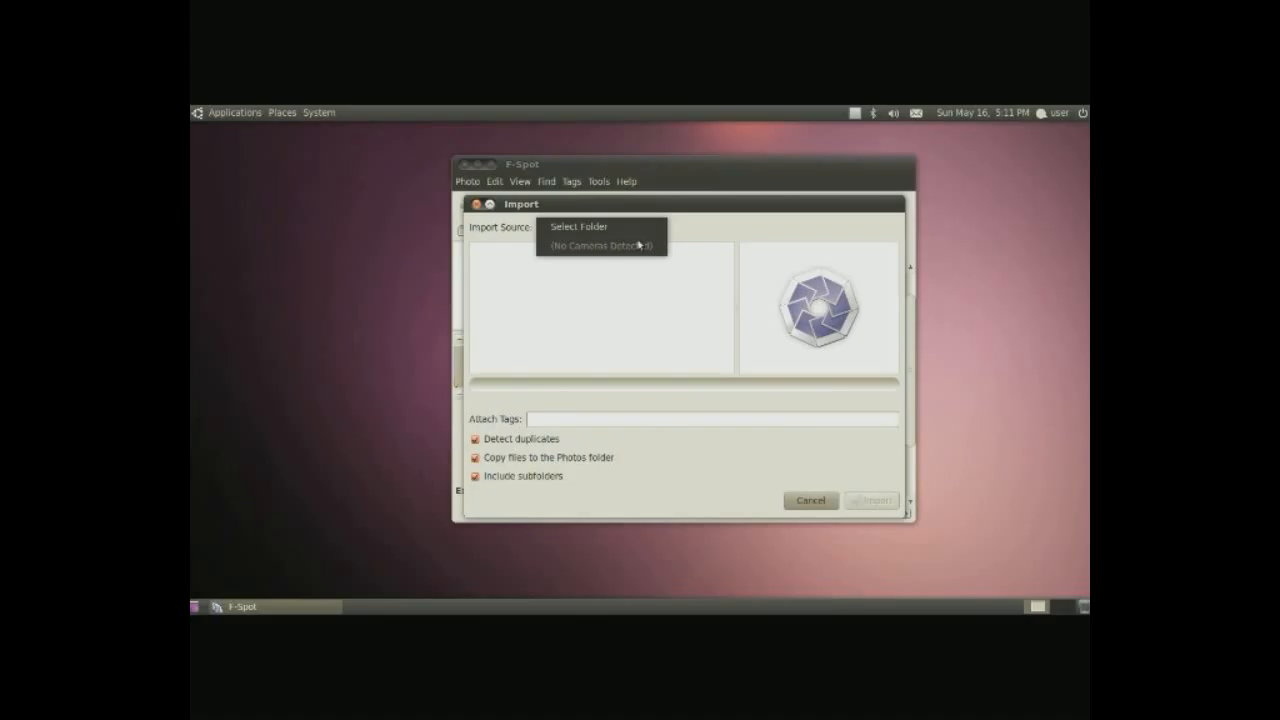
pyautogui.click(578, 226)
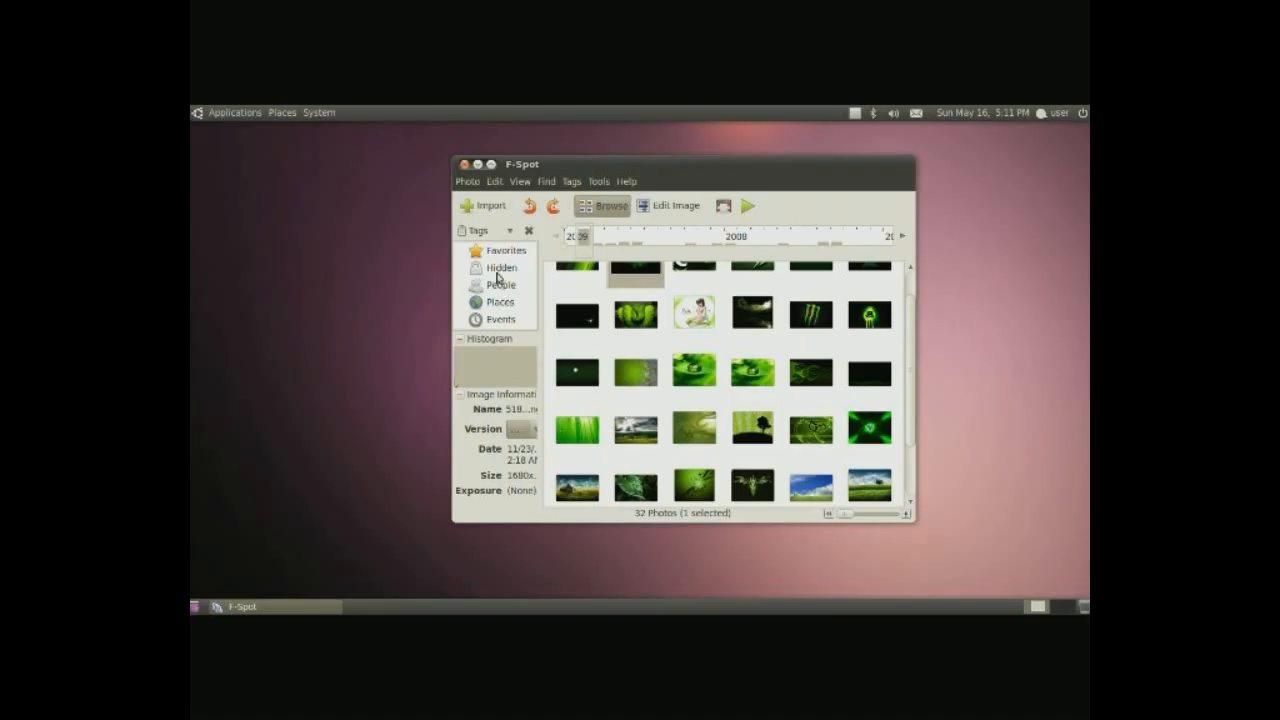
pyautogui.moveTo(505, 319)
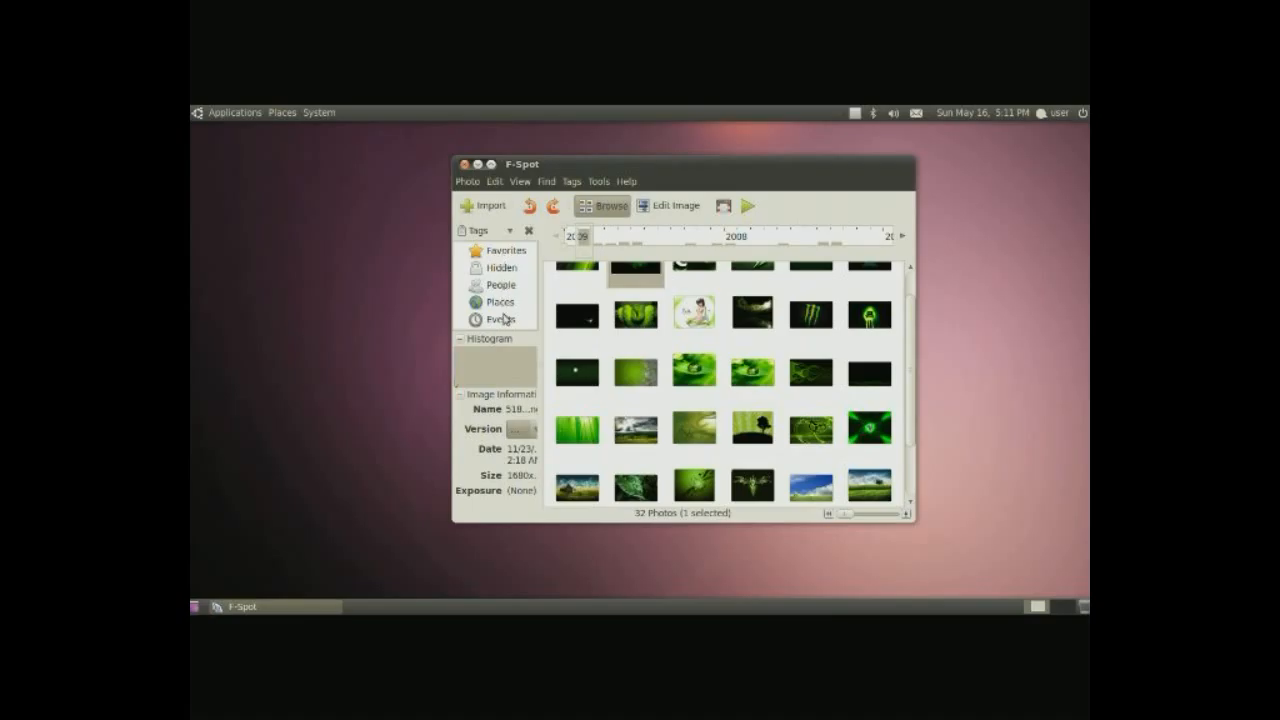
pyautogui.click(510, 230)
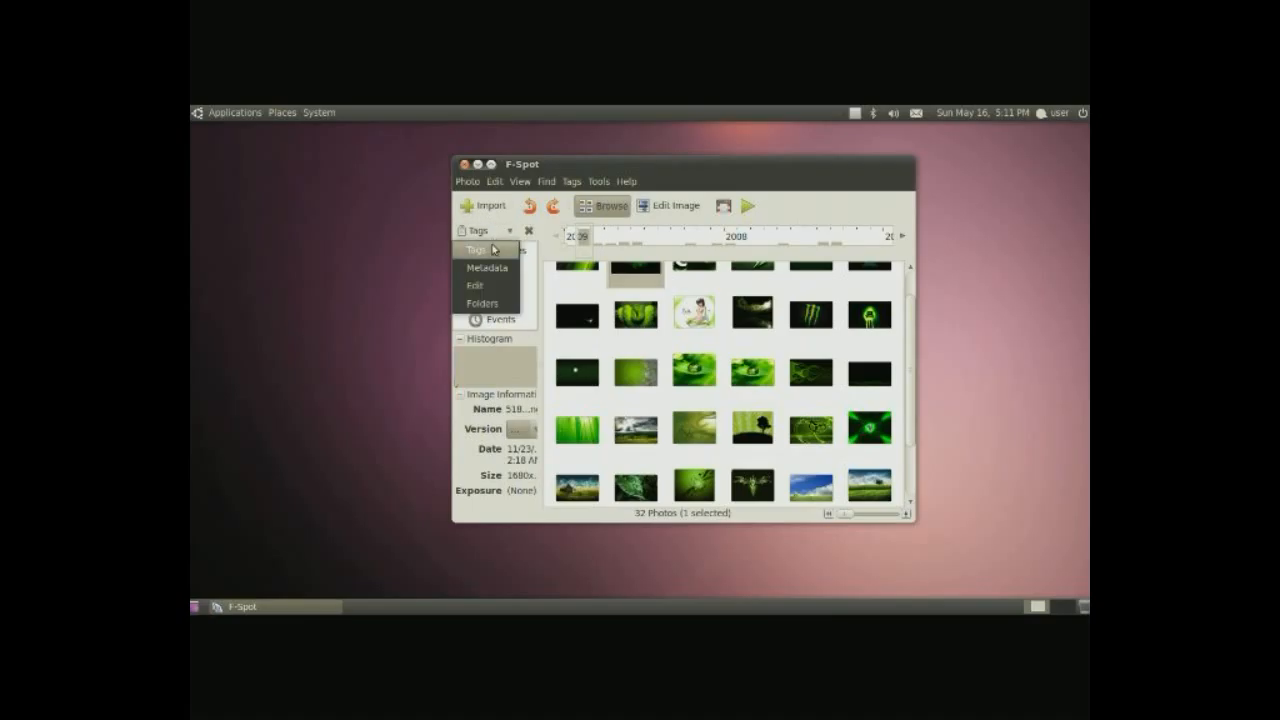
pyautogui.click(475, 285)
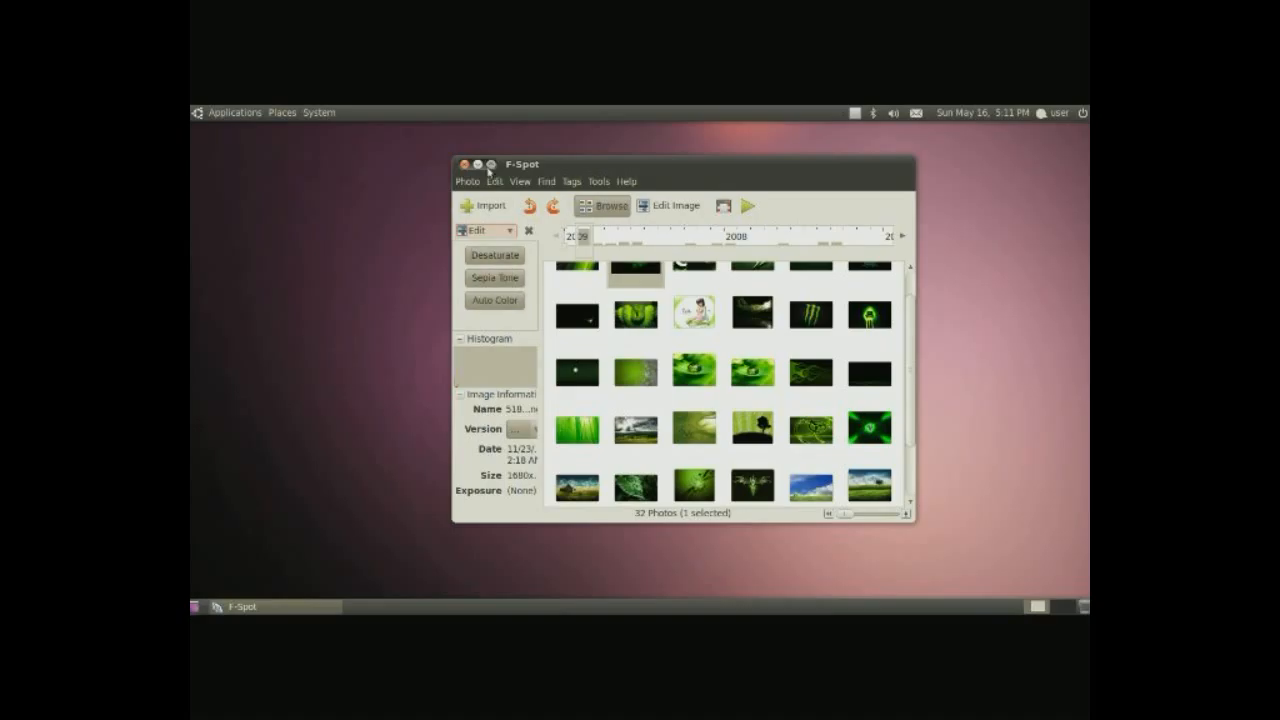
# - Close F-Spot, launch Simple Scan on its blank page, then close it
pyautogui.click(234, 112)
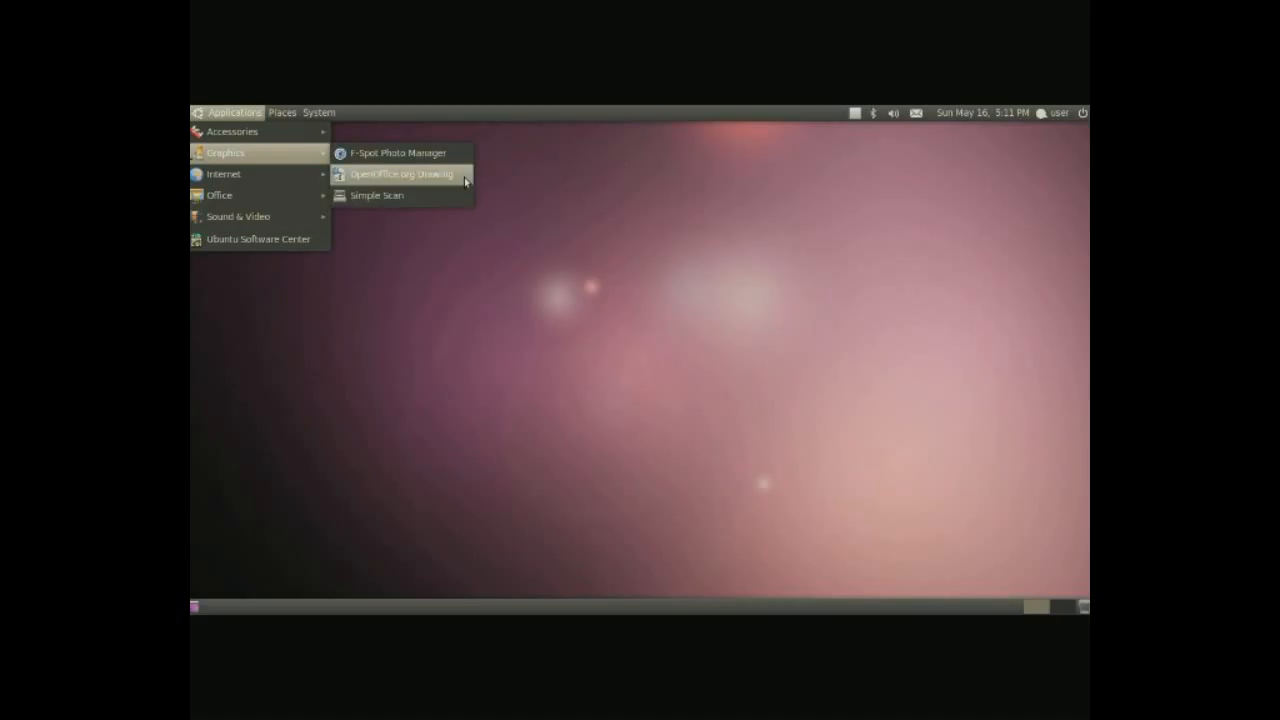
pyautogui.moveTo(402, 173)
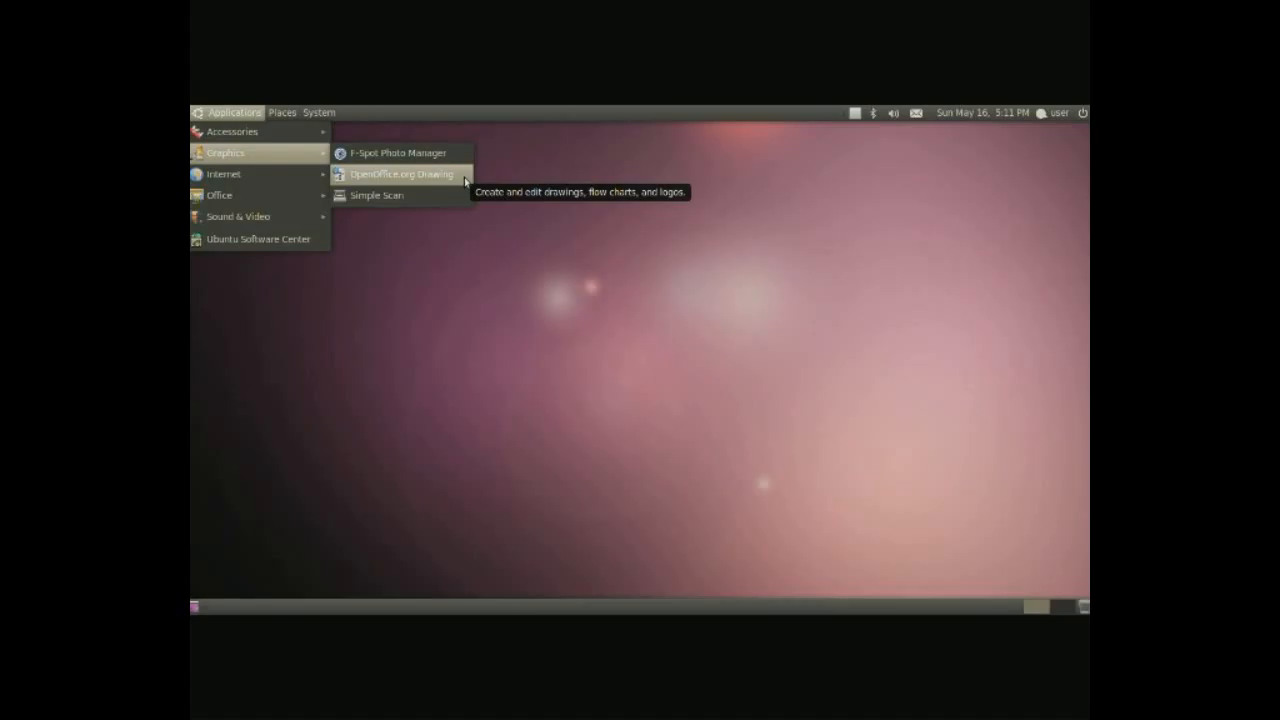
pyautogui.moveTo(452, 188)
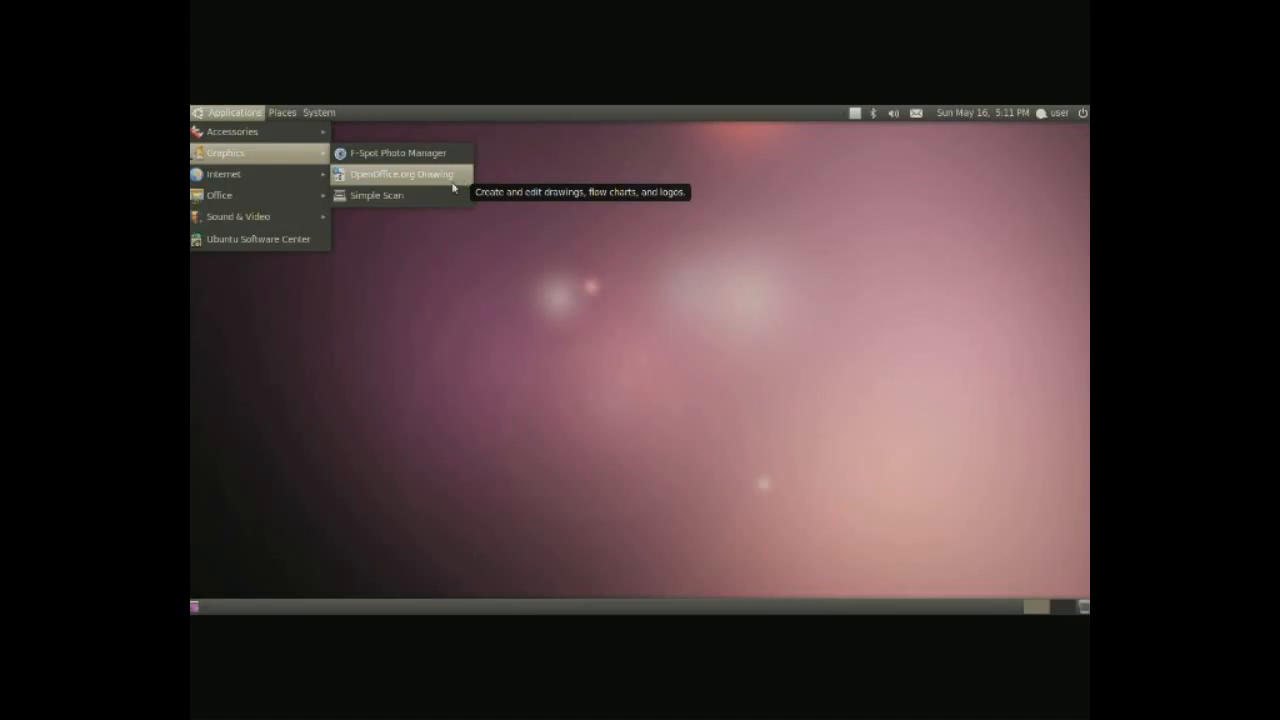
pyautogui.click(375, 195)
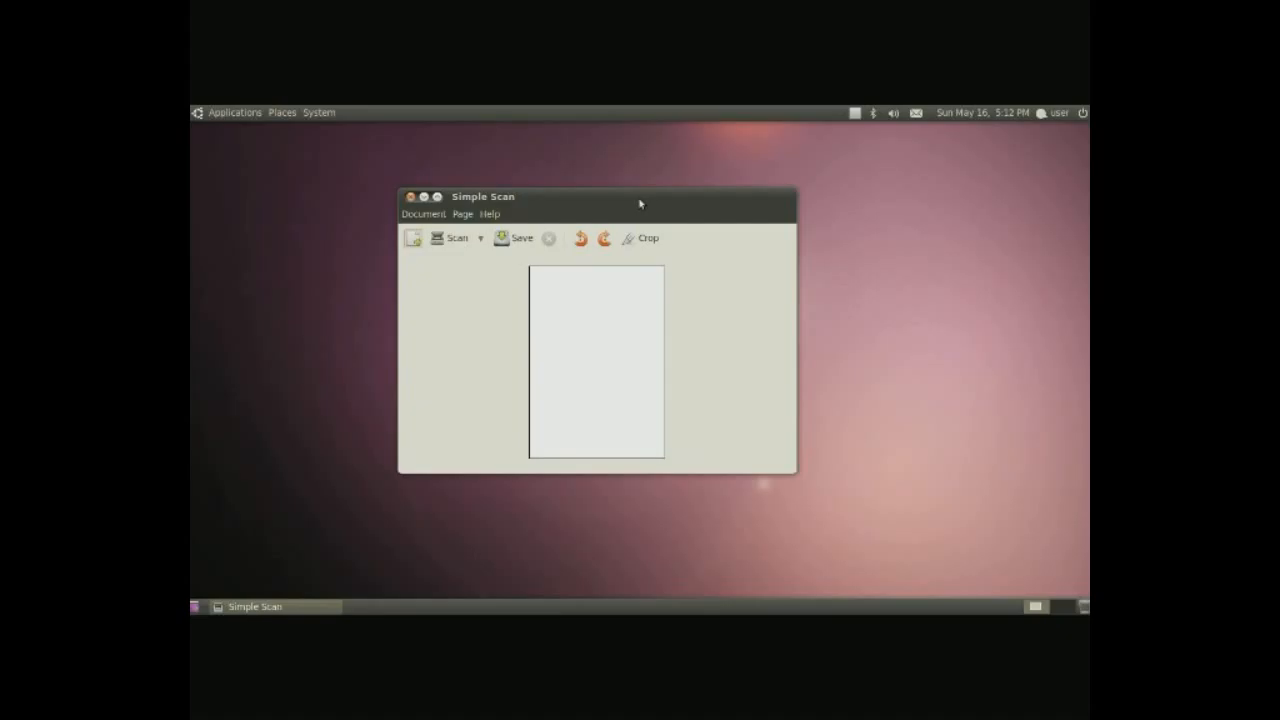
pyautogui.moveTo(612, 203)
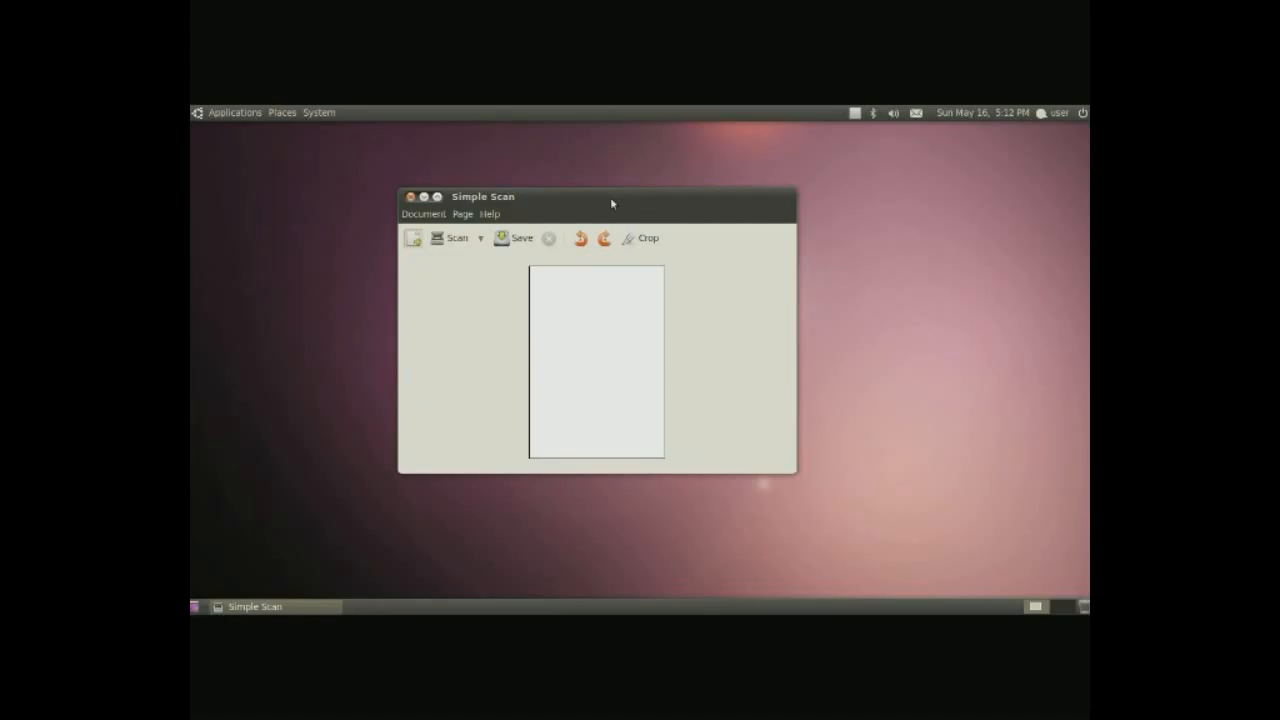
pyautogui.click(451, 238)
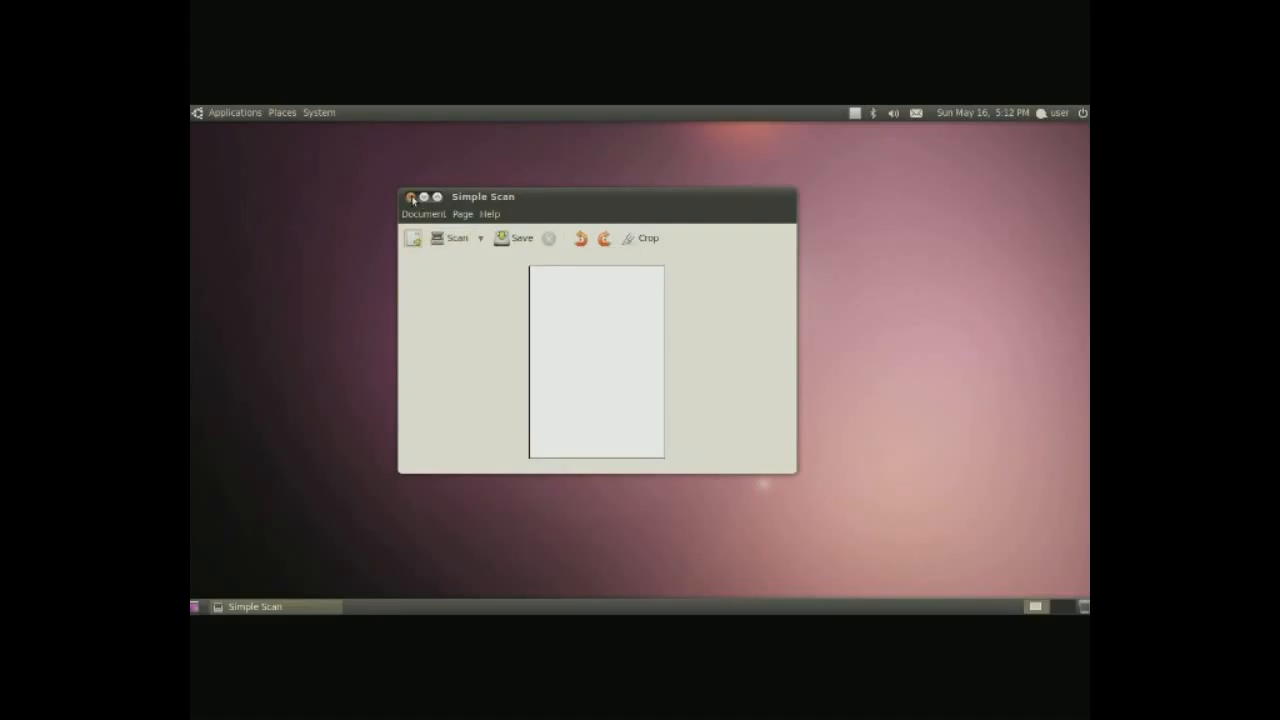
pyautogui.click(234, 112)
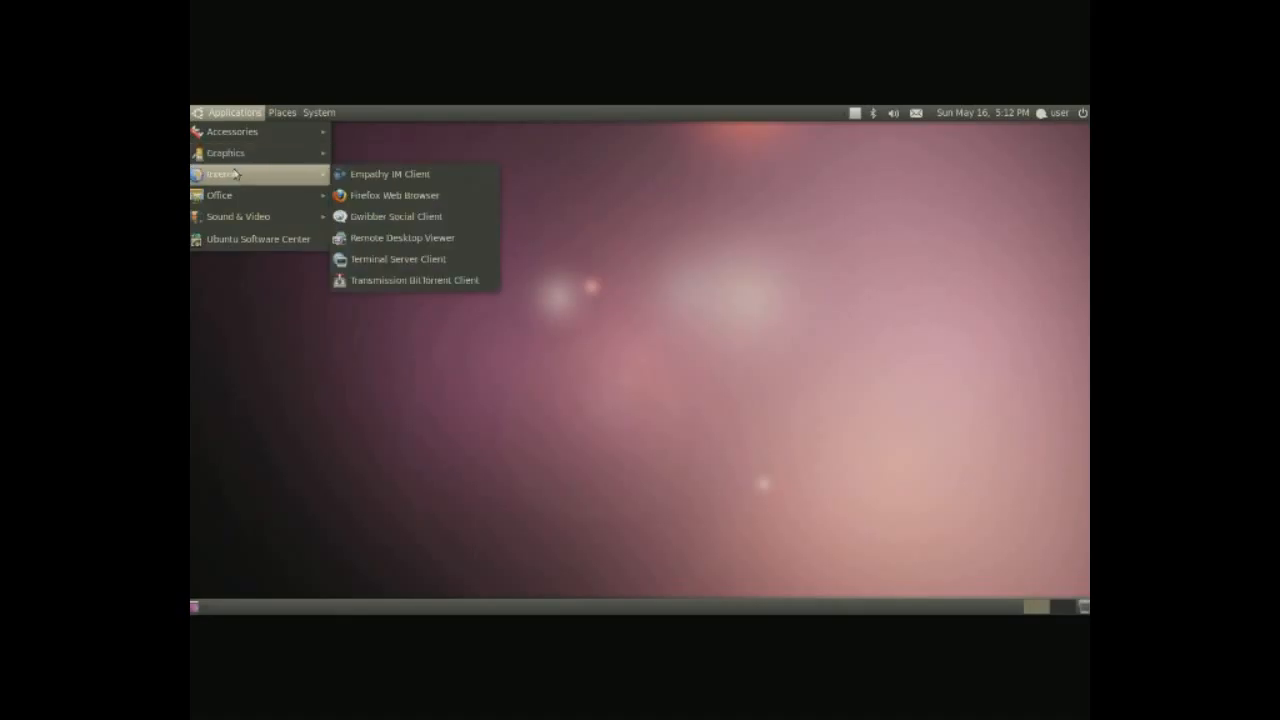
pyautogui.moveTo(410, 174)
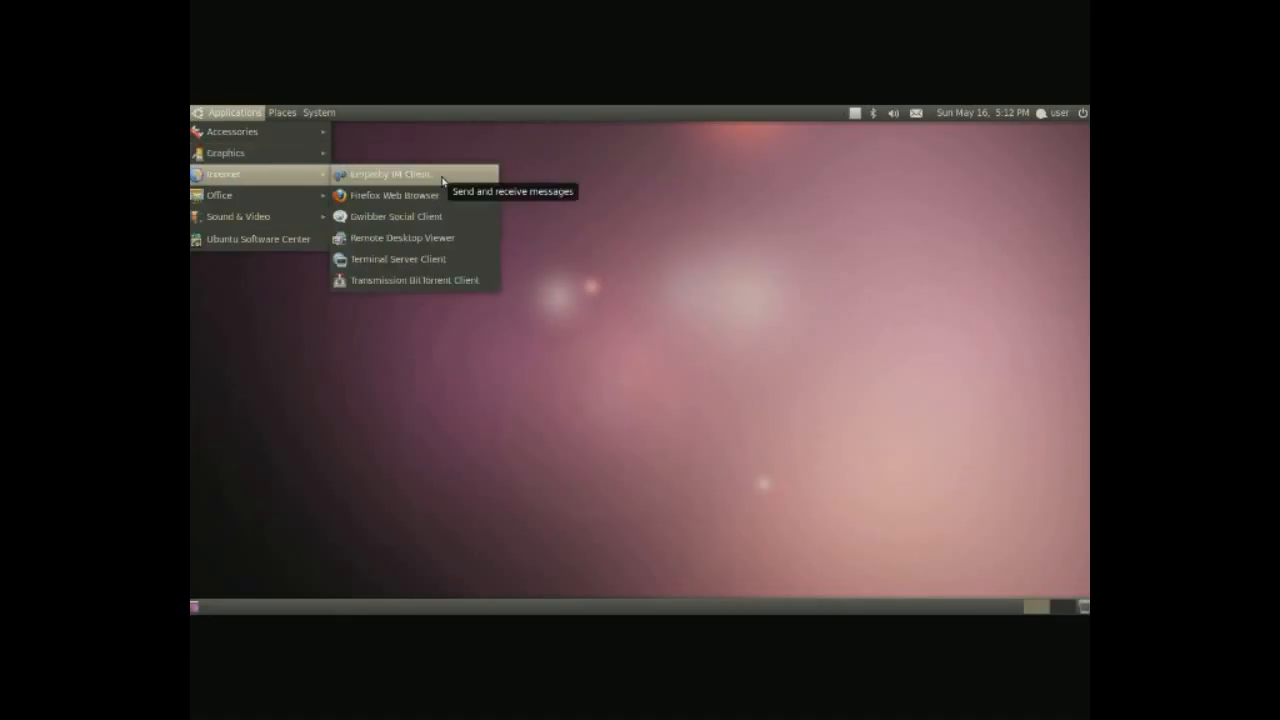
# - Launch Empathy and begin existing-account setup with Facebook Chat as the account type
pyautogui.click(390, 174)
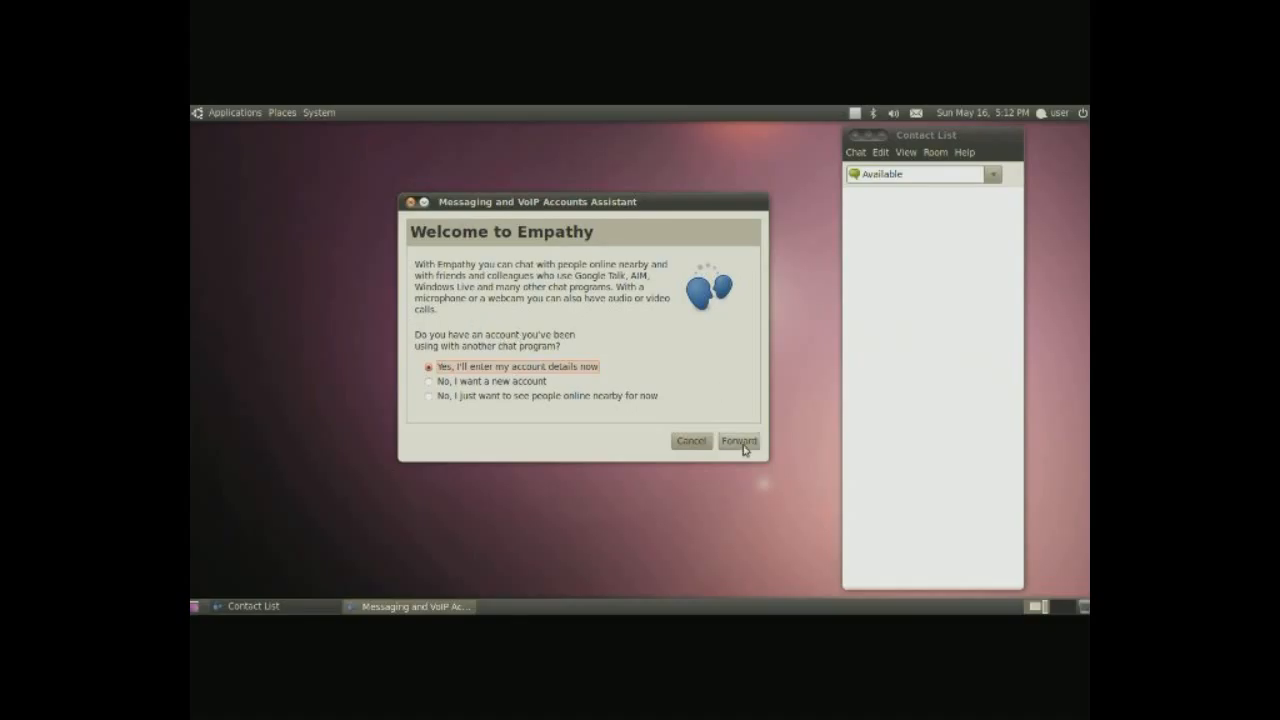
pyautogui.click(738, 441)
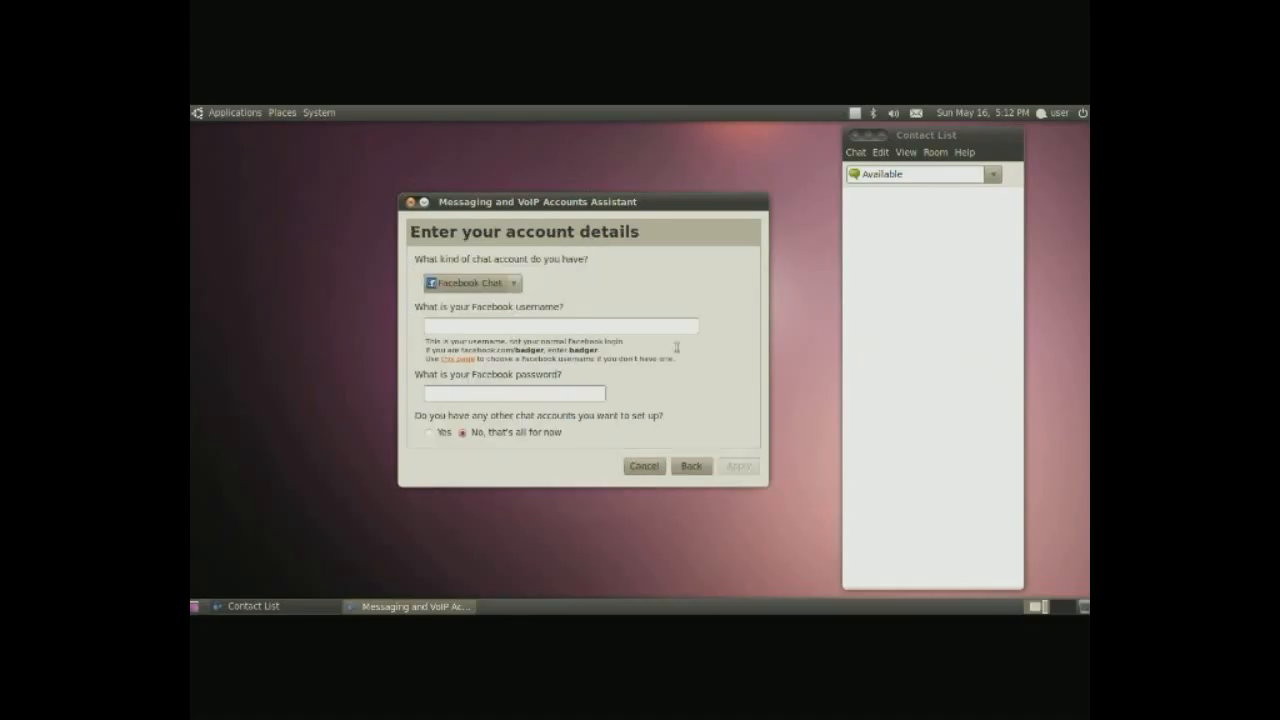
pyautogui.click(470, 283)
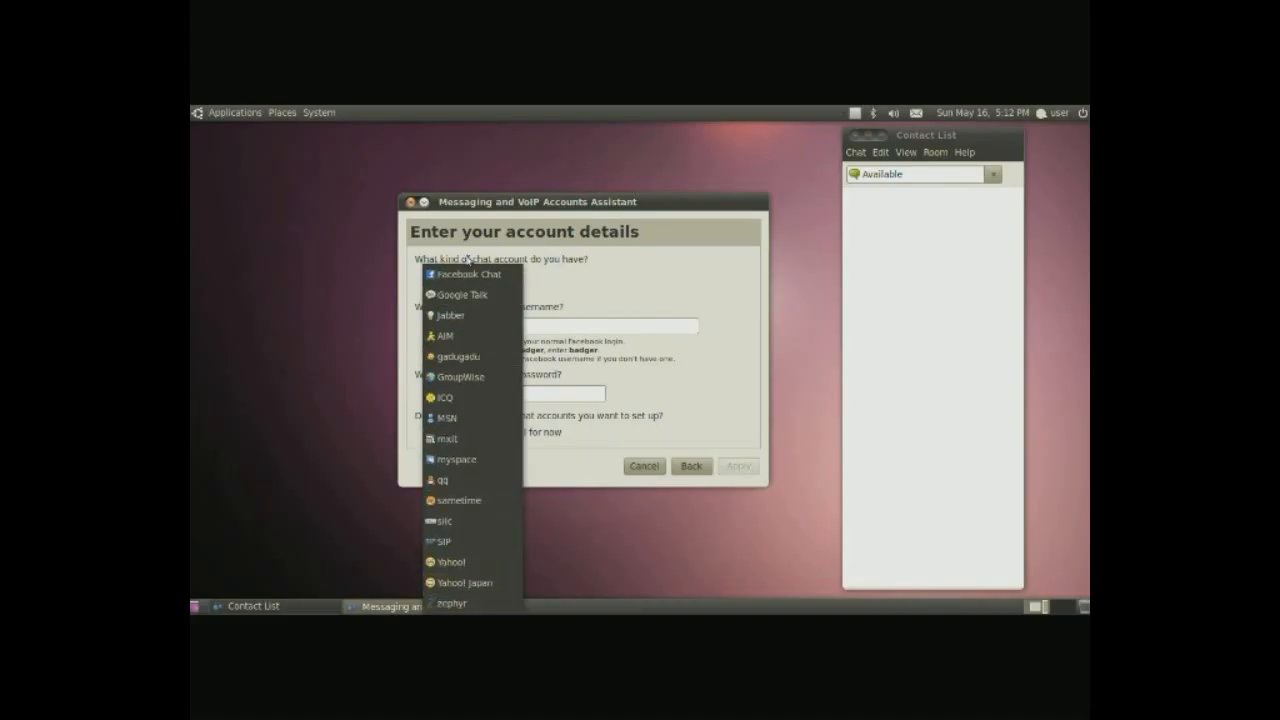
pyautogui.click(467, 274)
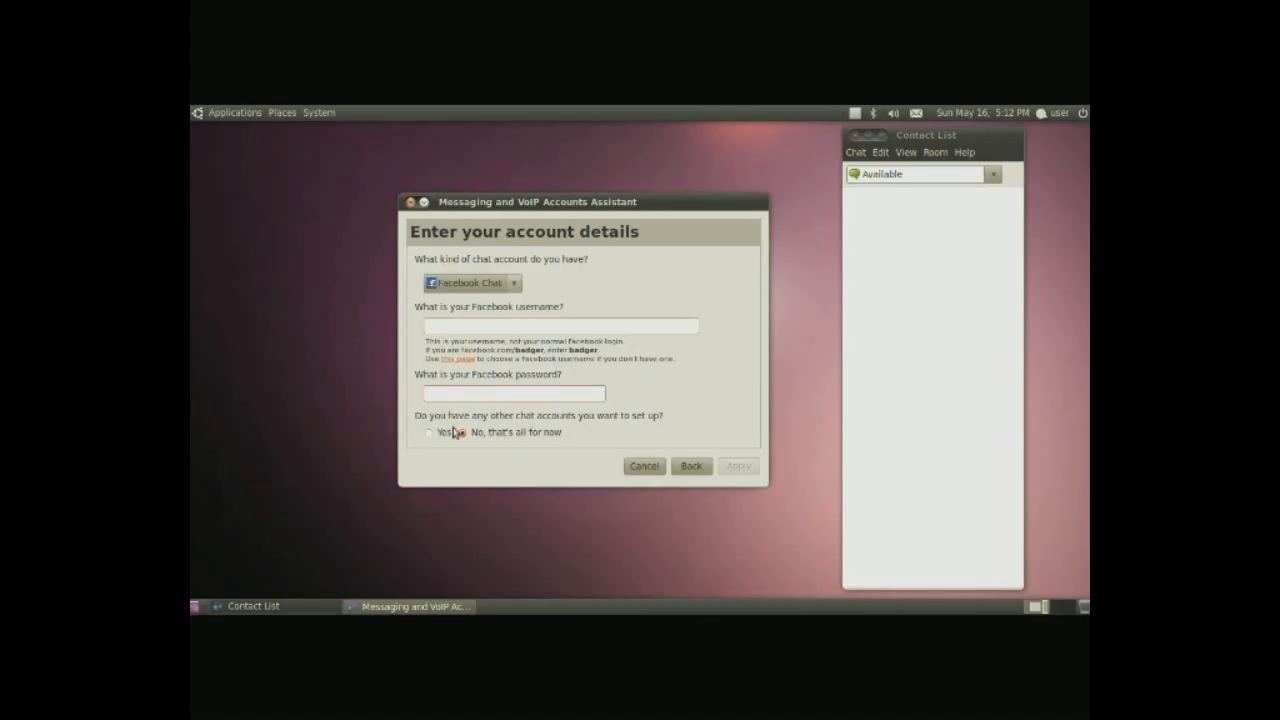
# - Toggle the more-accounts option, cancel the account setup, and close the contact list
pyautogui.click(430, 432)
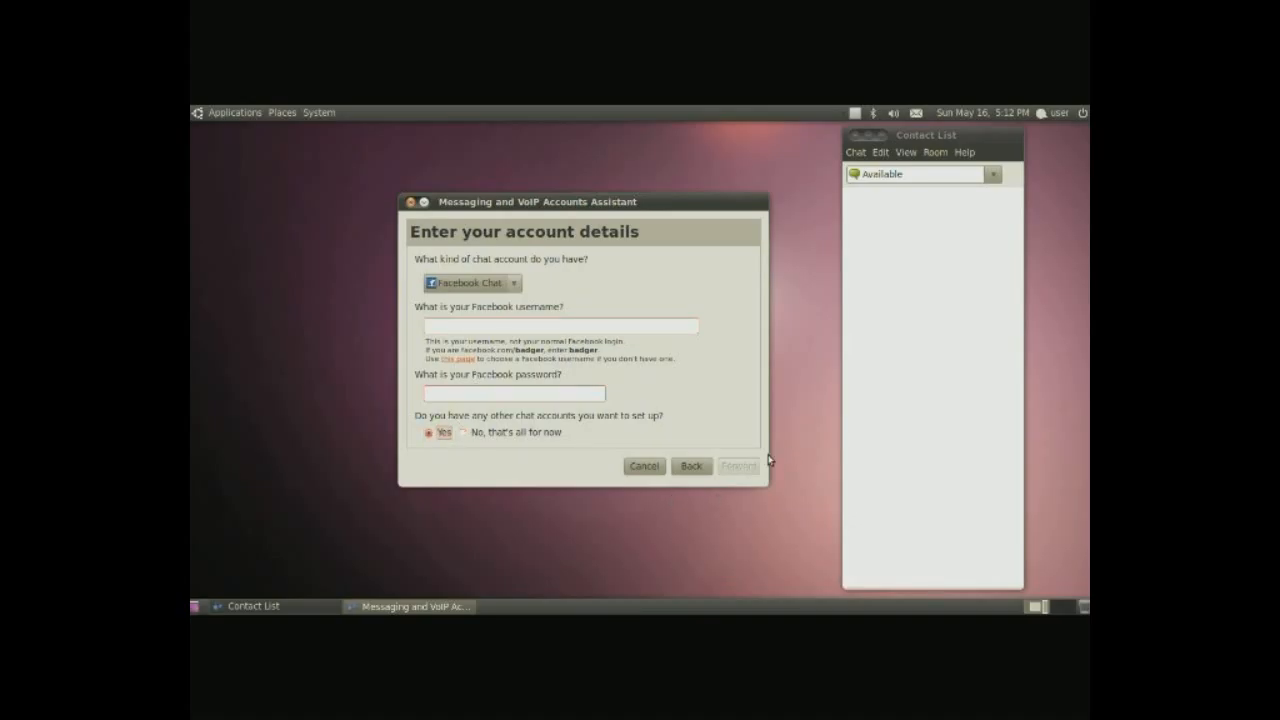
pyautogui.click(460, 432)
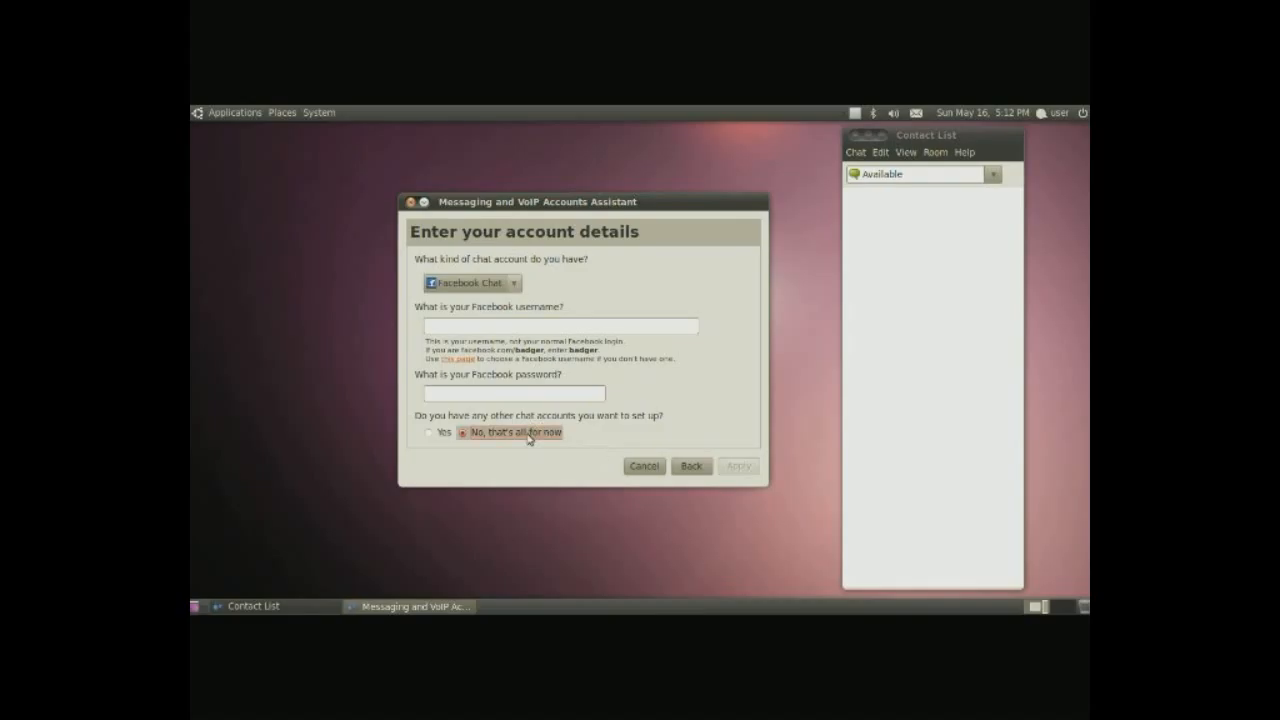
pyautogui.click(462, 432)
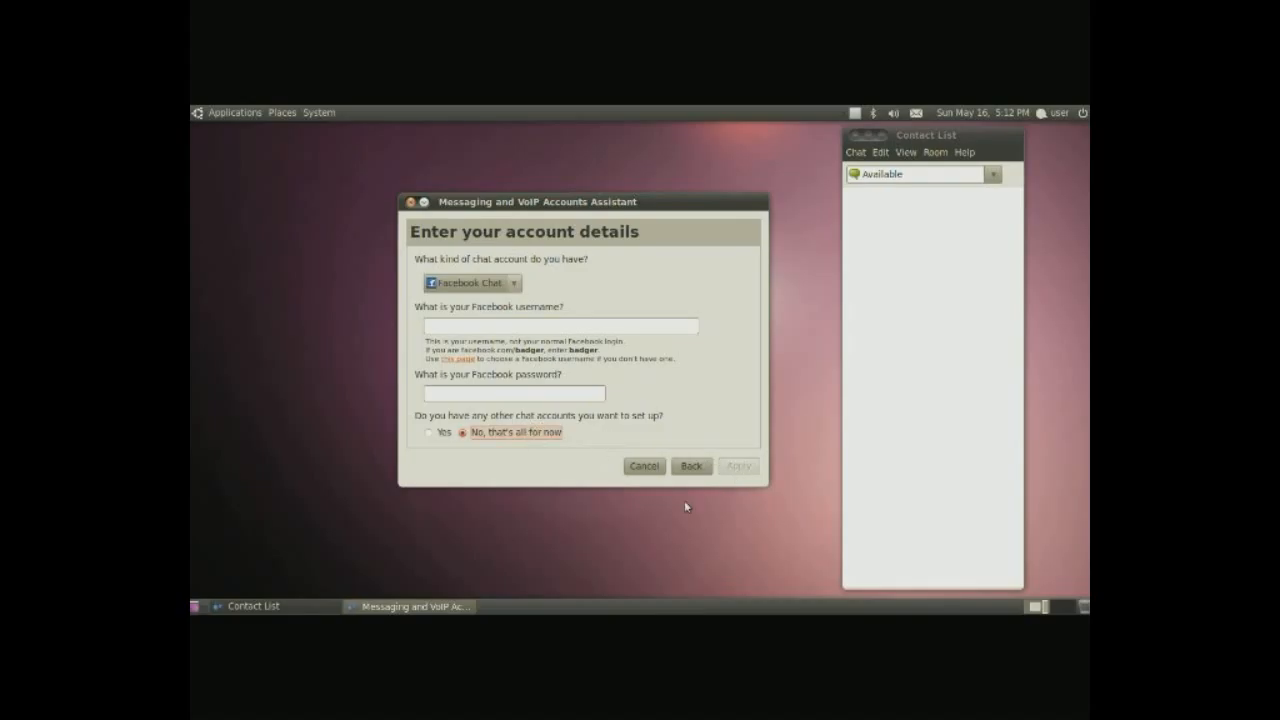
pyautogui.click(644, 466)
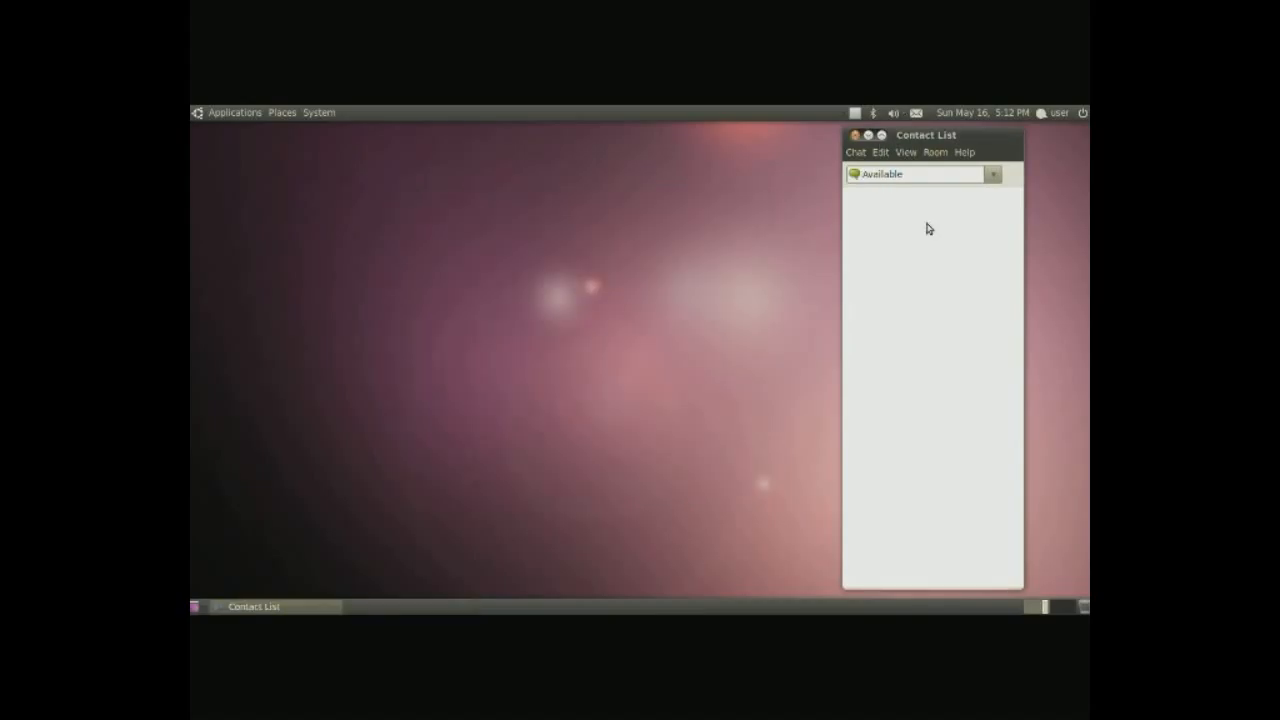
pyautogui.click(234, 112)
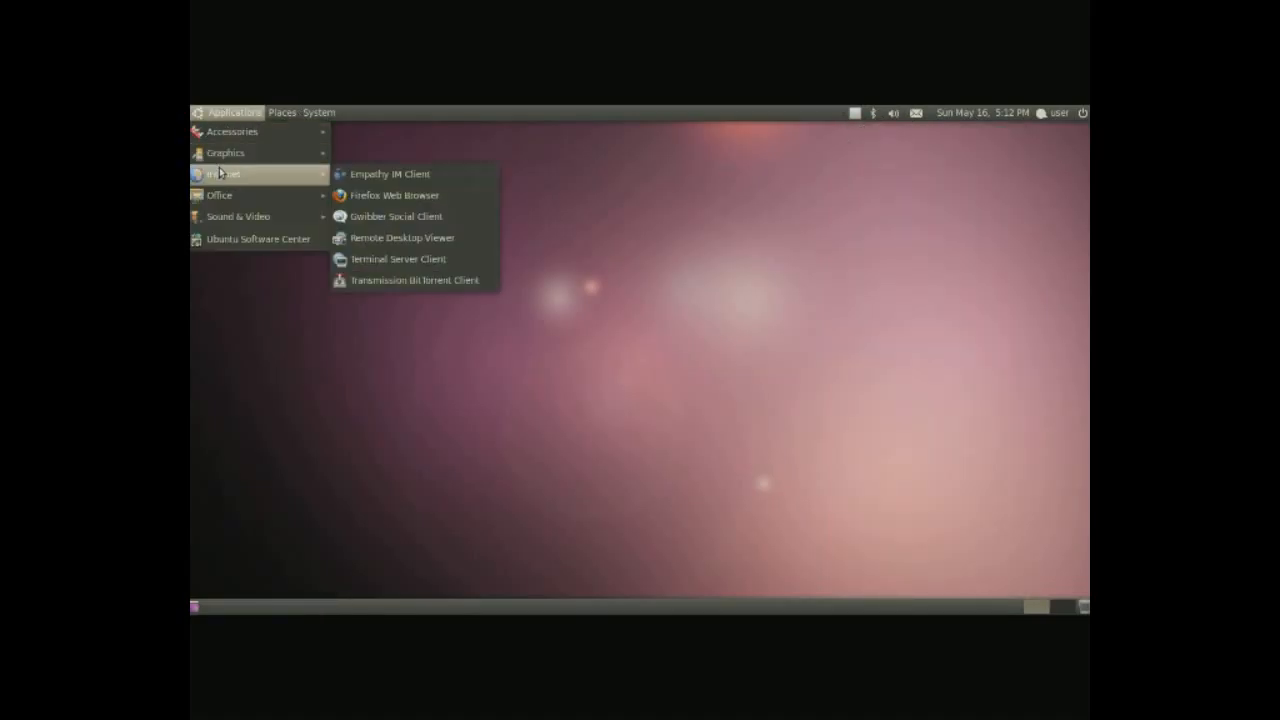
# - Launch Firefox on the Ubuntu Start Page, select its address bar, then close the browser
pyautogui.click(394, 195)
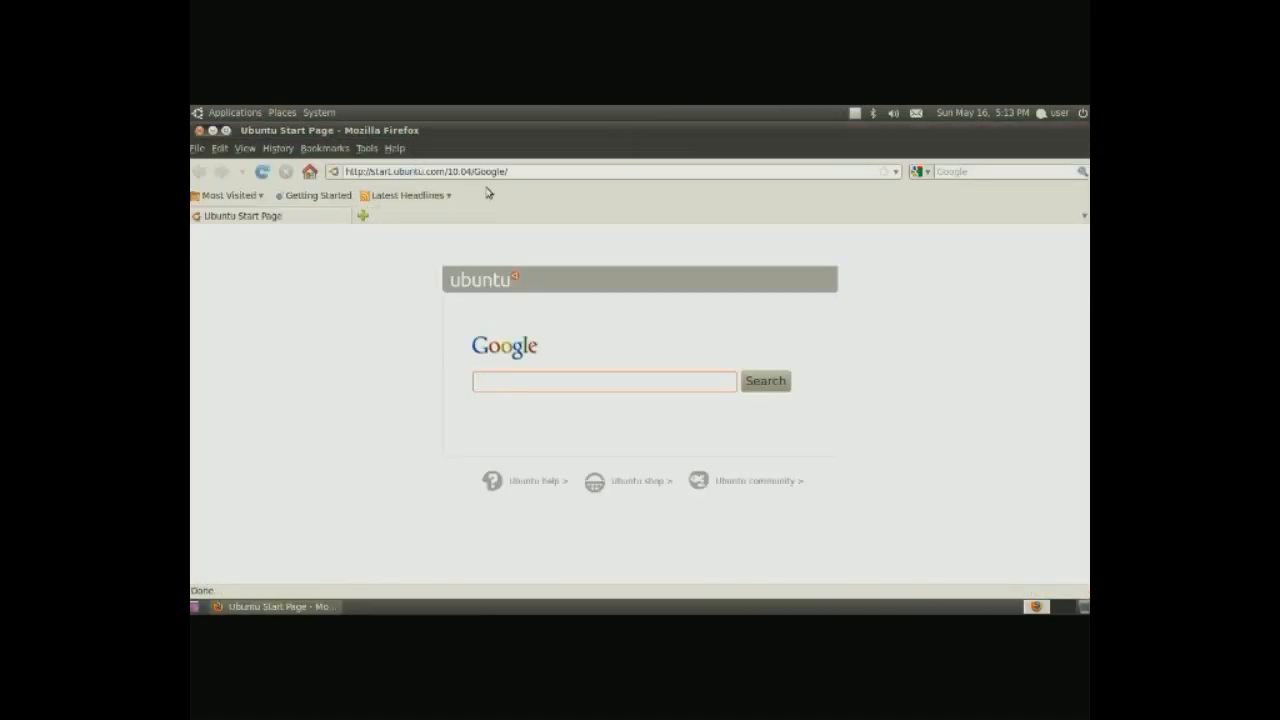
pyautogui.click(430, 171)
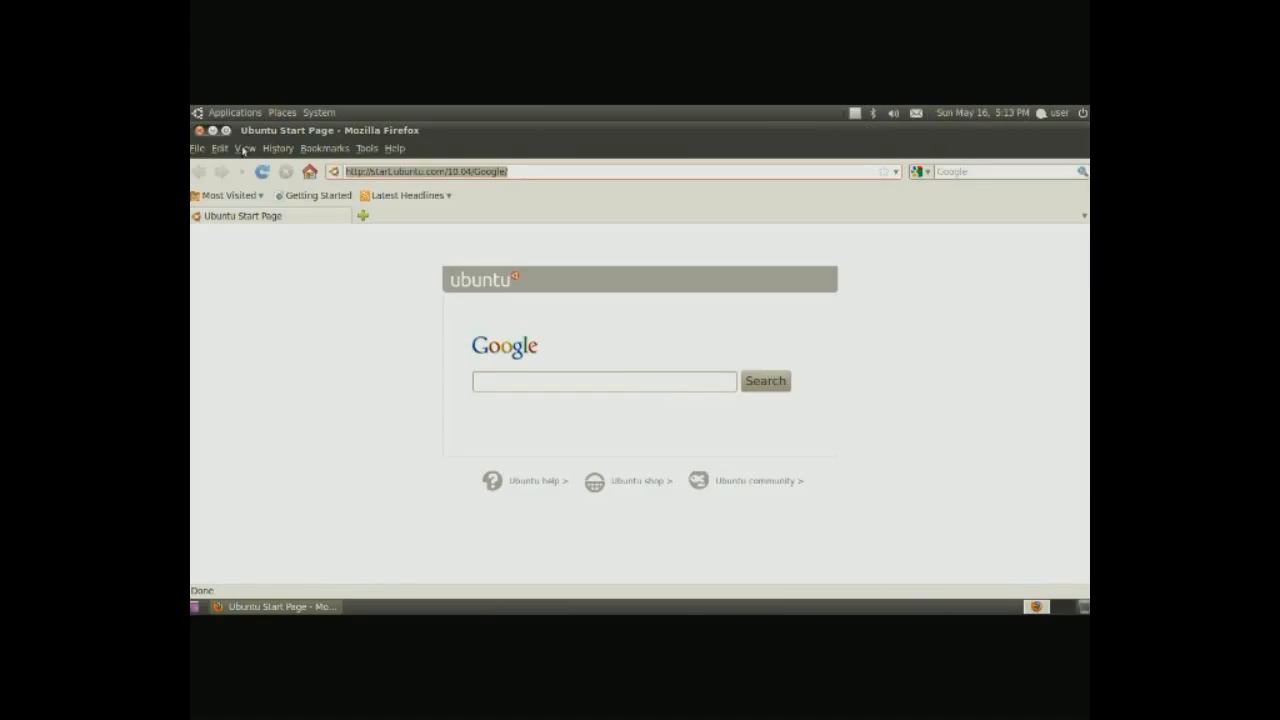
pyautogui.click(234, 112)
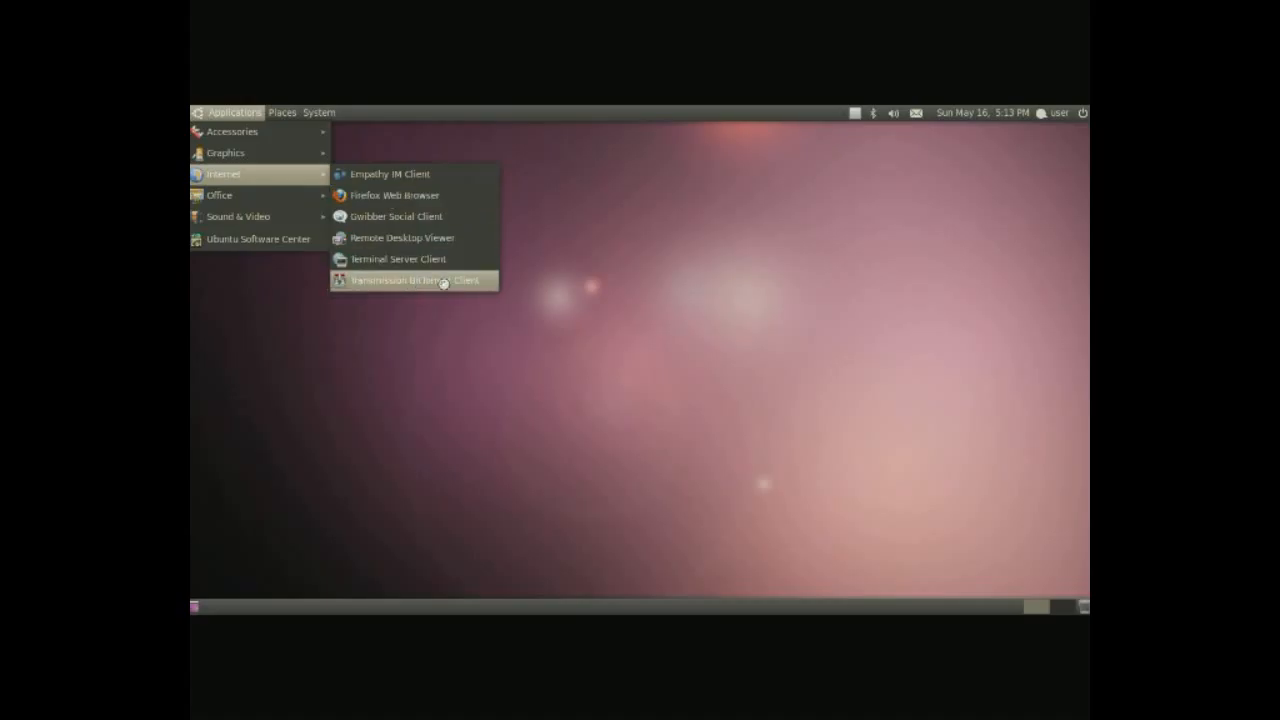
pyautogui.moveTo(413, 280)
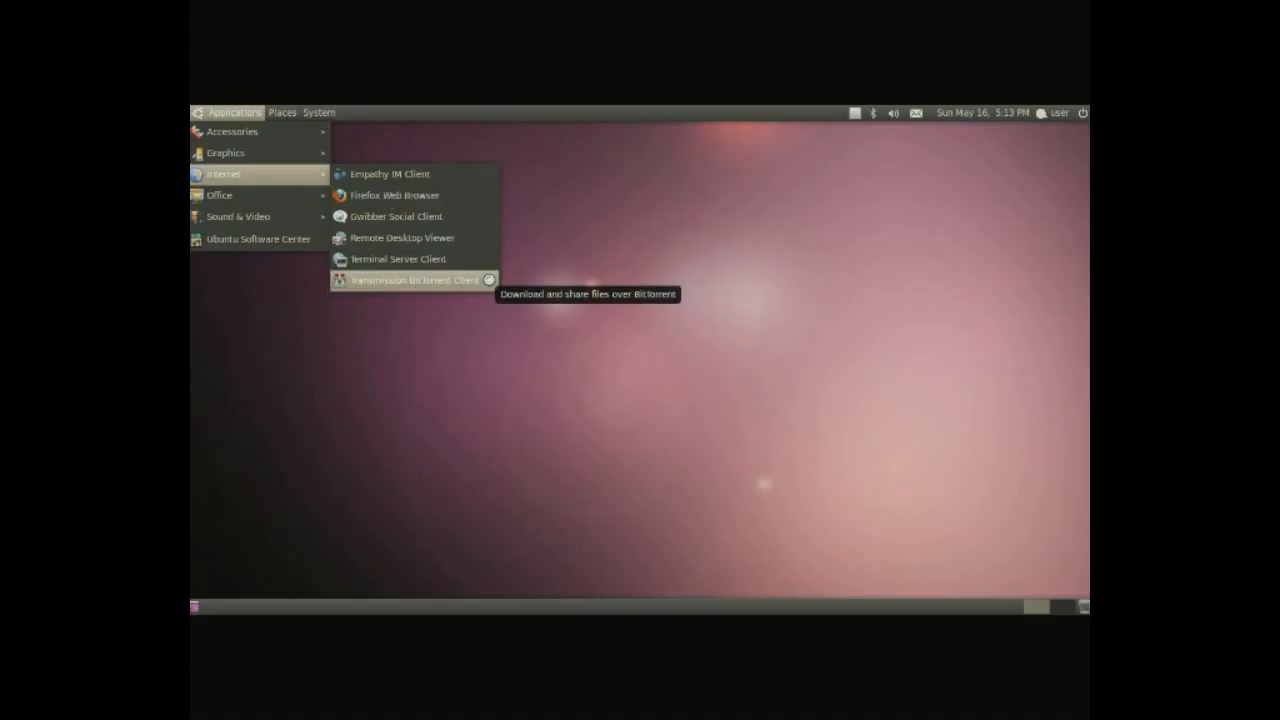
# - Launch Transmission to view its empty torrent list, quit it, and reopen the Applications menu
pyautogui.click(405, 279)
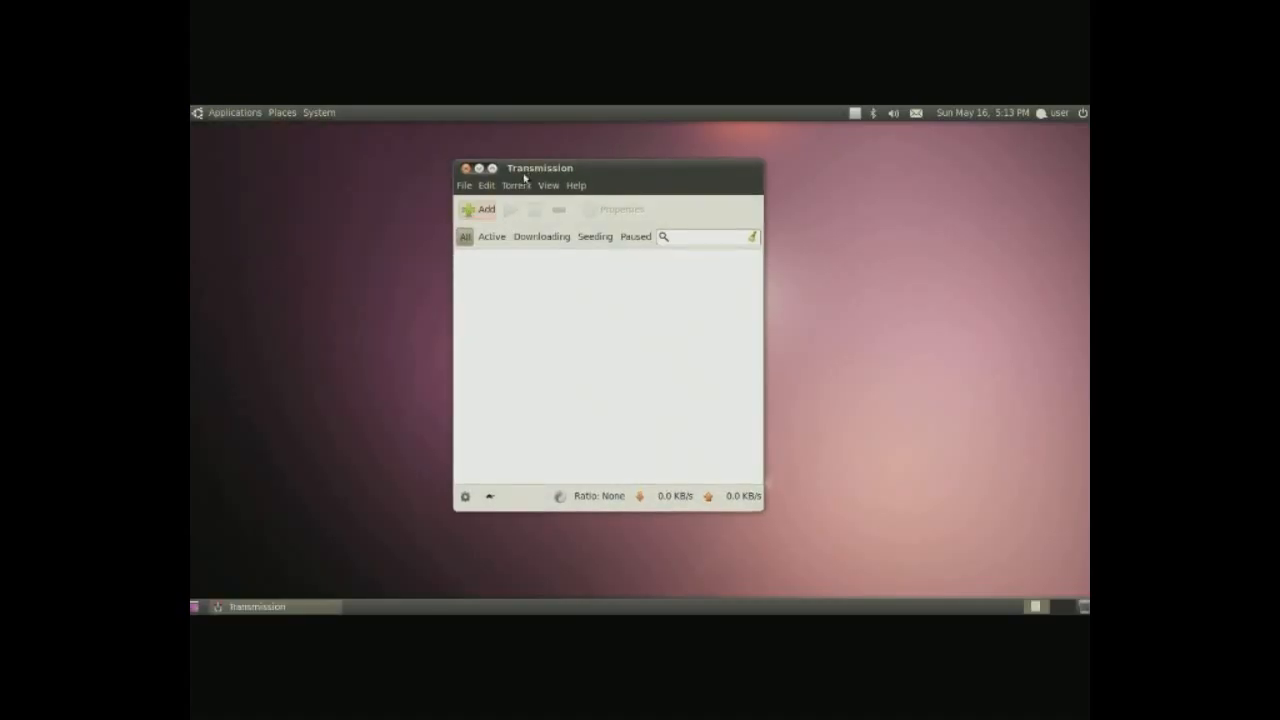
pyautogui.moveTo(537, 388)
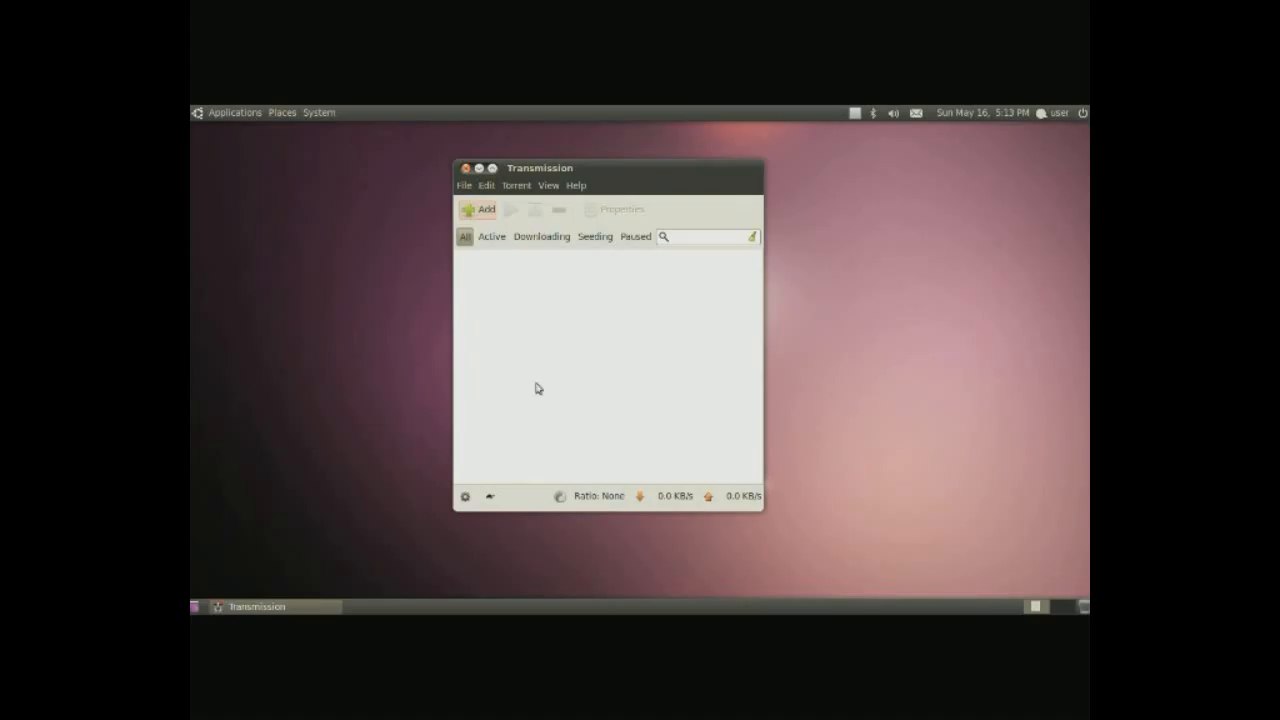
pyautogui.moveTo(569, 327)
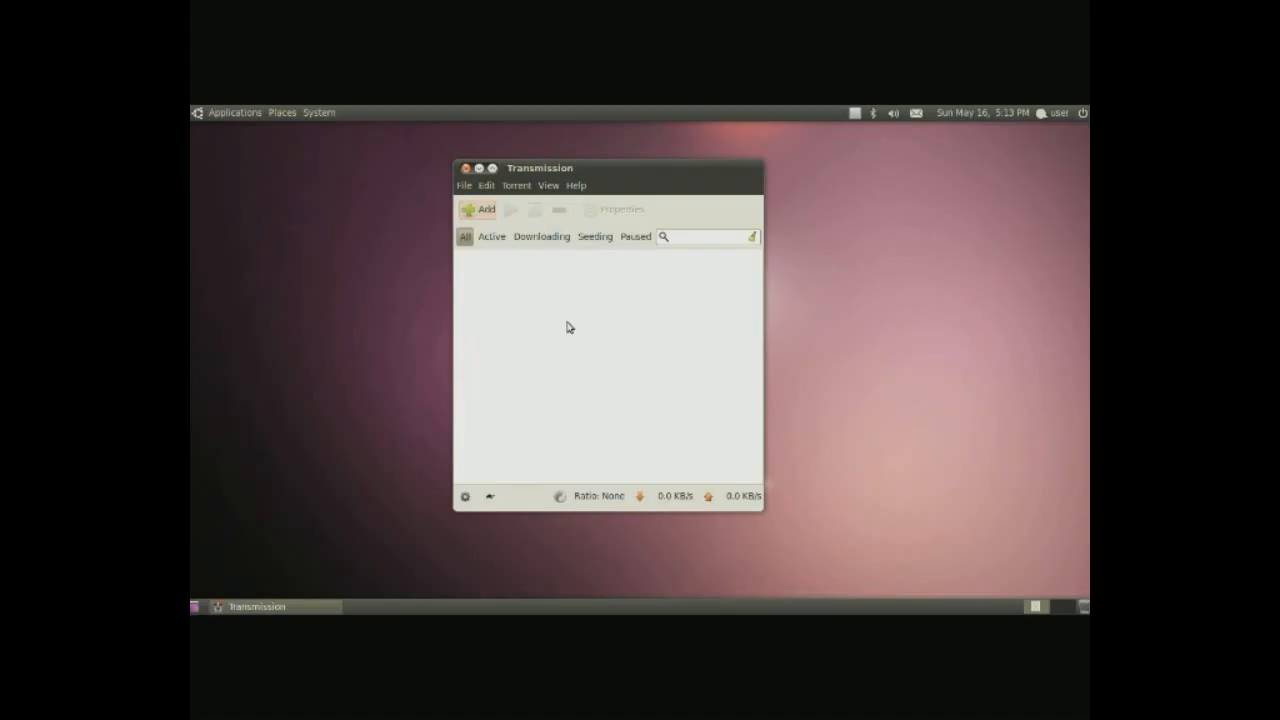
pyautogui.moveTo(548, 318)
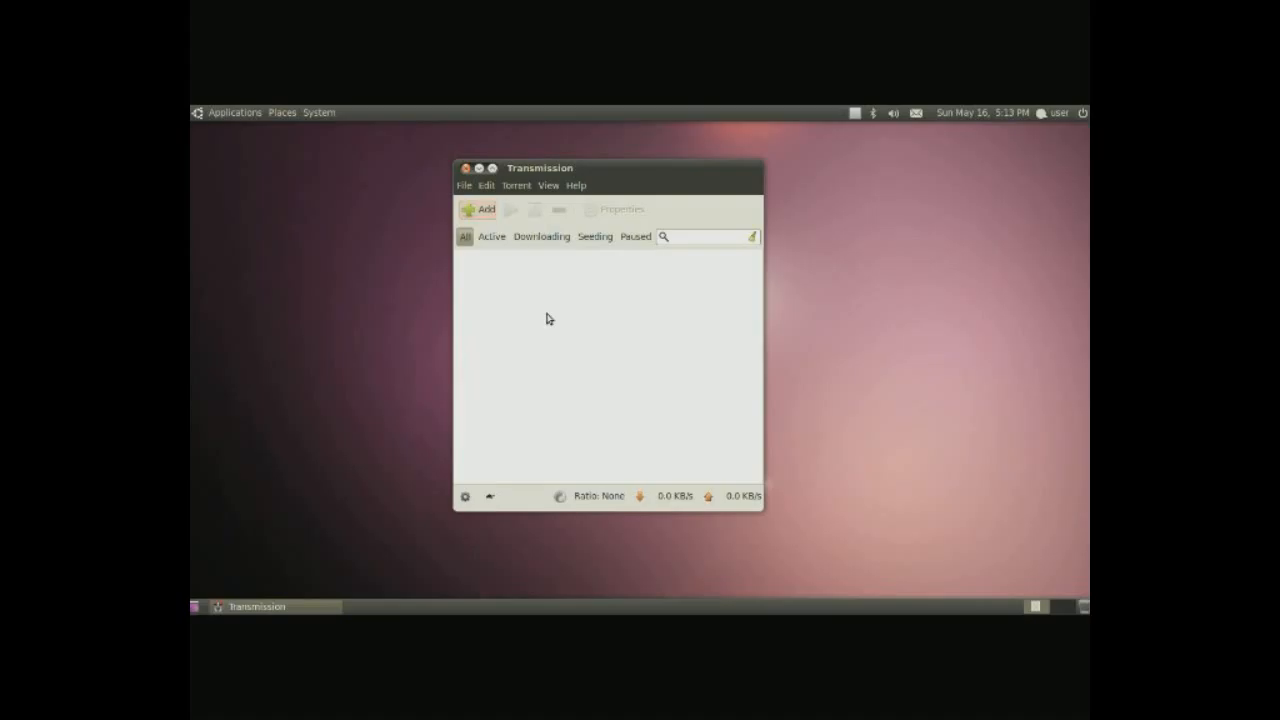
pyautogui.moveTo(458, 174)
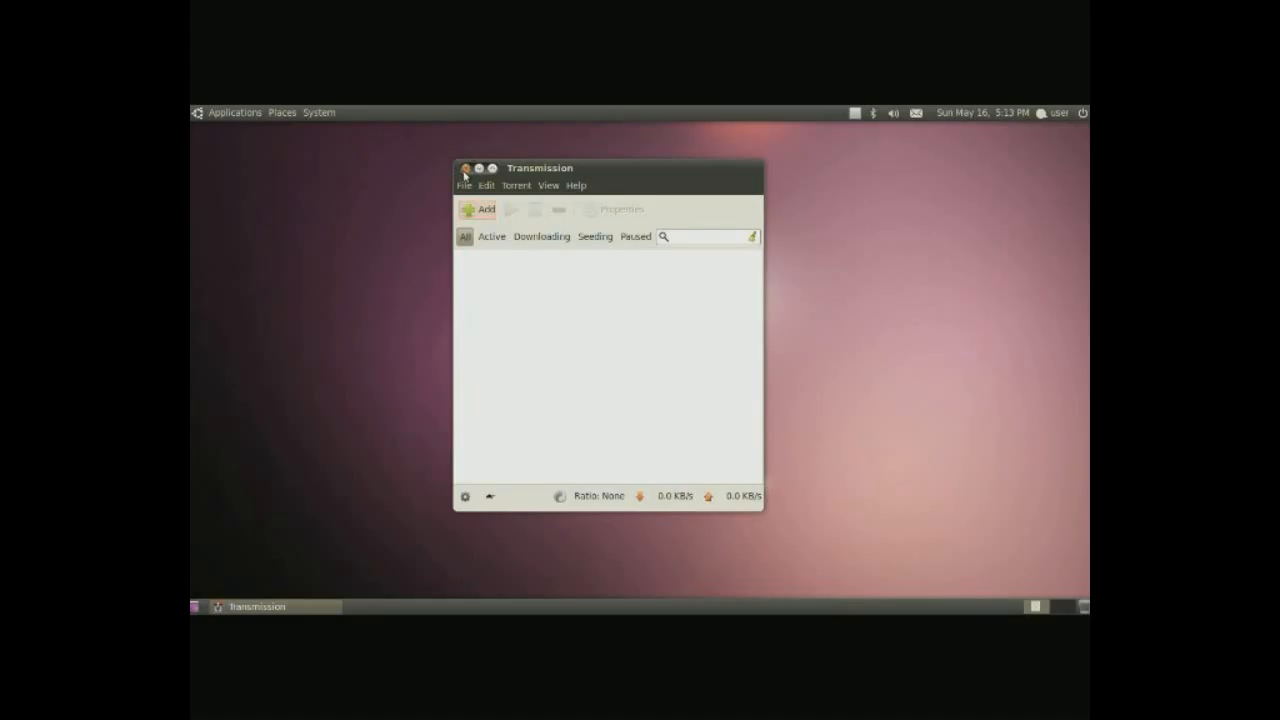
pyautogui.moveTo(538, 333)
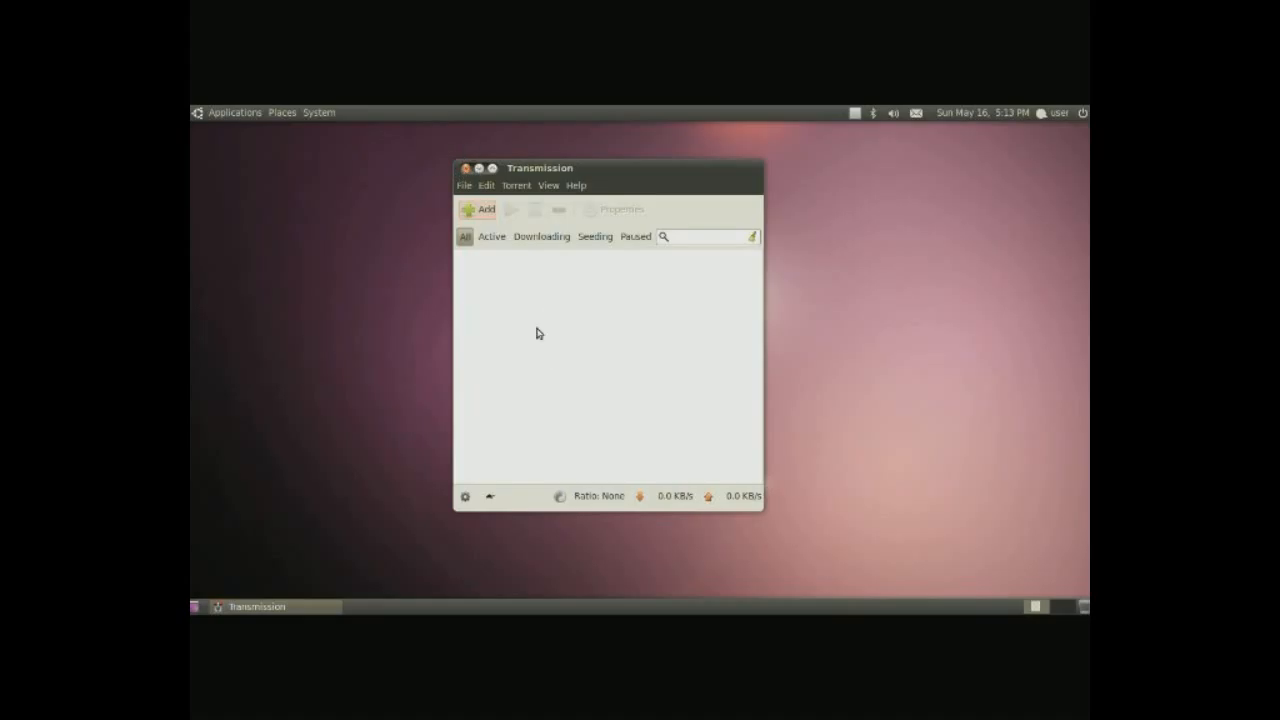
pyautogui.click(464, 167)
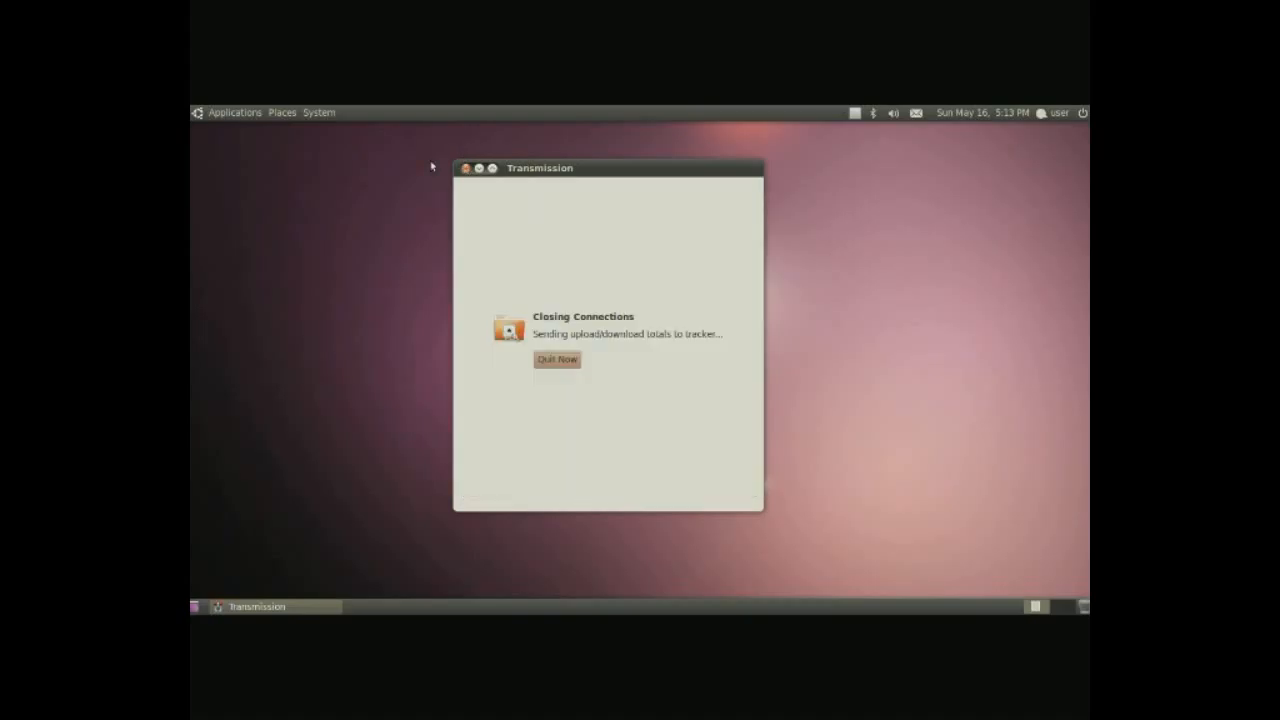
pyautogui.click(234, 112)
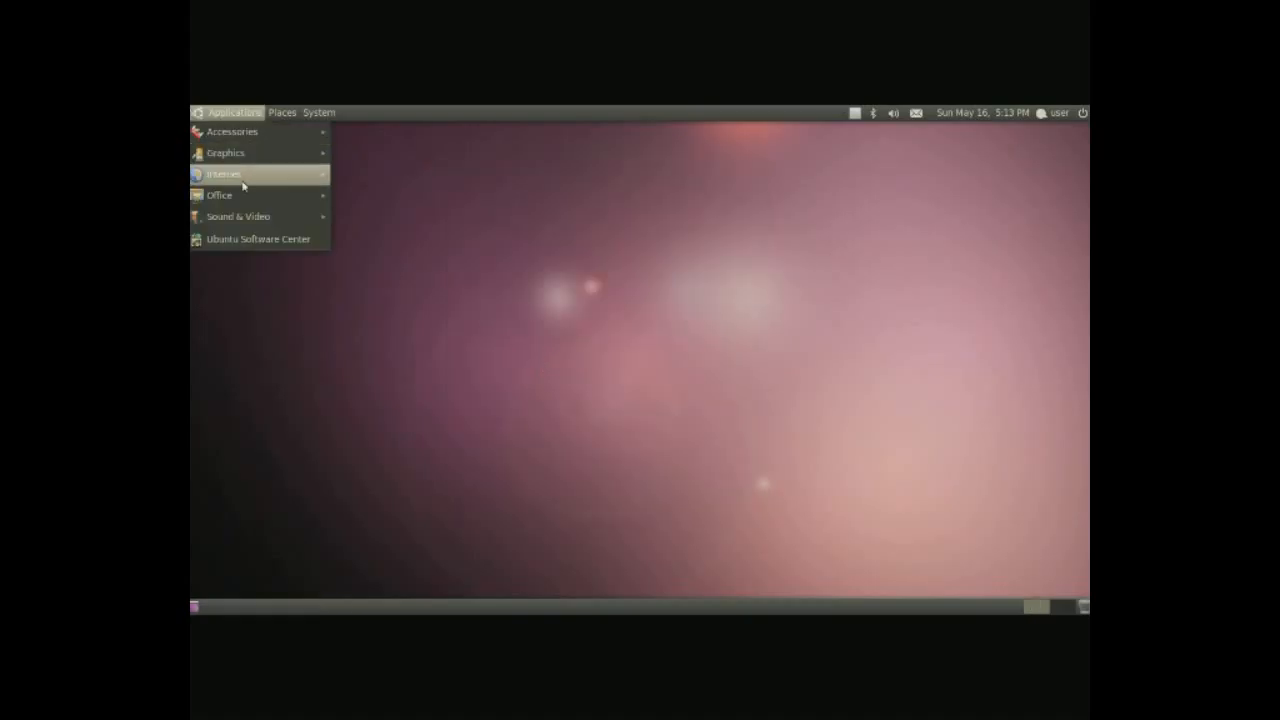
pyautogui.moveTo(223, 174)
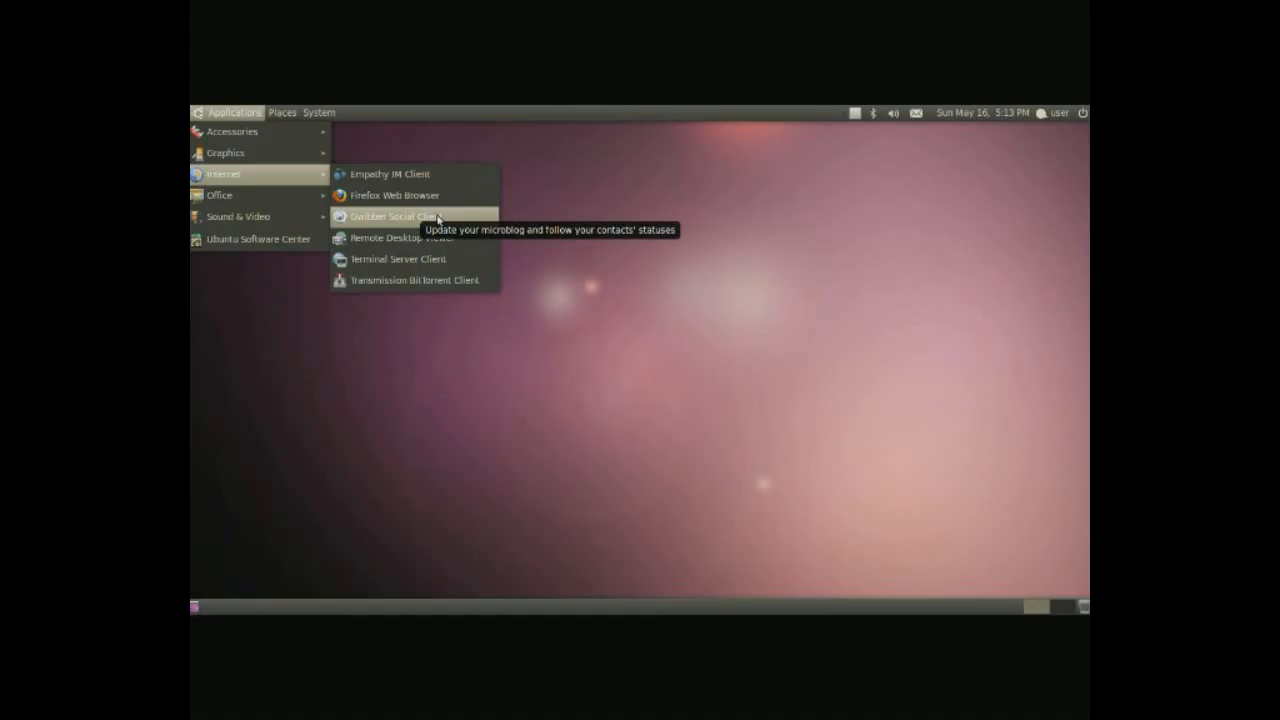
pyautogui.moveTo(476, 218)
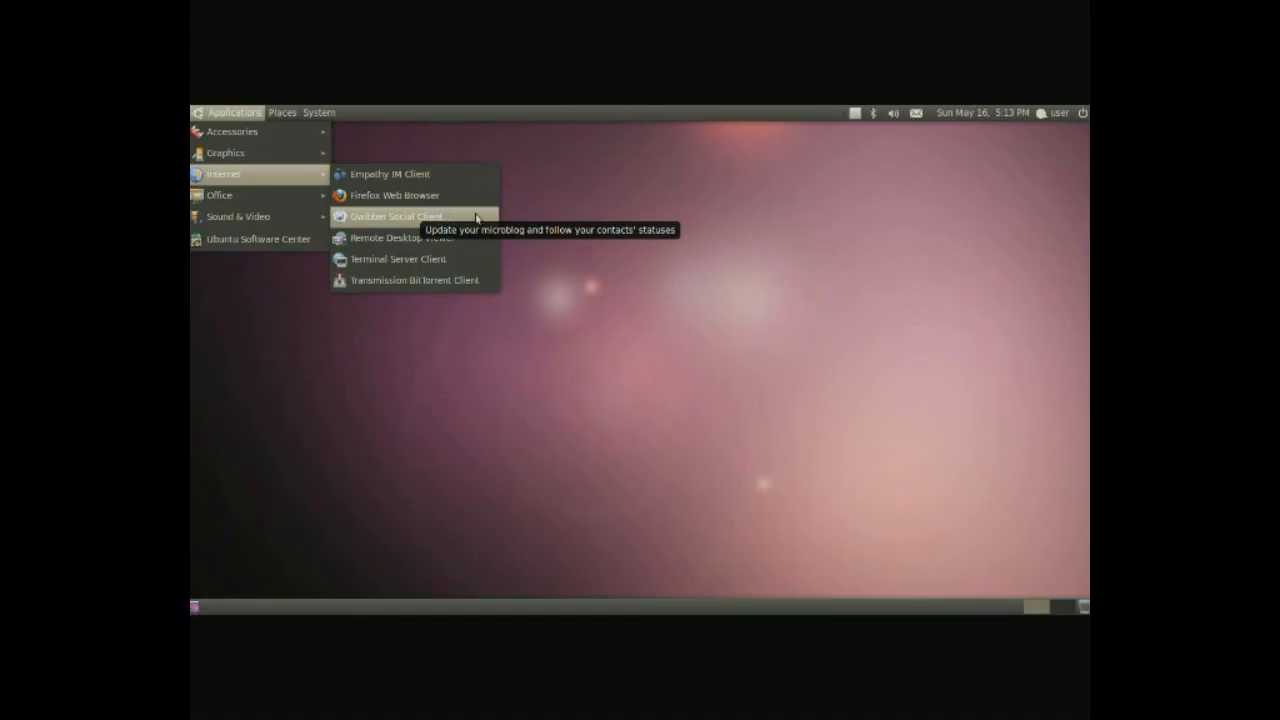
pyautogui.moveTo(400, 238)
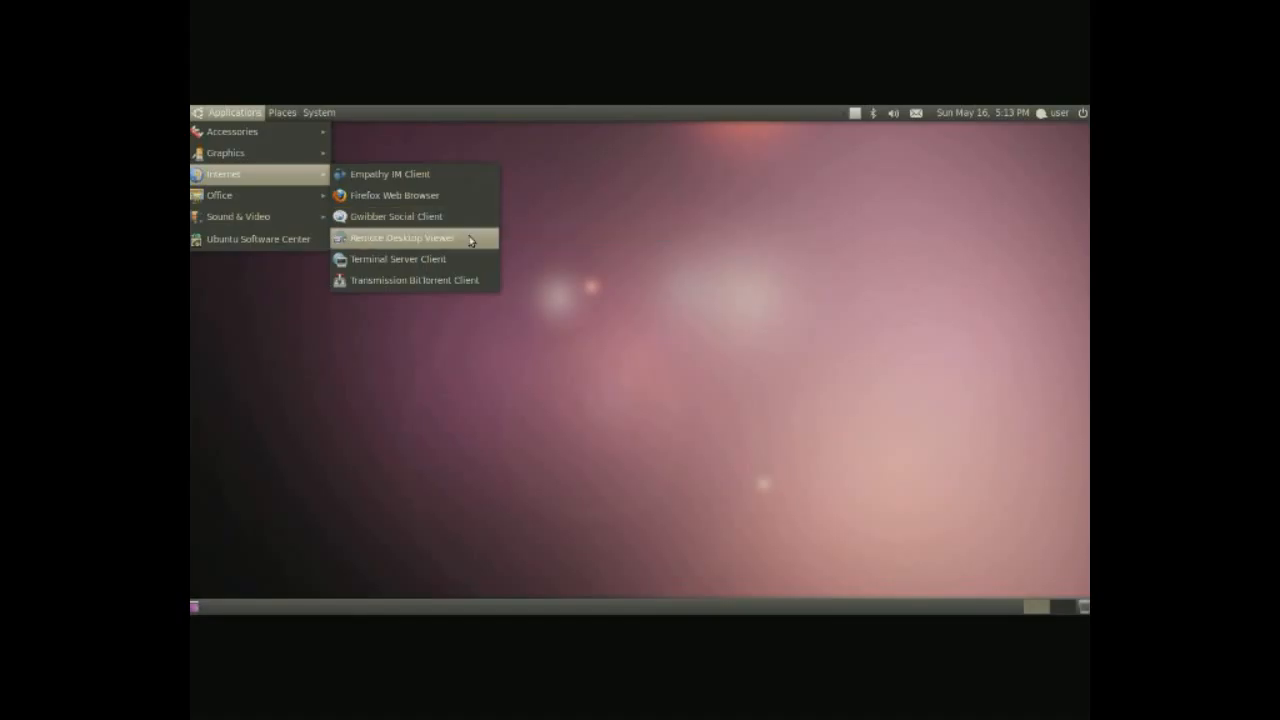
pyautogui.moveTo(400, 238)
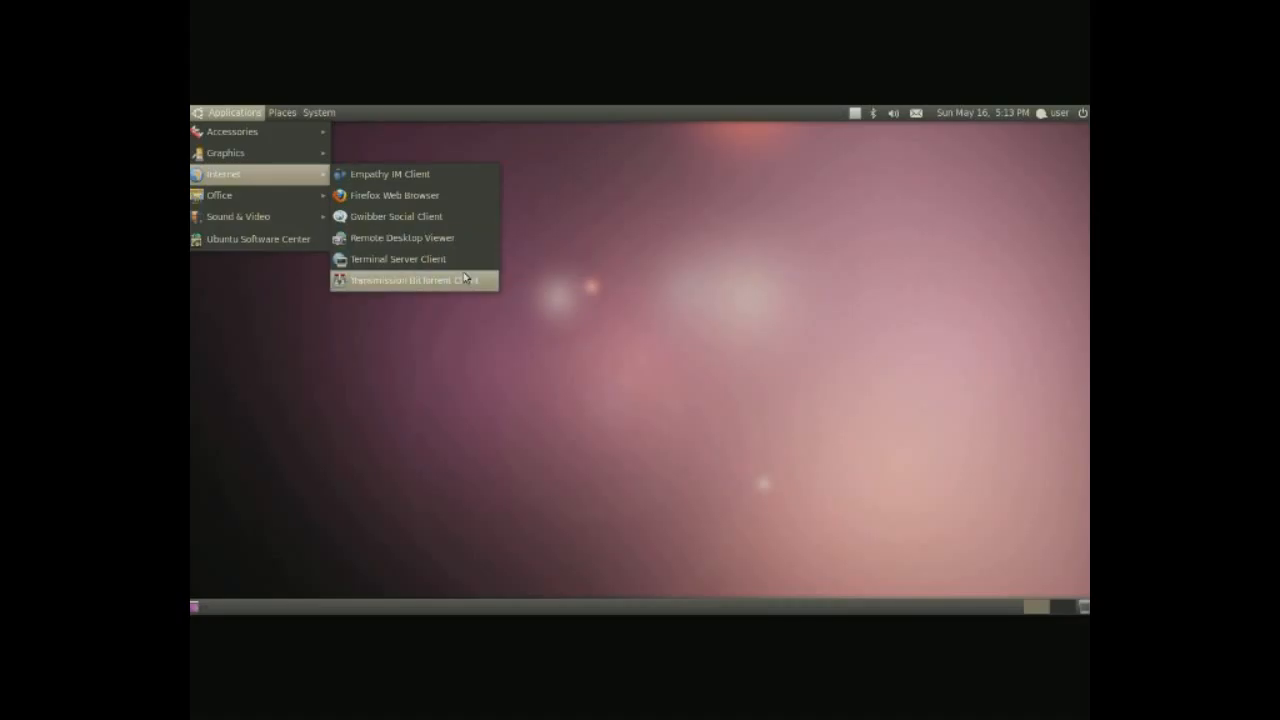
pyautogui.moveTo(398, 259)
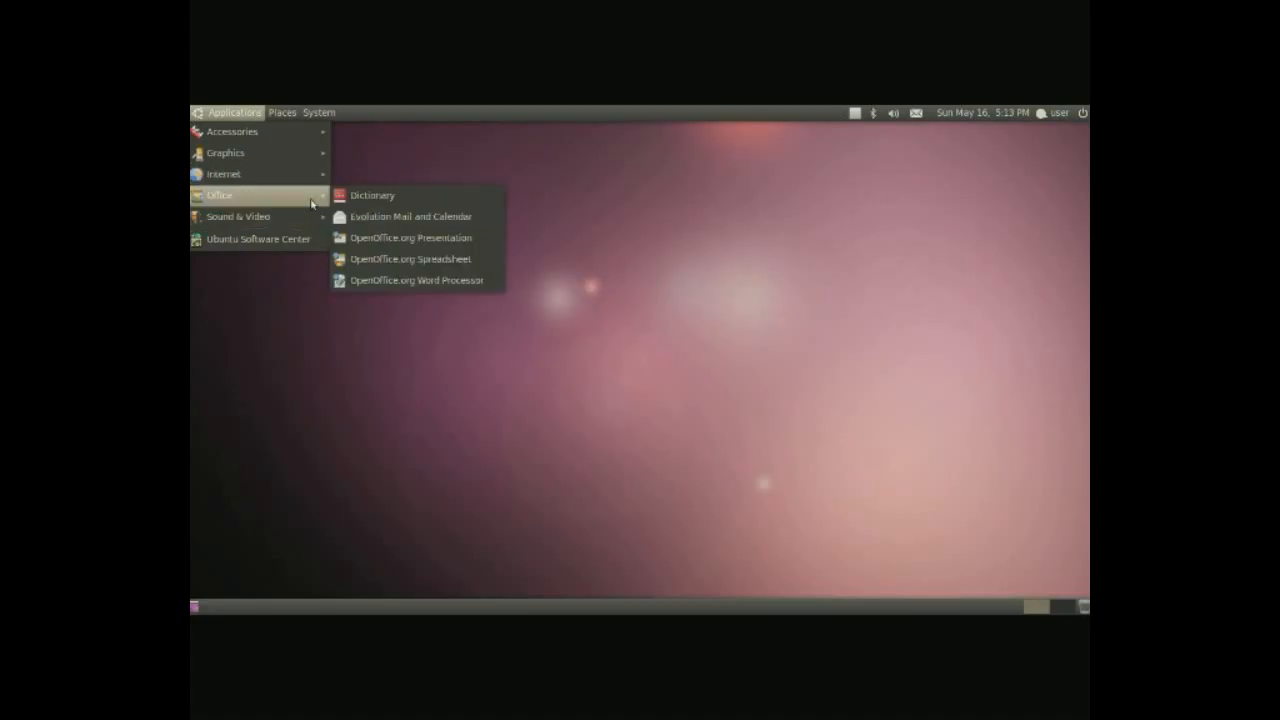
pyautogui.moveTo(410, 217)
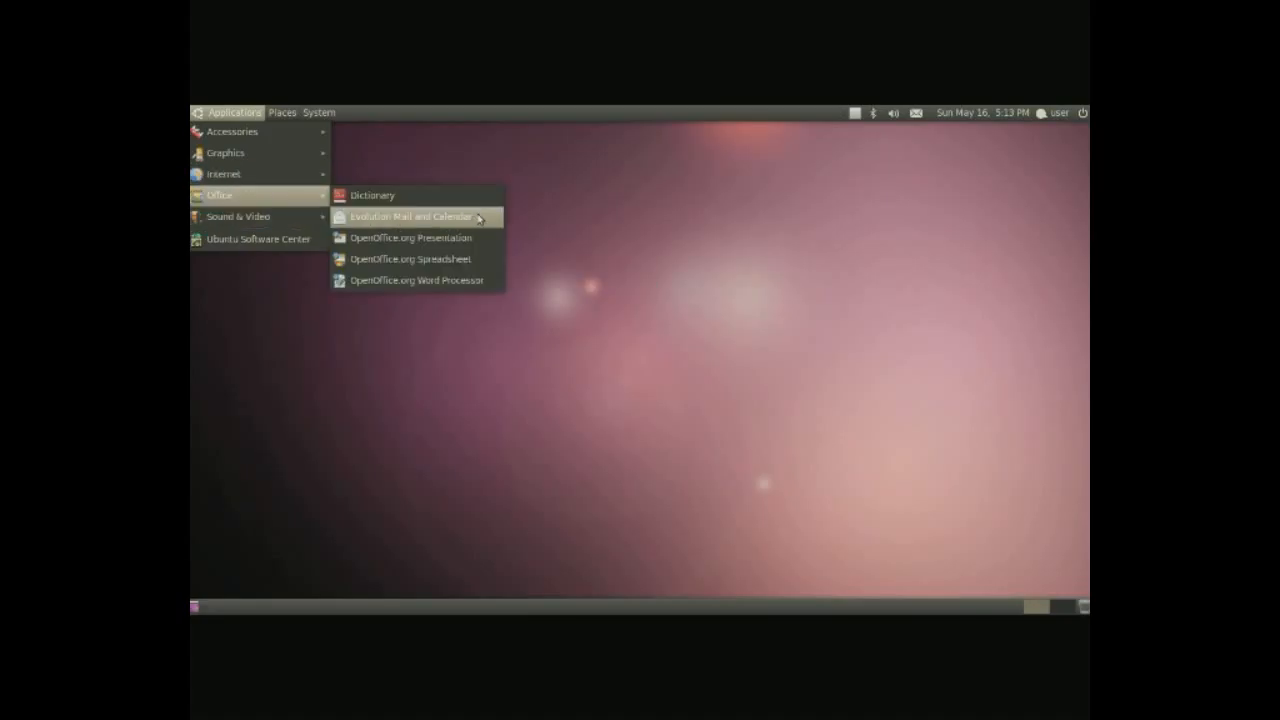
# - Launch Evolution Mail and Calendar from the Office category
pyautogui.click(410, 216)
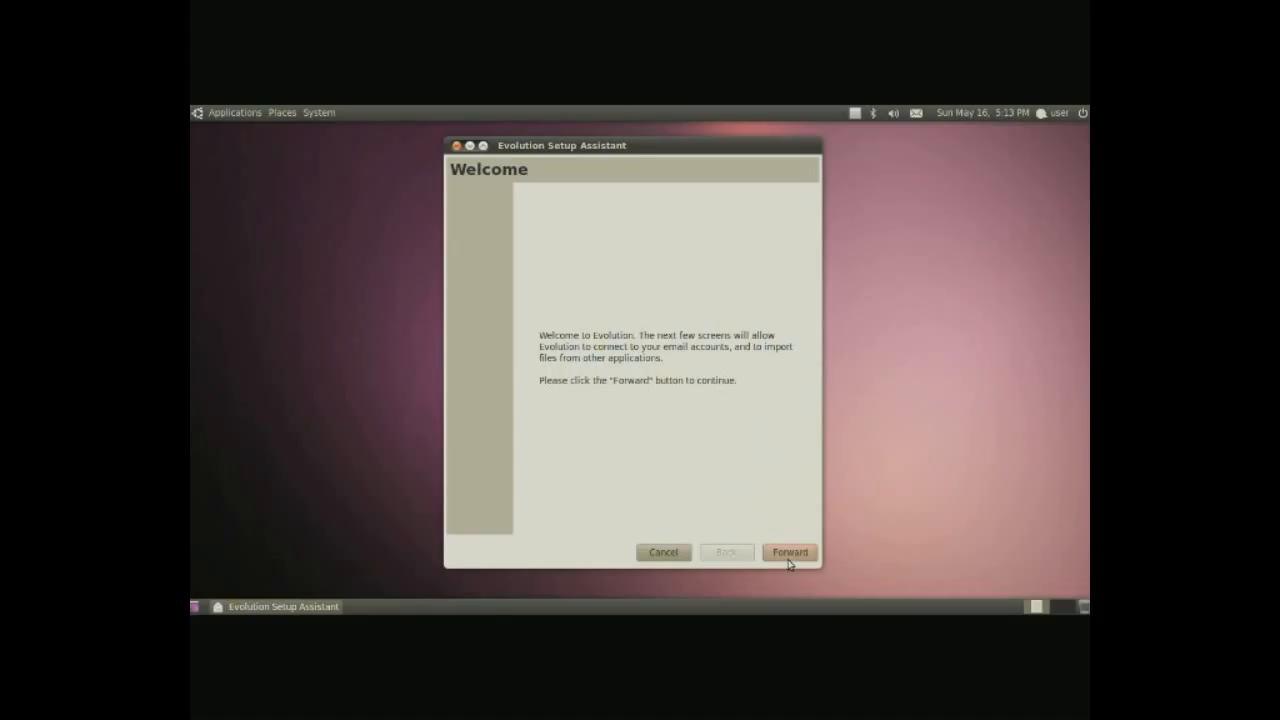
# - Advance Evolution's setup assistant past the welcome page, then cancel the setup
pyautogui.click(789, 552)
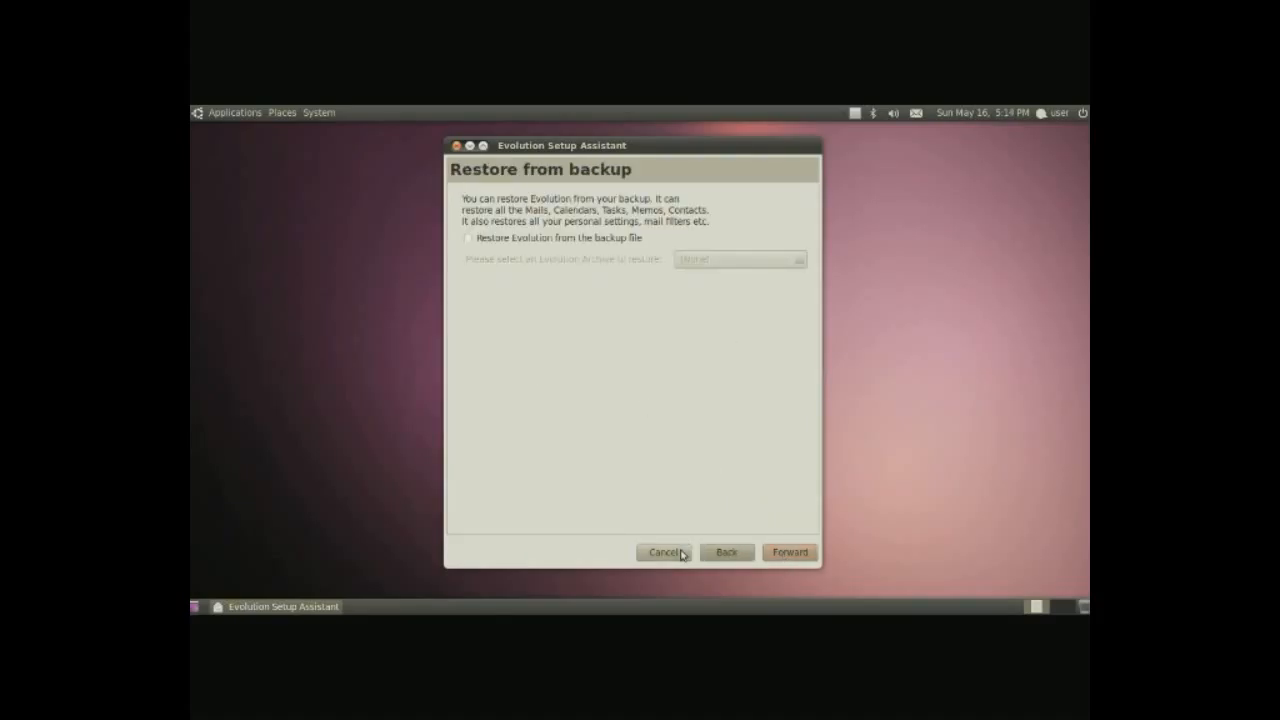
pyautogui.click(234, 112)
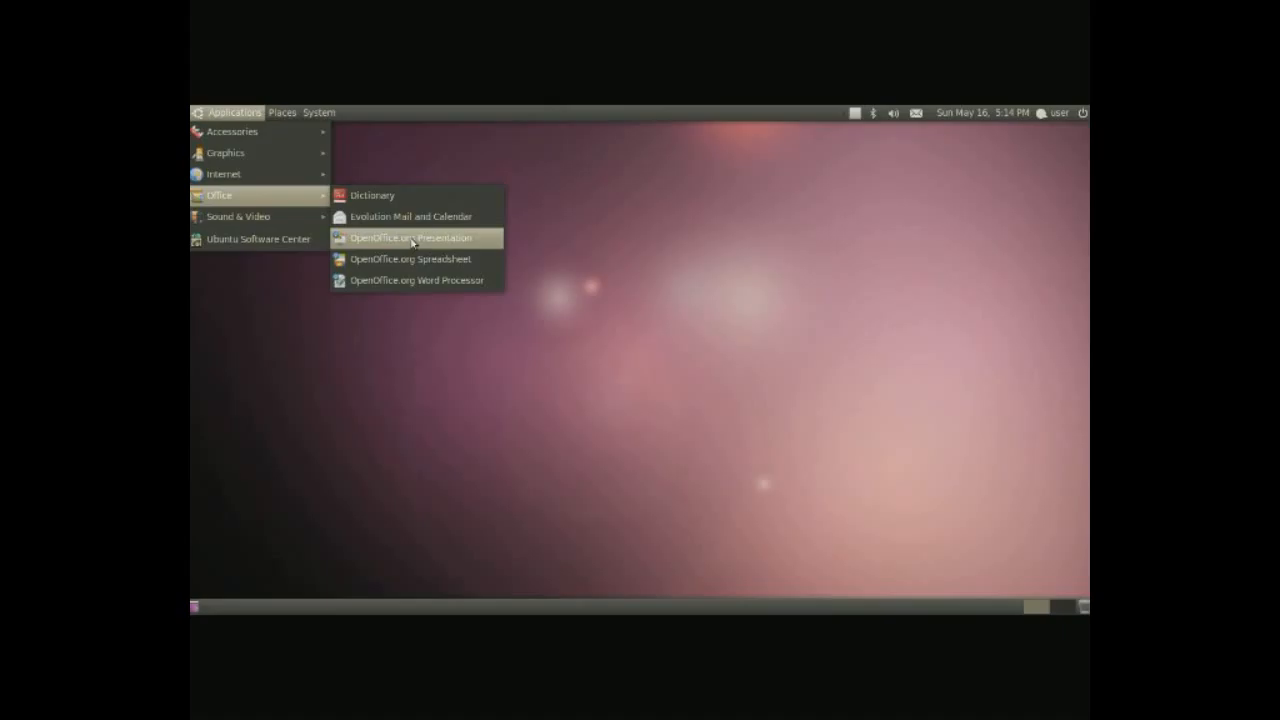
pyautogui.moveTo(465, 245)
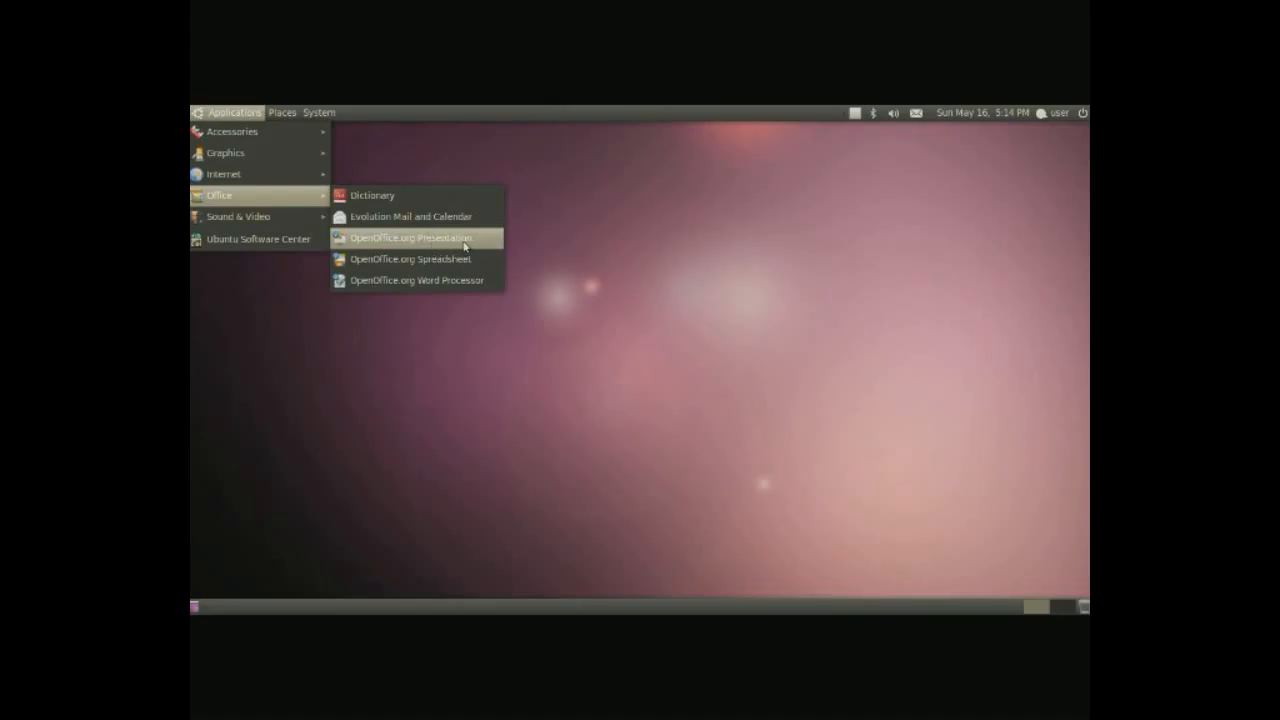
pyautogui.moveTo(448, 258)
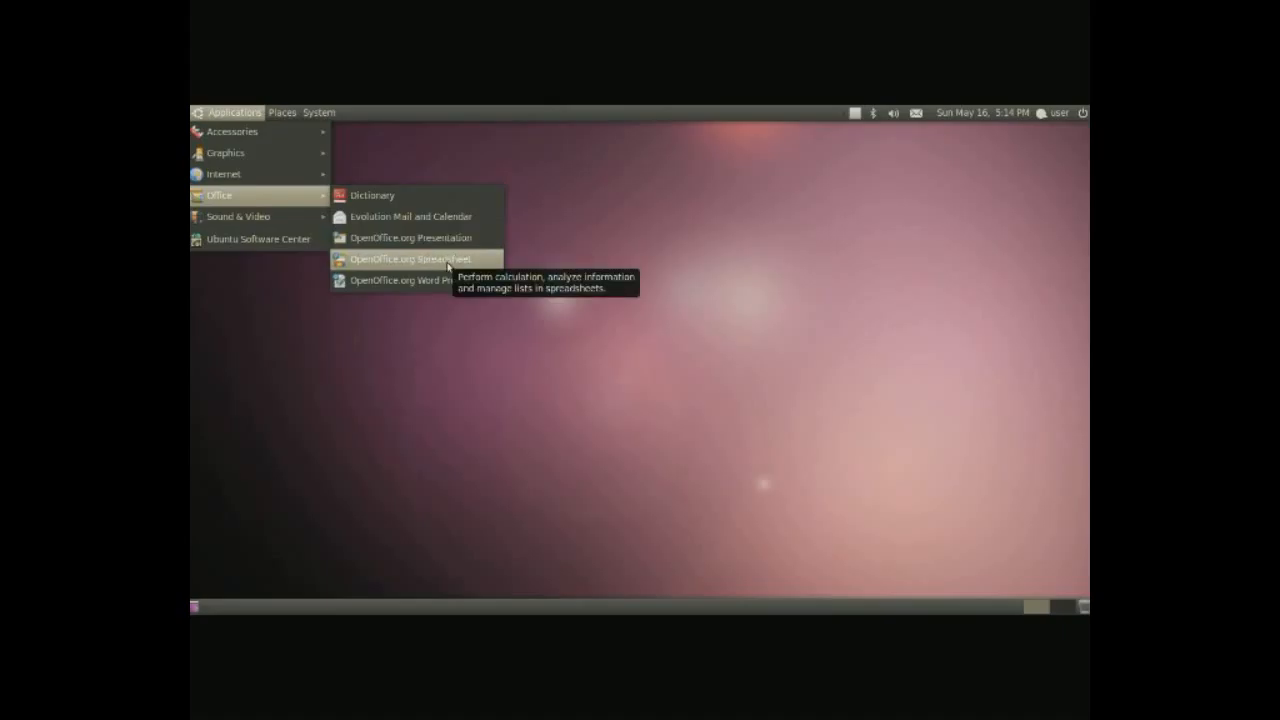
pyautogui.moveTo(412, 280)
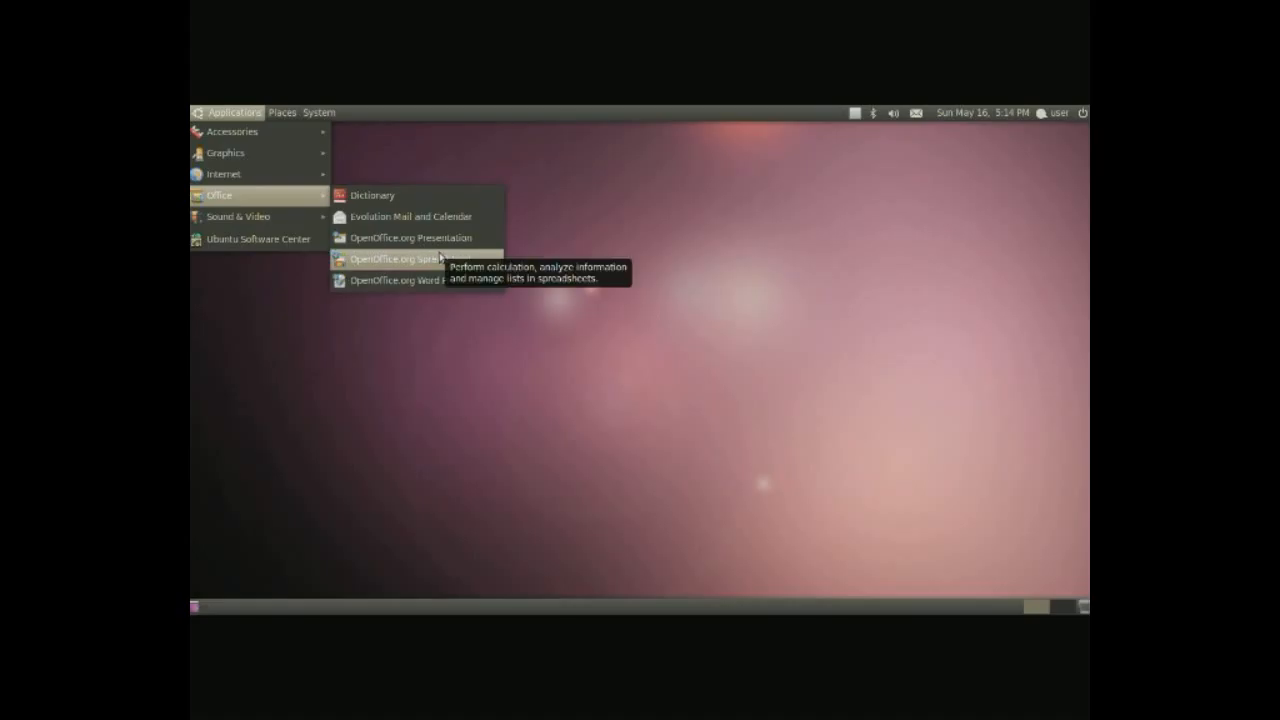
pyautogui.moveTo(467, 258)
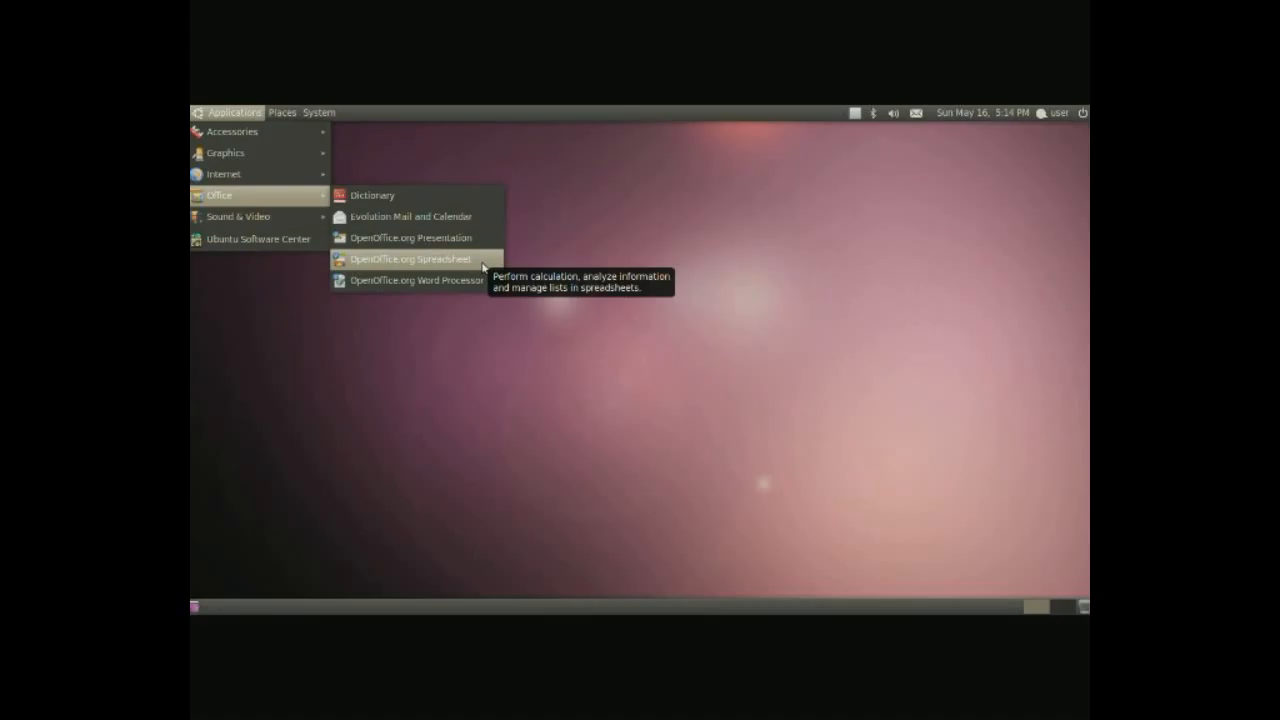
pyautogui.moveTo(453, 261)
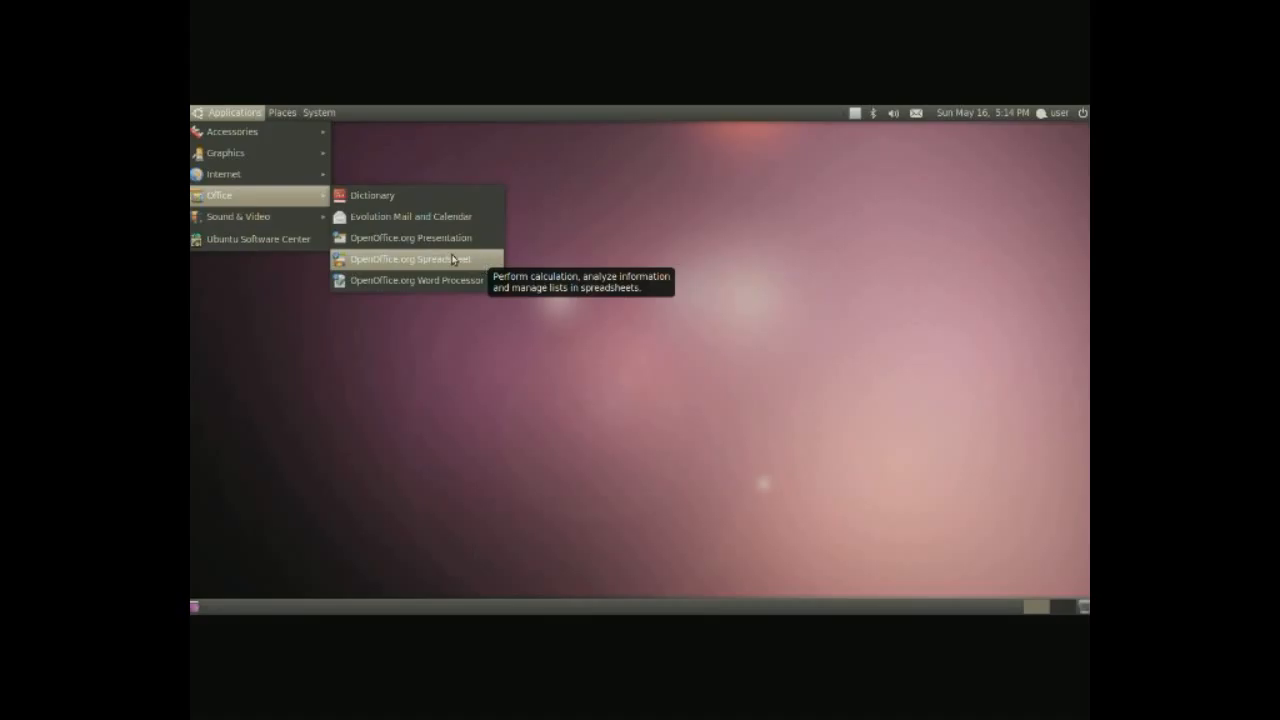
pyautogui.moveTo(237, 217)
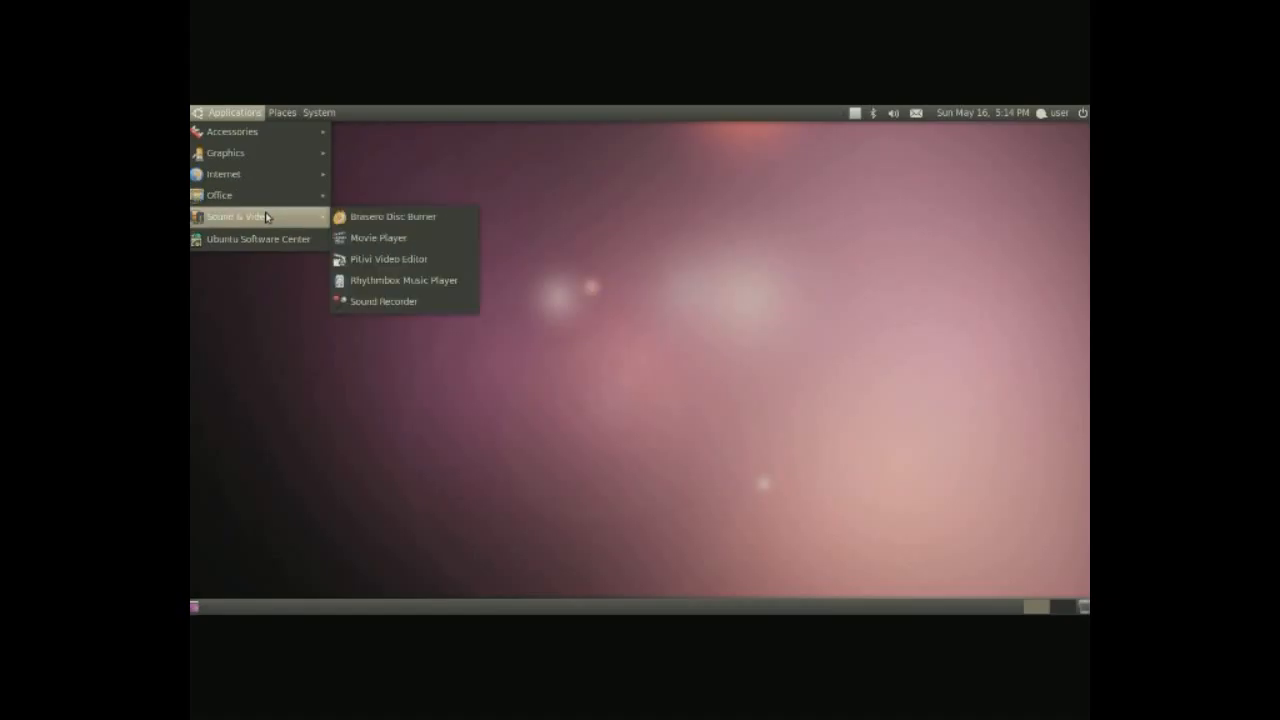
# - Launch Brasero to view its audio, data, video, copy and image project options, then close it
pyautogui.click(392, 216)
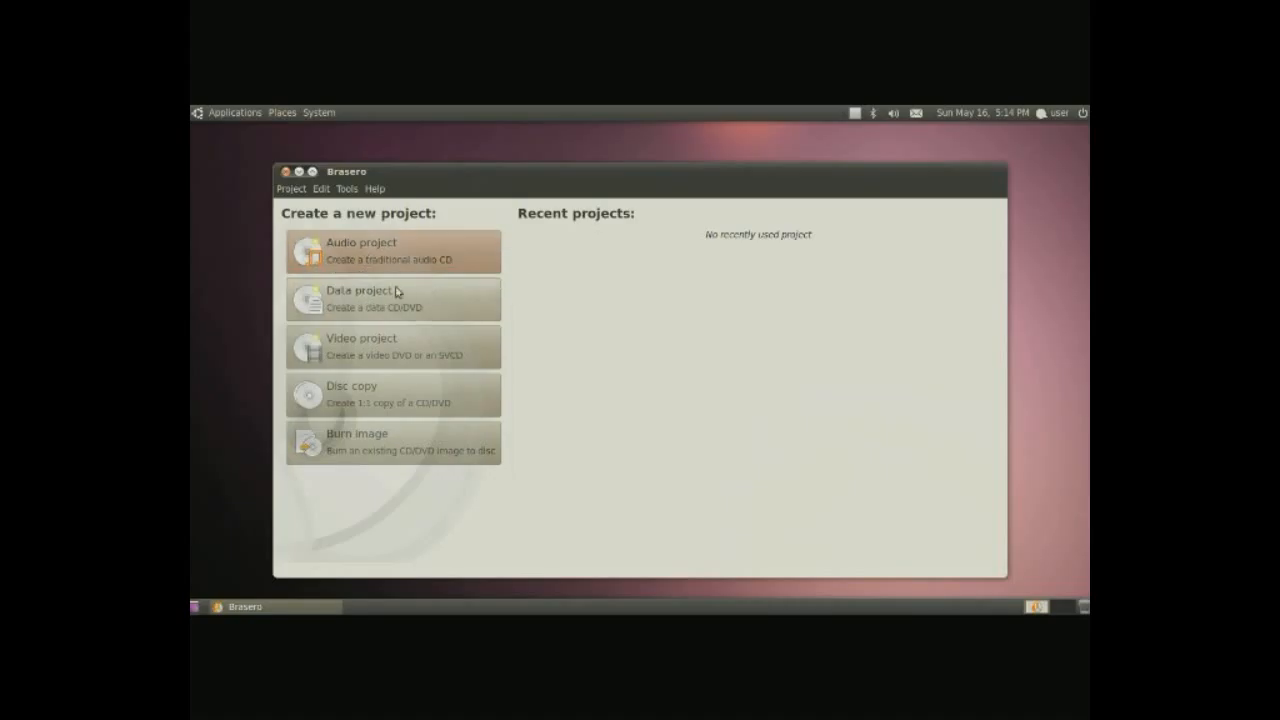
pyautogui.moveTo(449, 396)
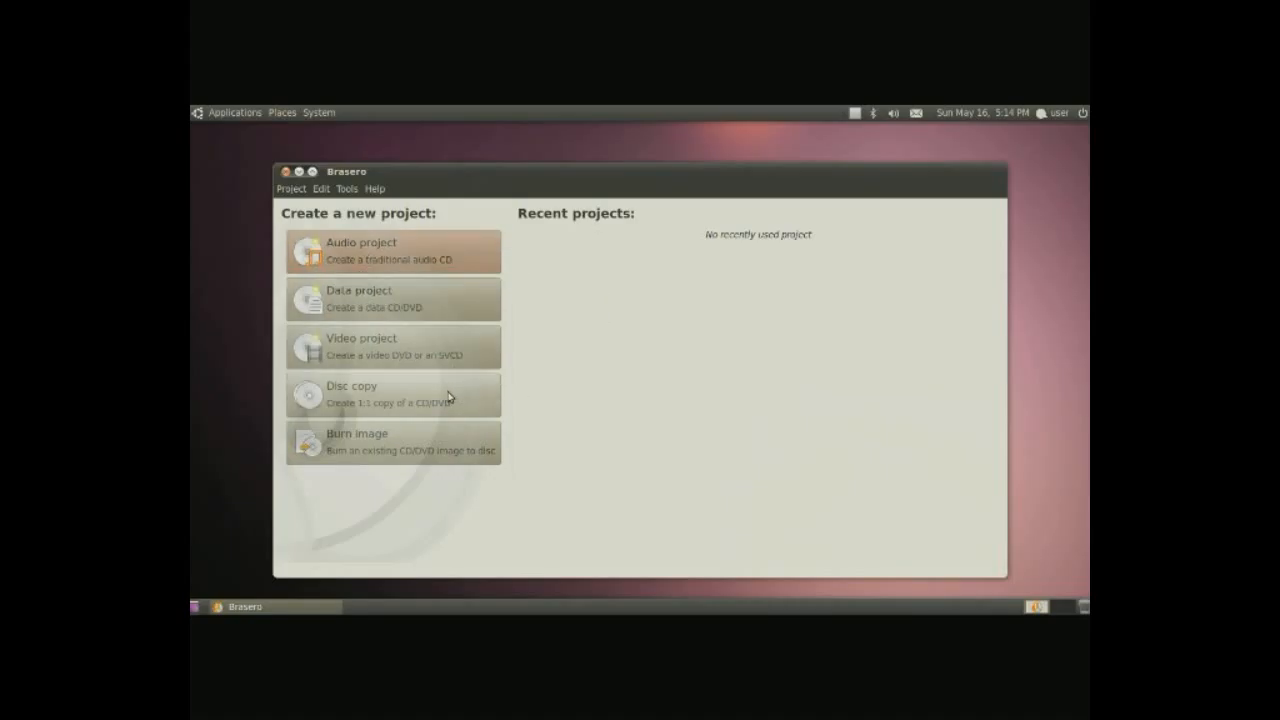
pyautogui.moveTo(450, 400)
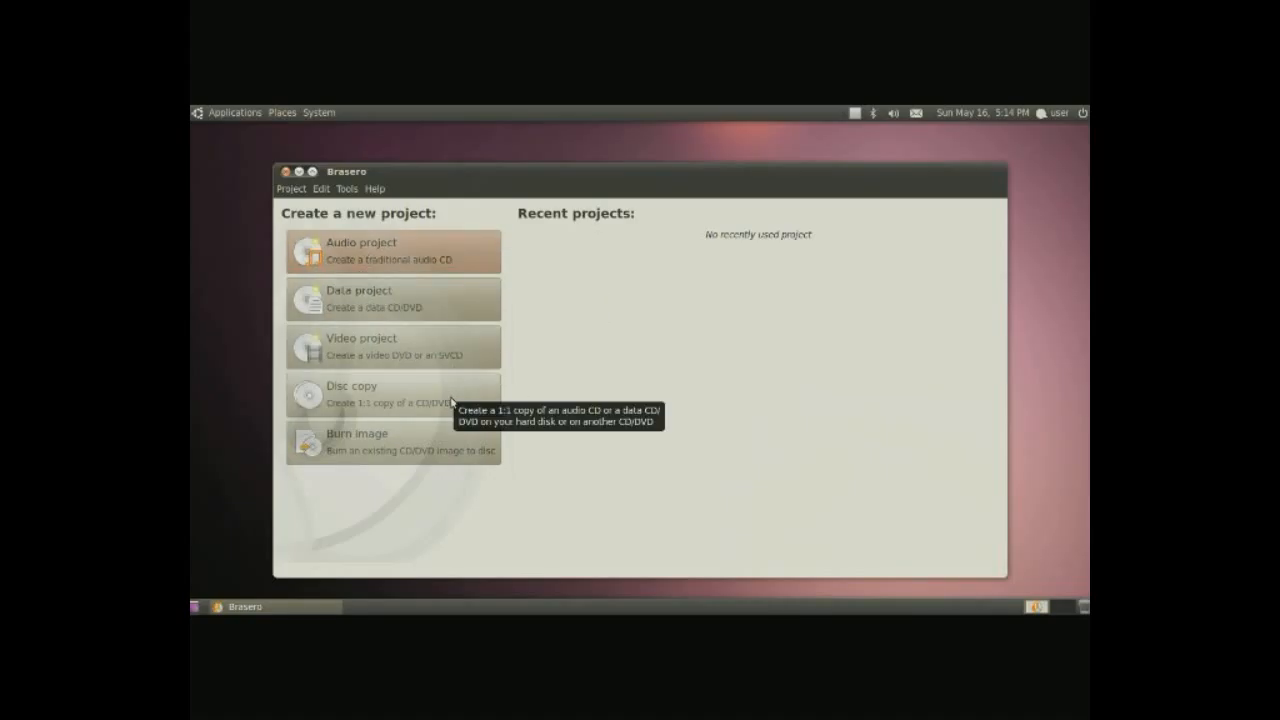
pyautogui.moveTo(437, 455)
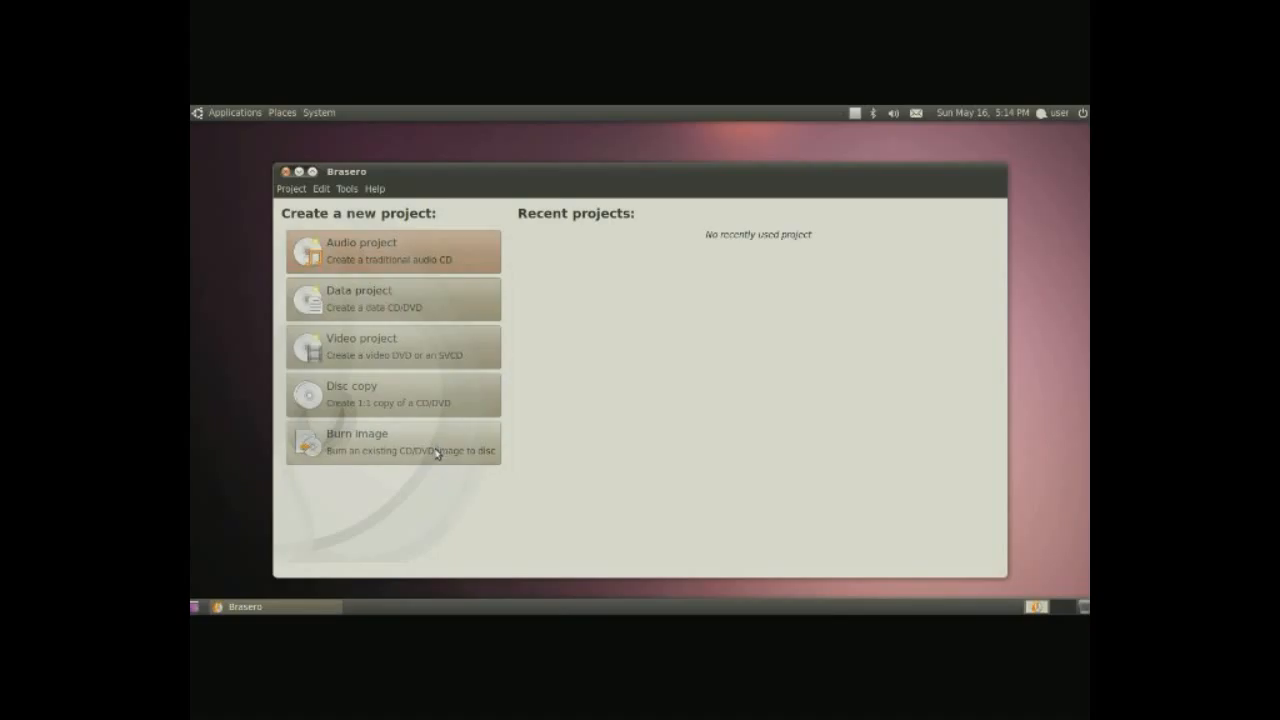
pyautogui.moveTo(518, 314)
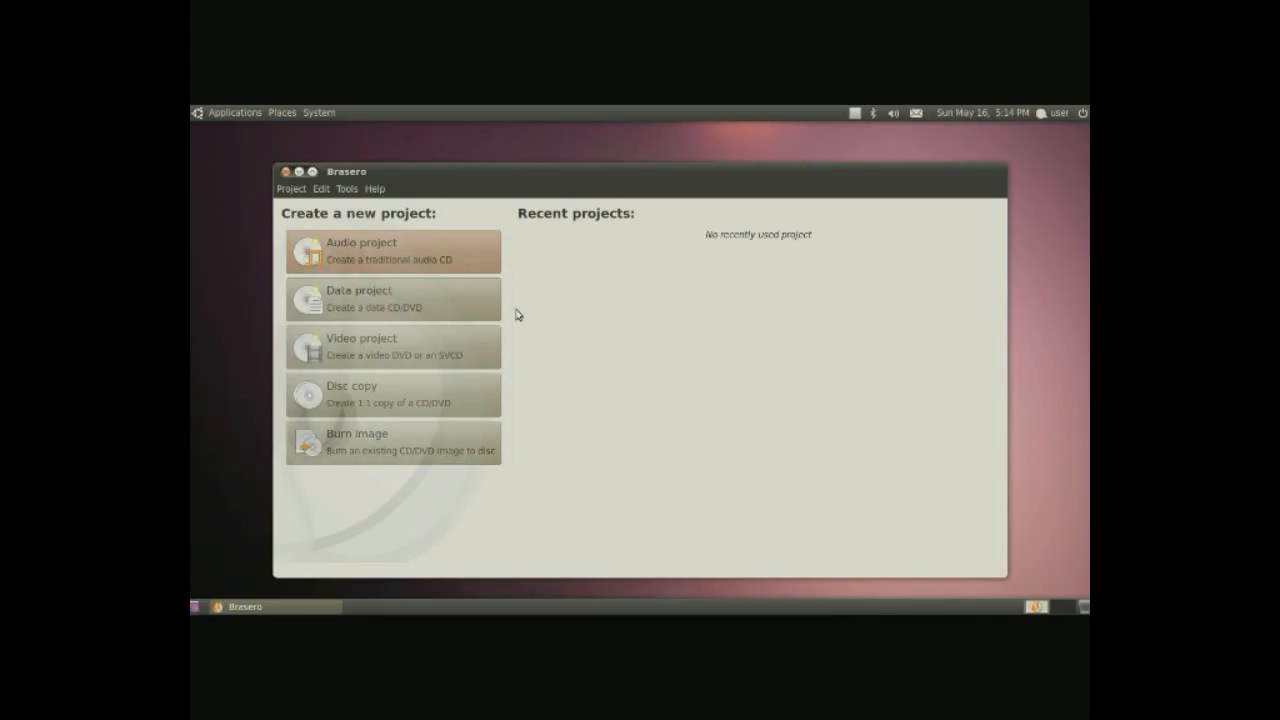
pyautogui.moveTo(338, 263)
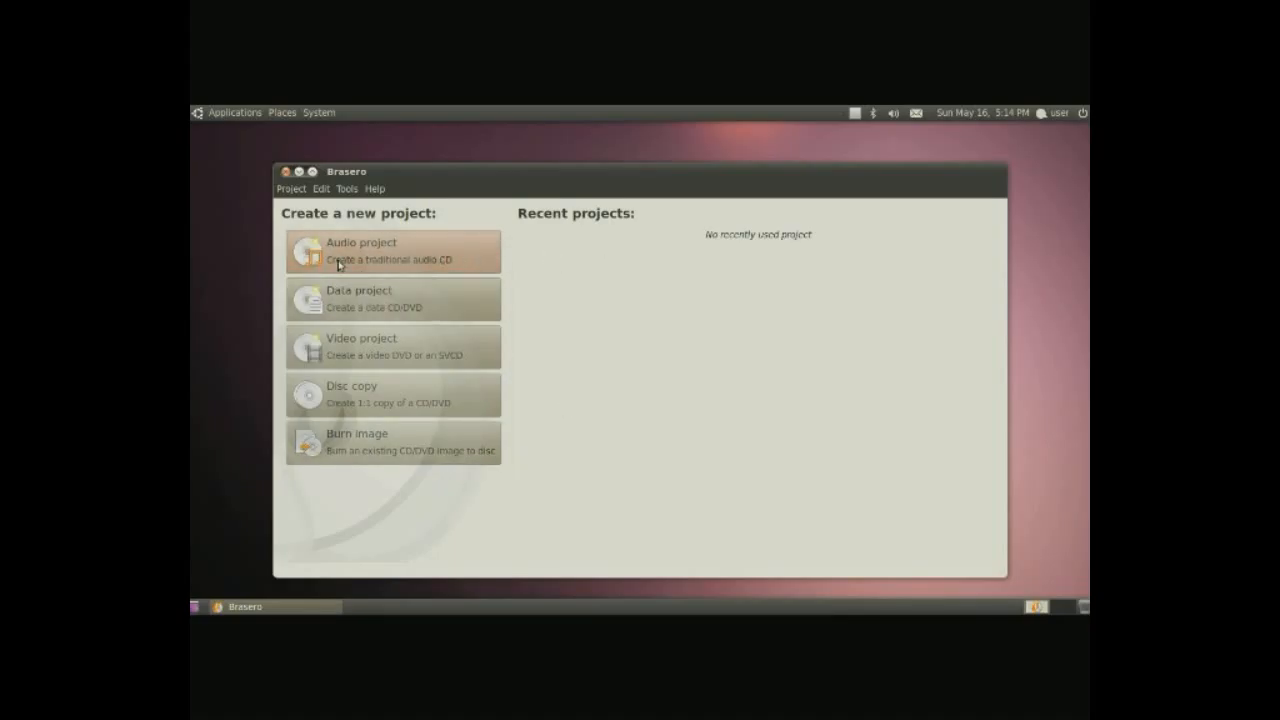
pyautogui.moveTo(344, 261)
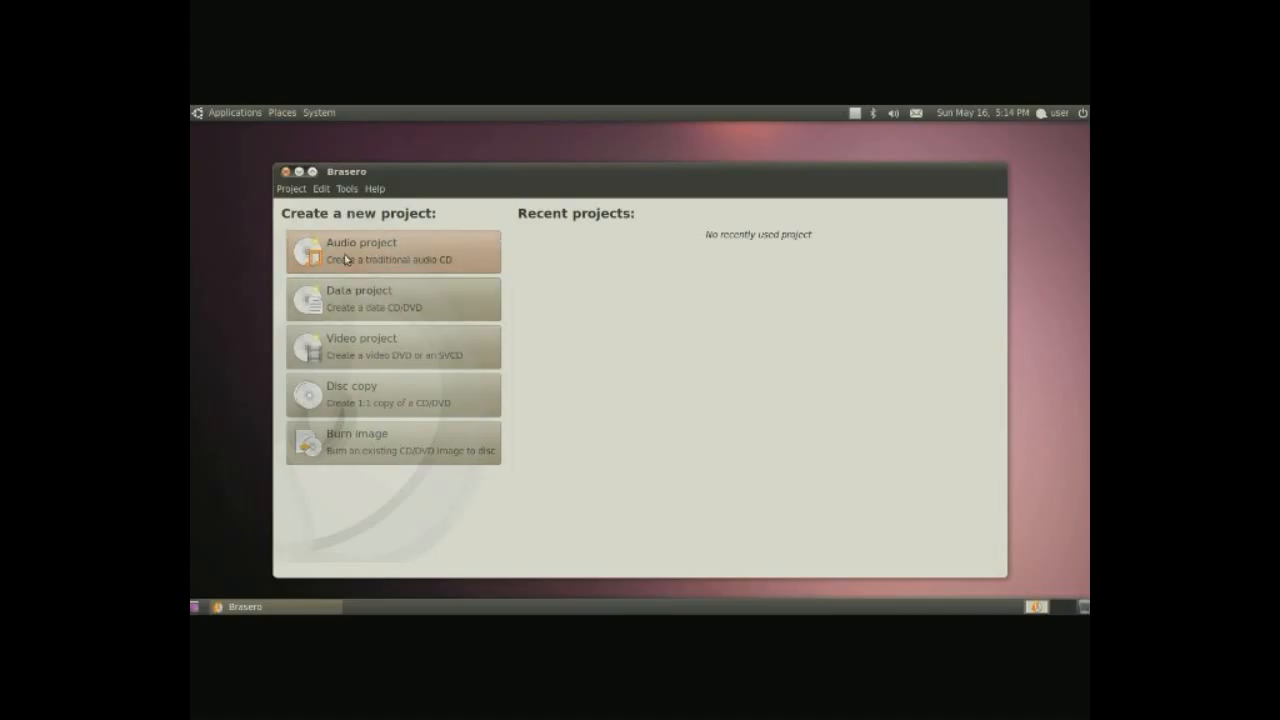
pyautogui.click(392, 250)
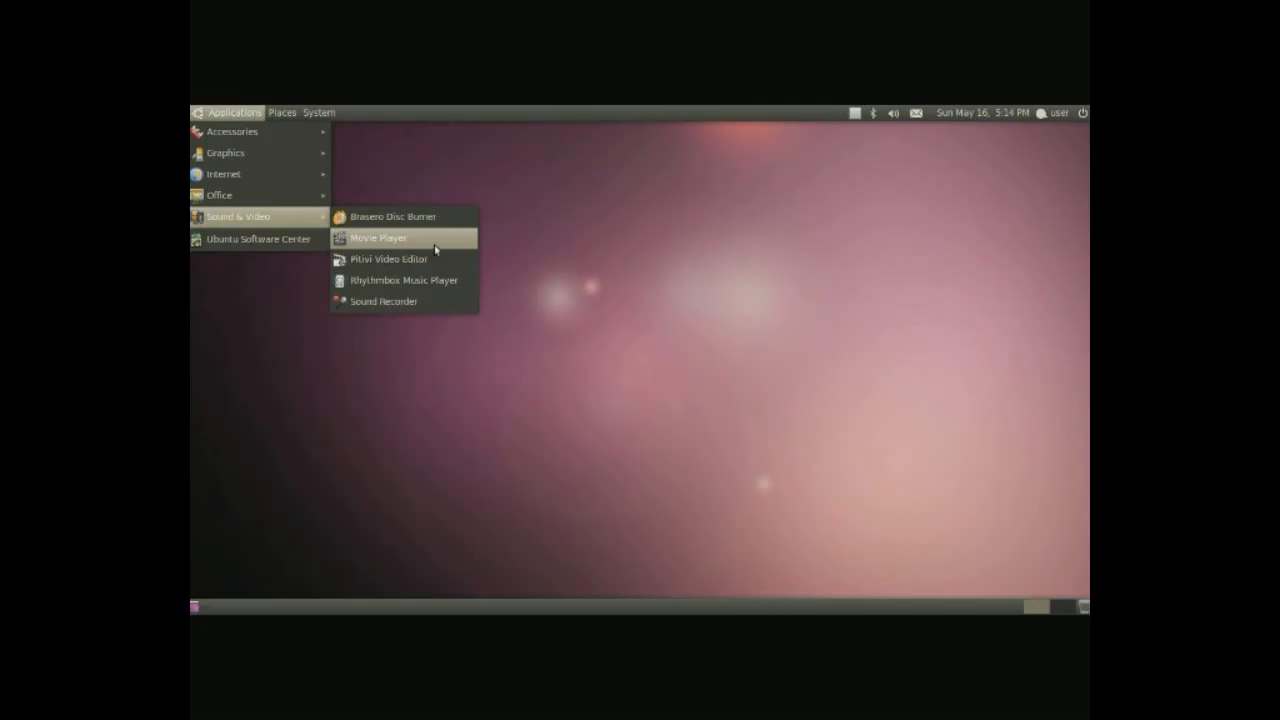
# - Launch Movie Player, shift it left, cycle the sidebar through BBC, Properties and Playlist, then close it
pyautogui.click(378, 237)
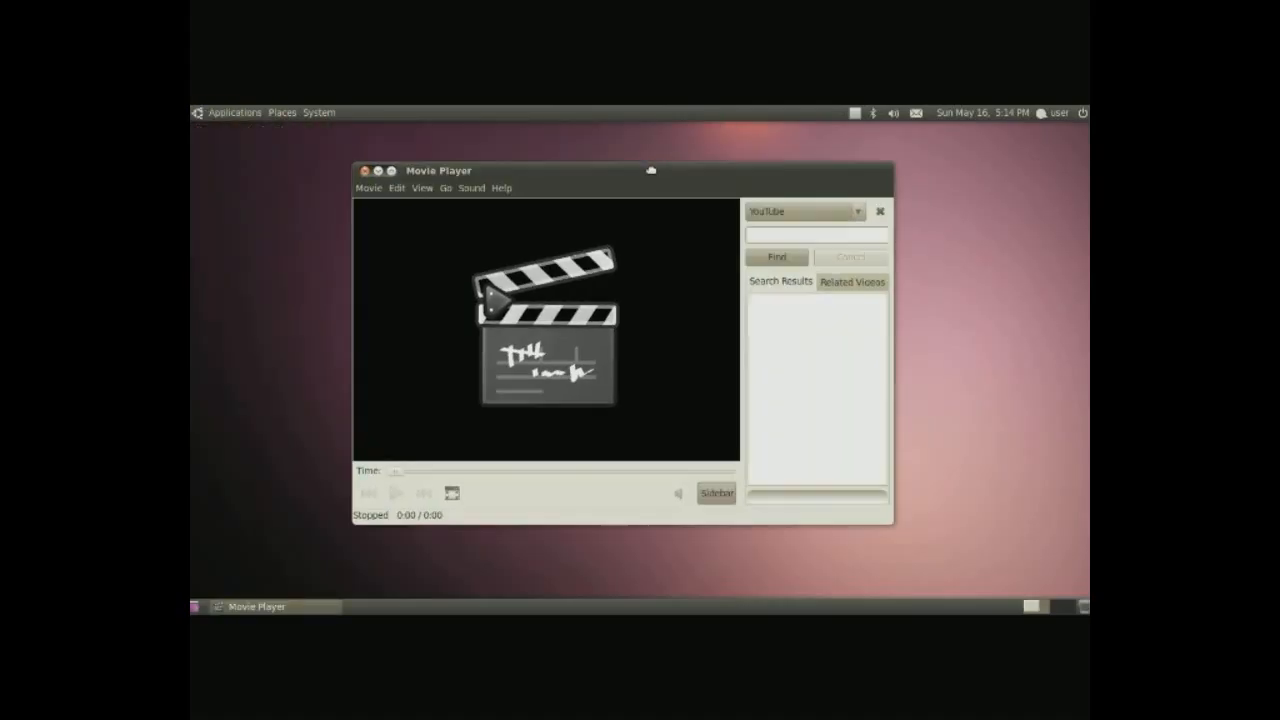
pyautogui.moveTo(650, 170); pyautogui.dragTo(611, 178)
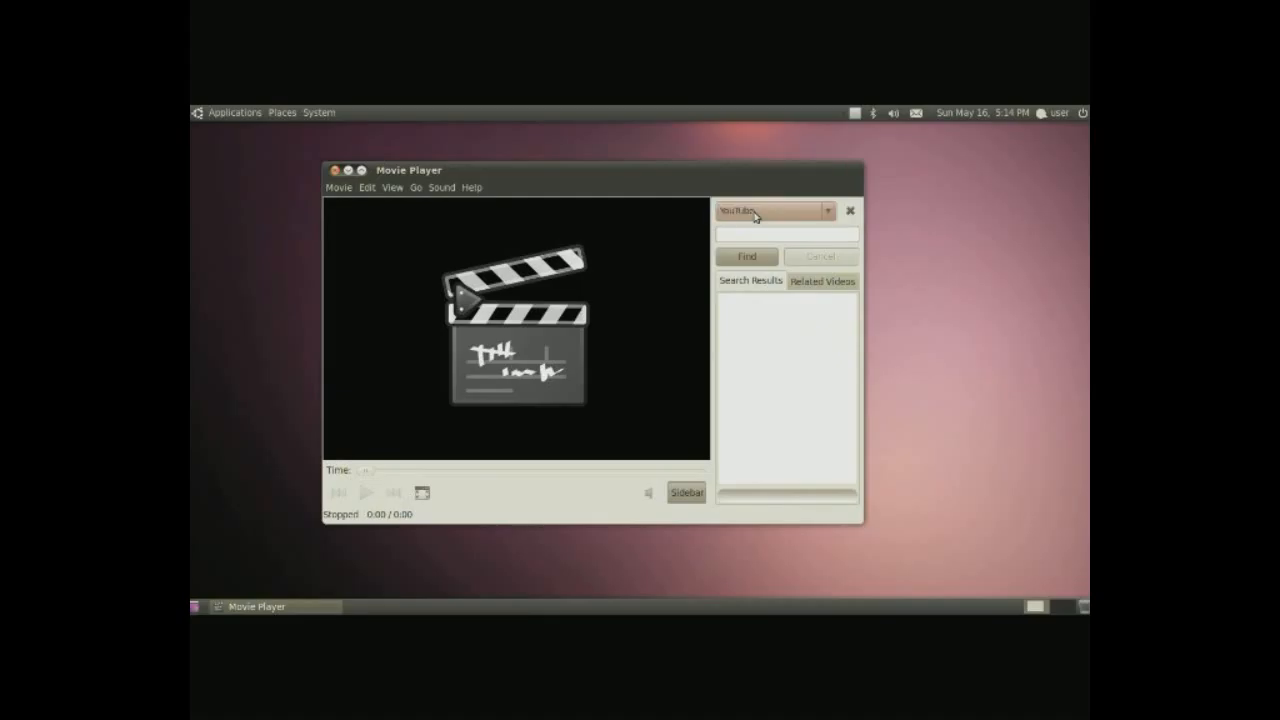
pyautogui.click(770, 210)
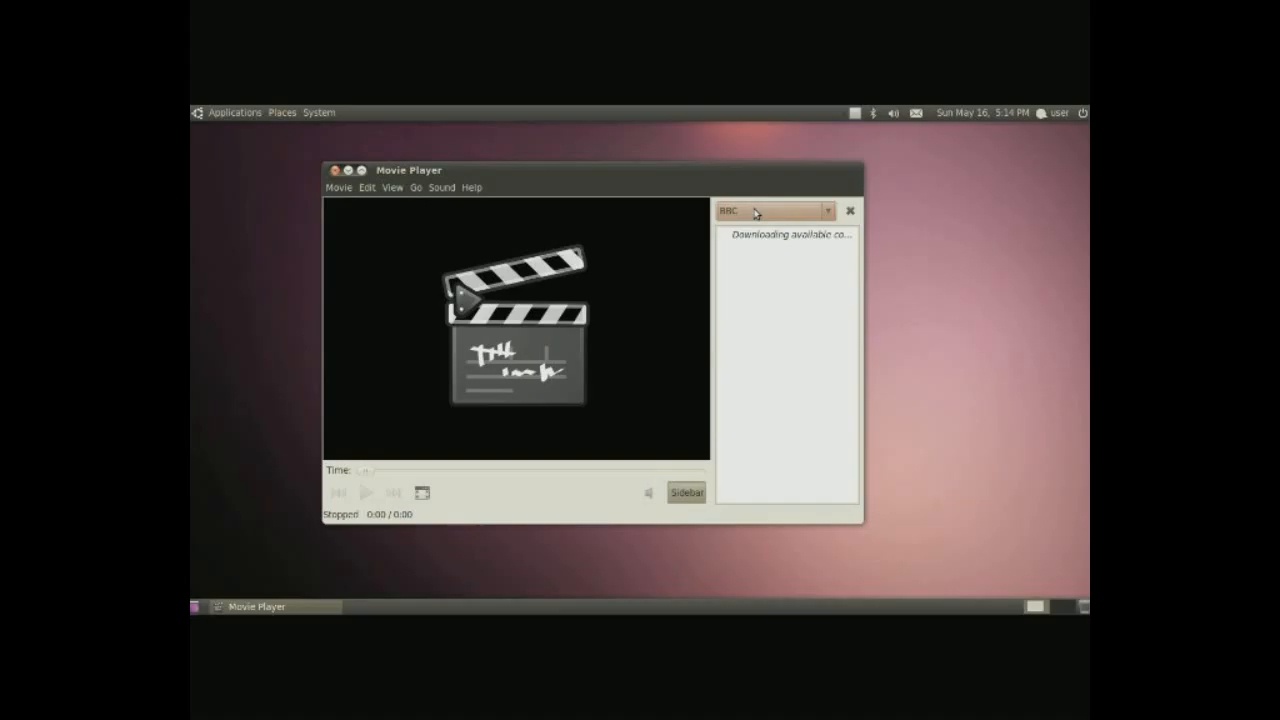
pyautogui.click(775, 210)
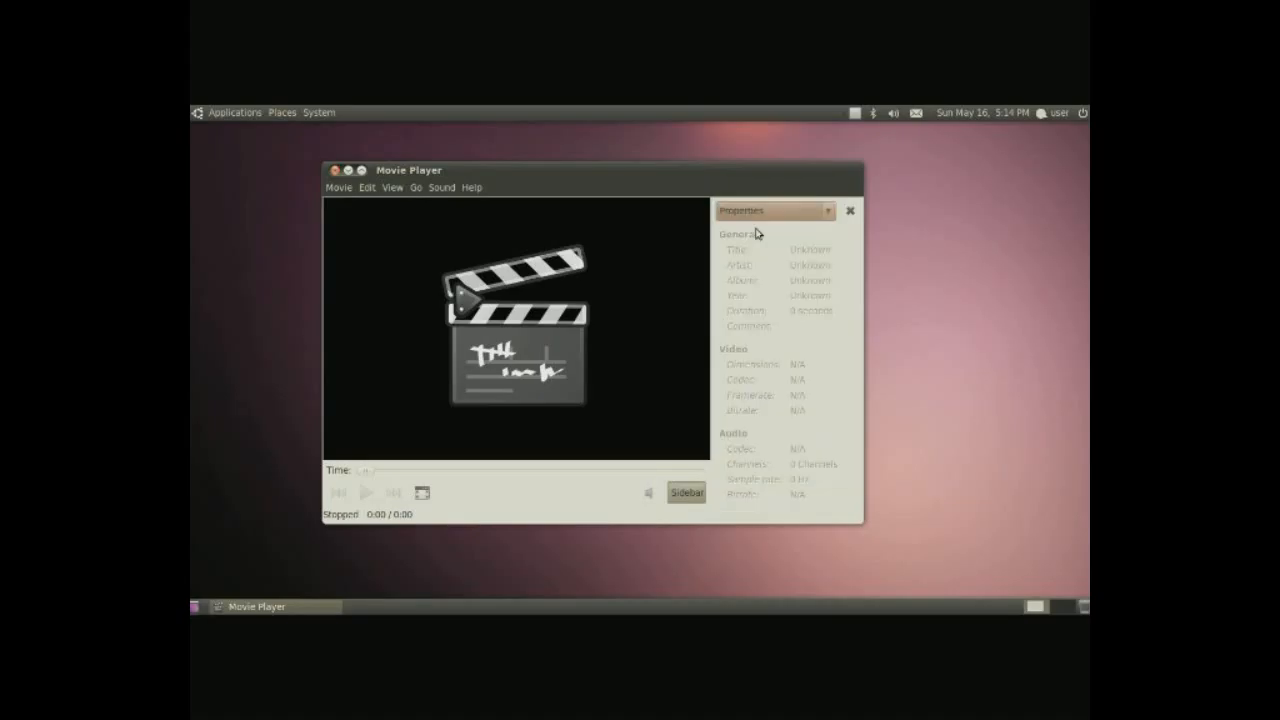
pyautogui.click(775, 210)
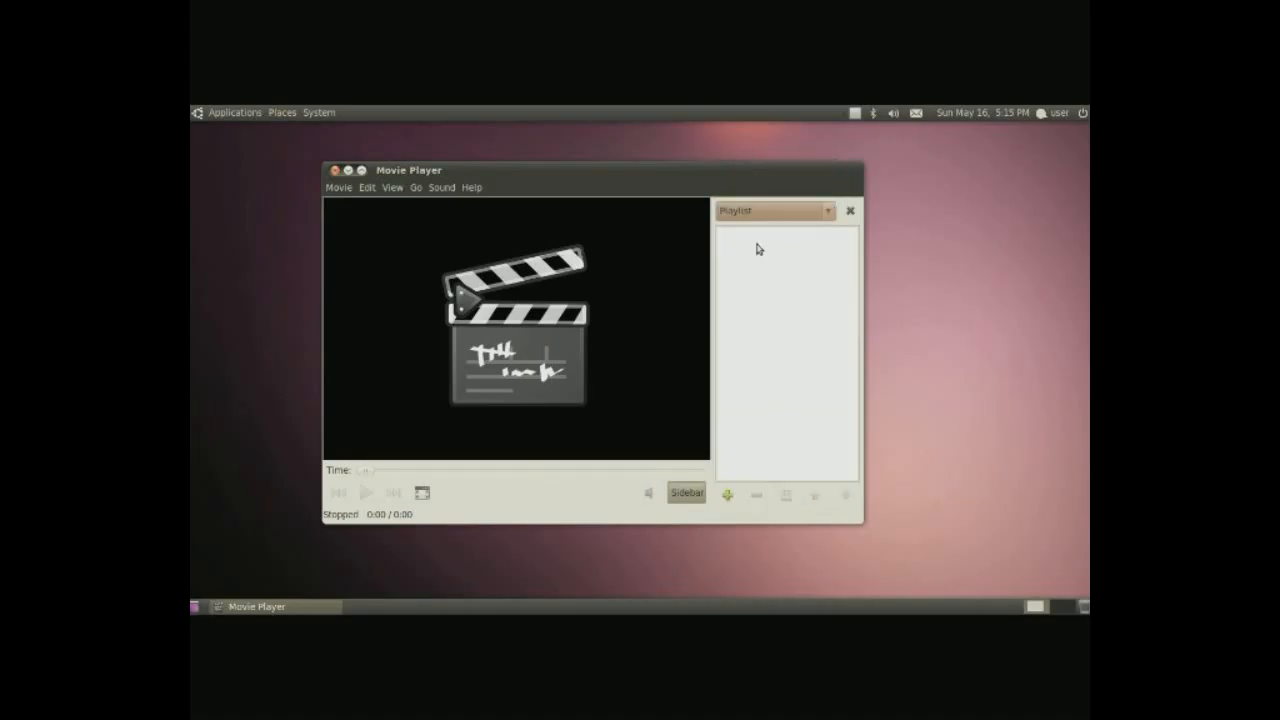
pyautogui.click(234, 112)
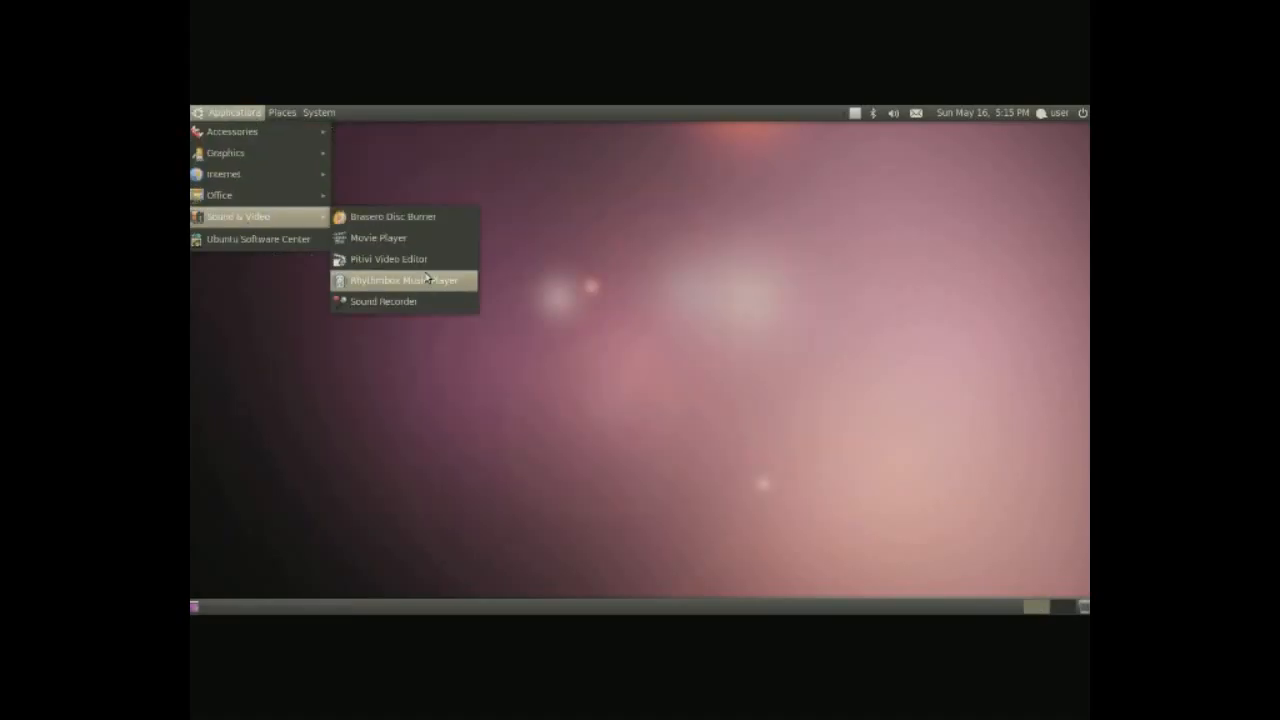
# - Launch PiTiVi Video Editor on an empty new project, then close it
pyautogui.click(389, 259)
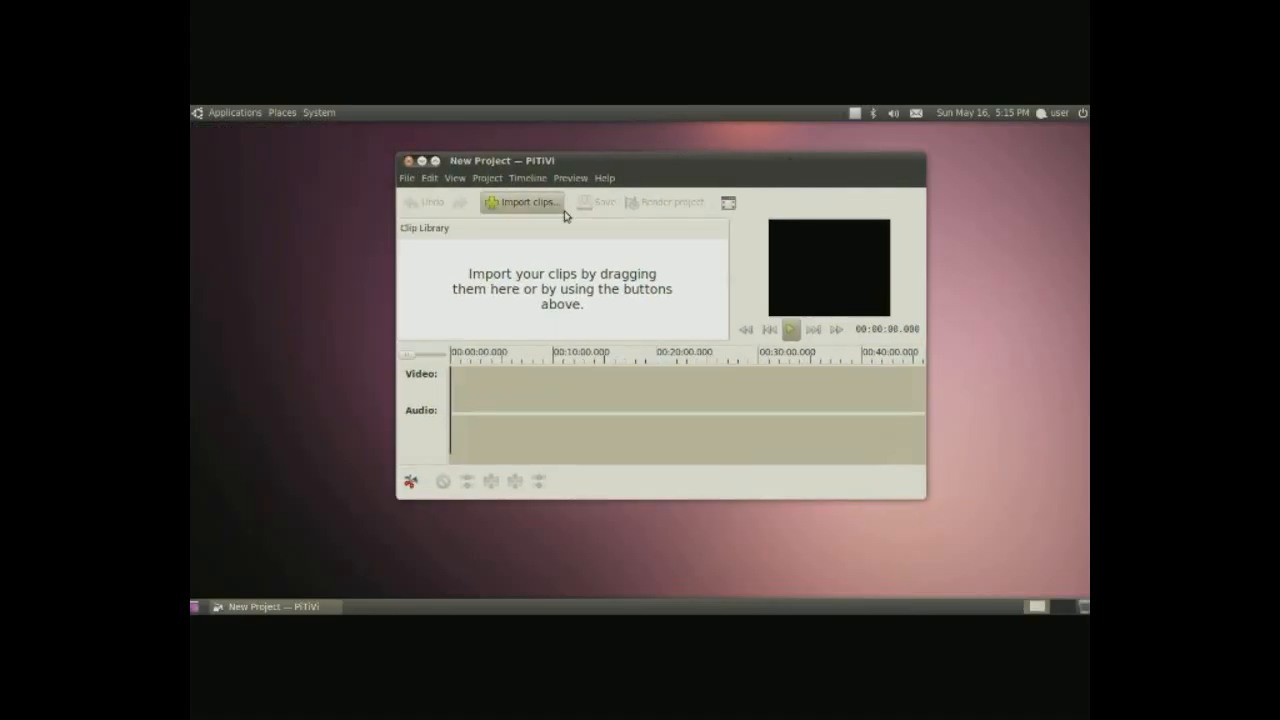
pyautogui.moveTo(642, 372)
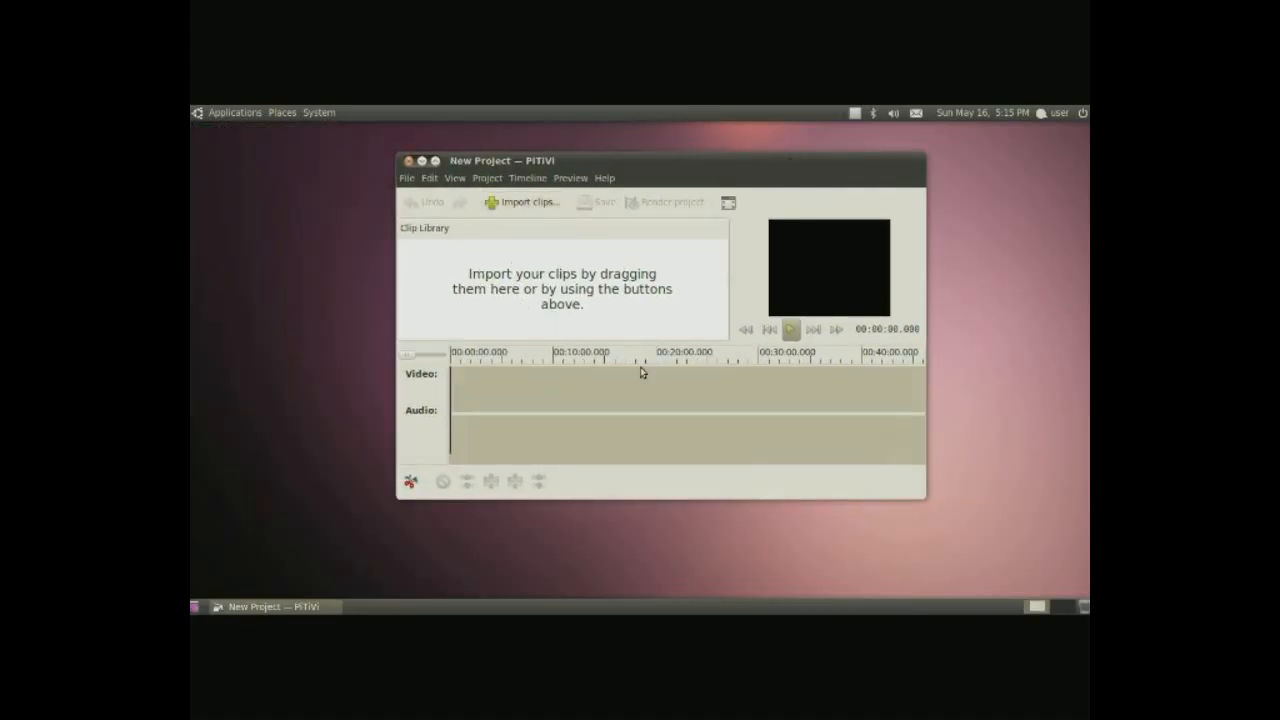
pyautogui.moveTo(437, 280)
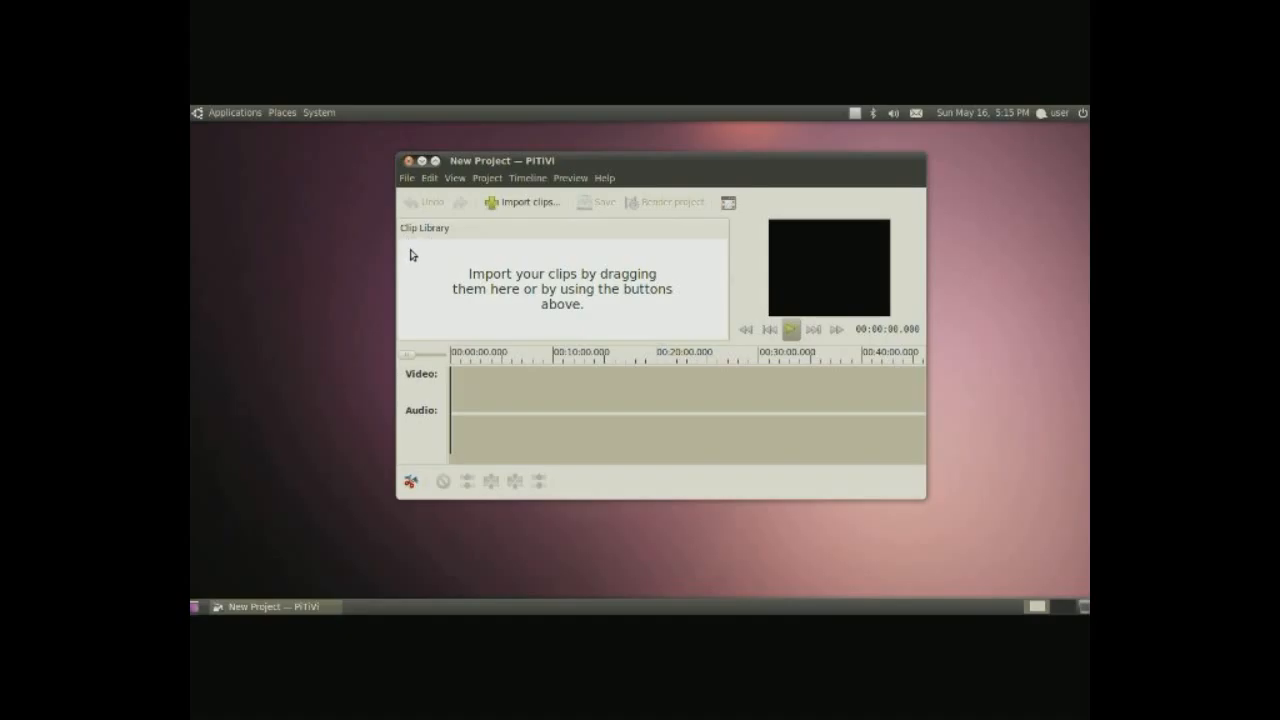
pyautogui.moveTo(460, 394)
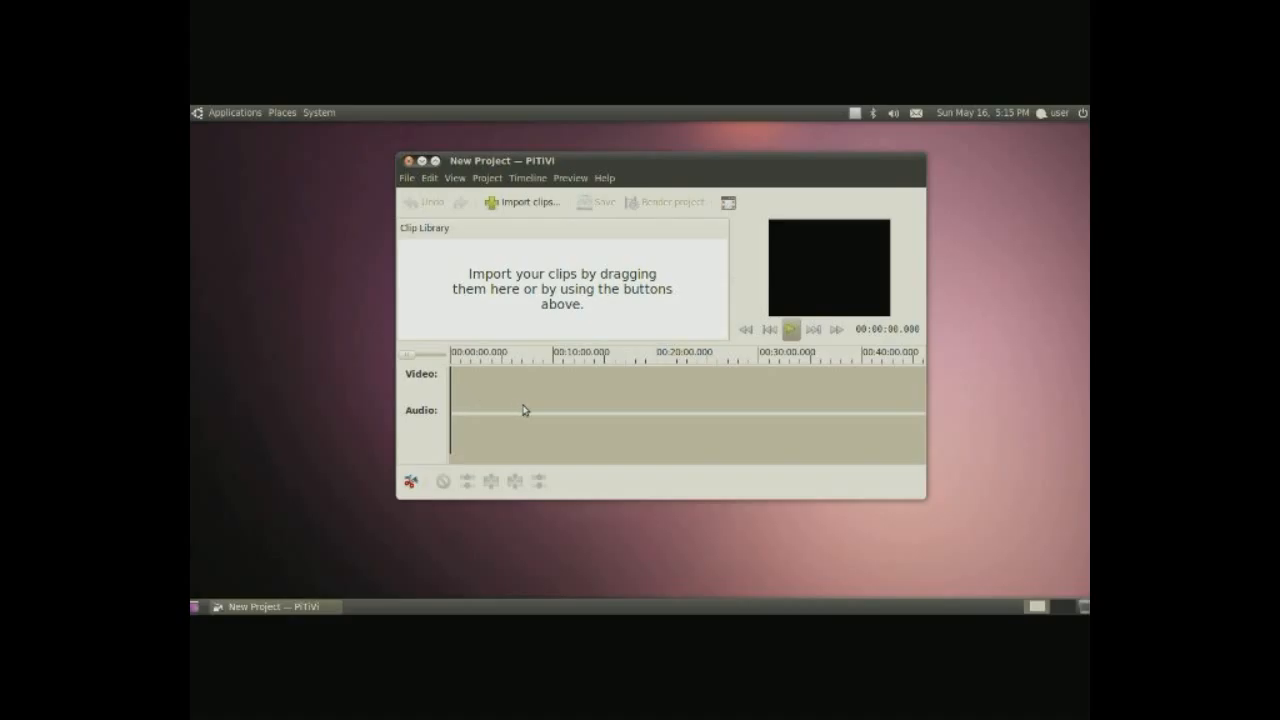
pyautogui.moveTo(518, 386)
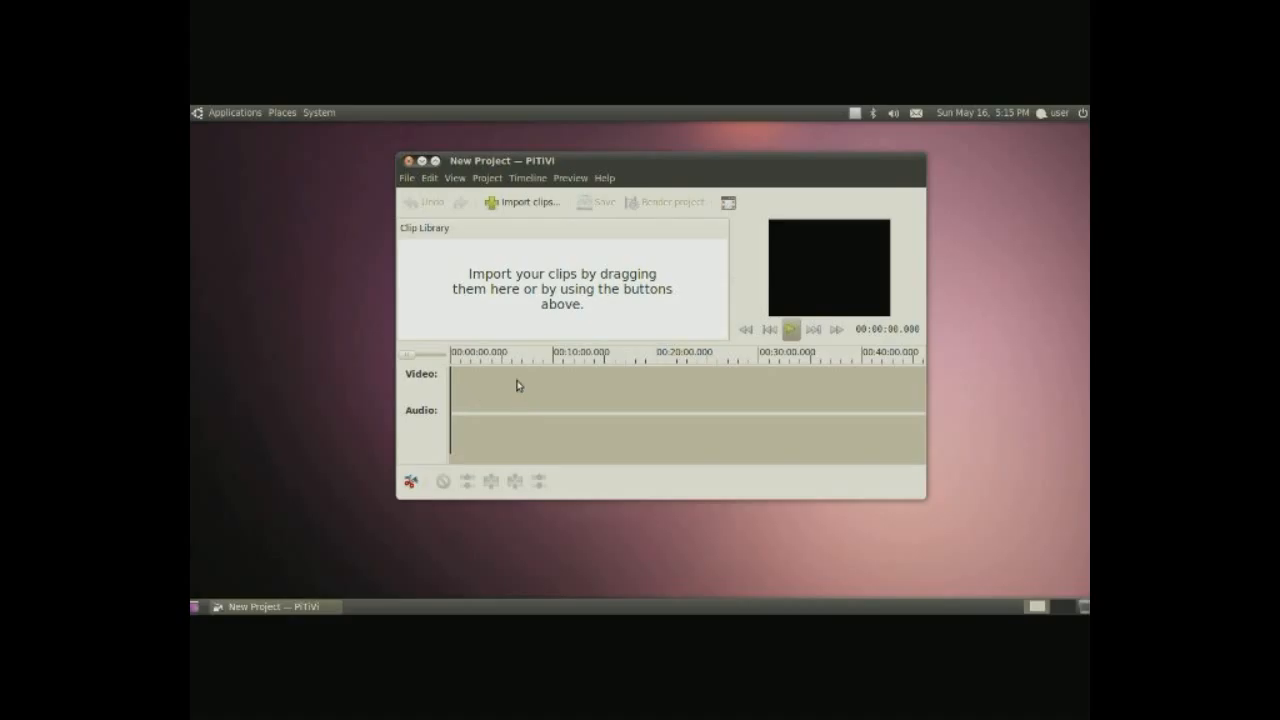
pyautogui.moveTo(661, 223)
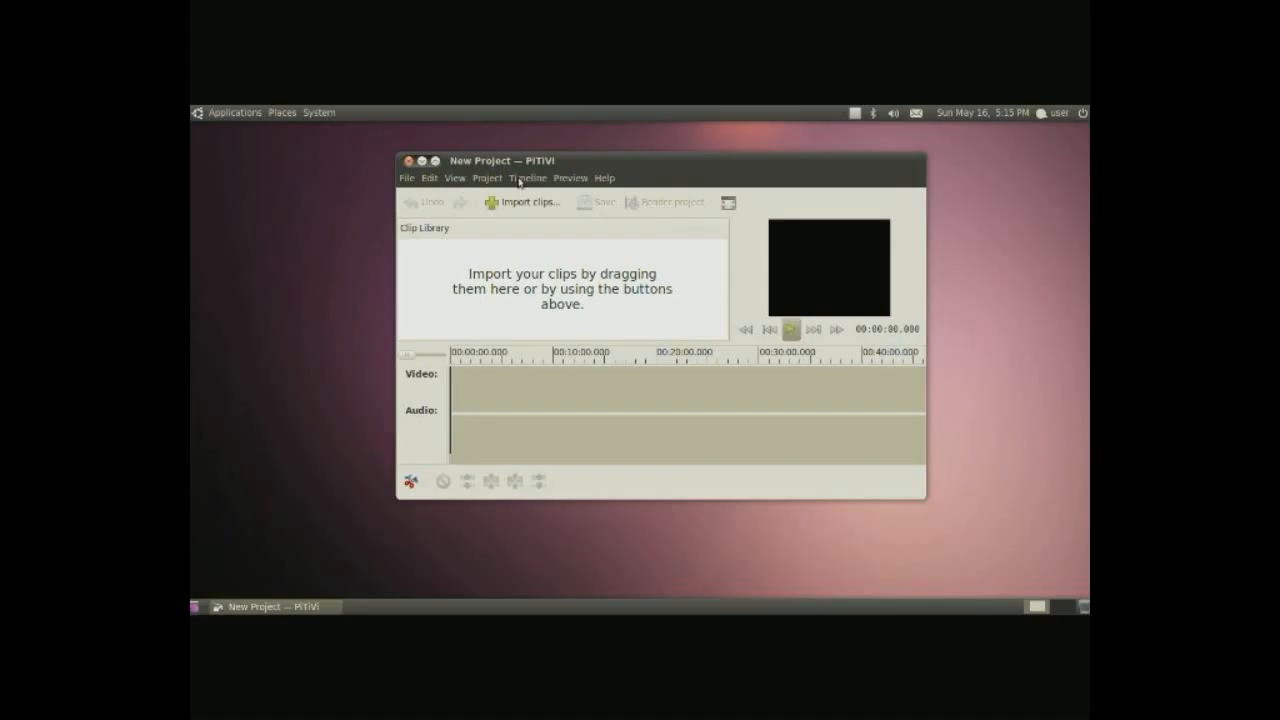
pyautogui.click(234, 112)
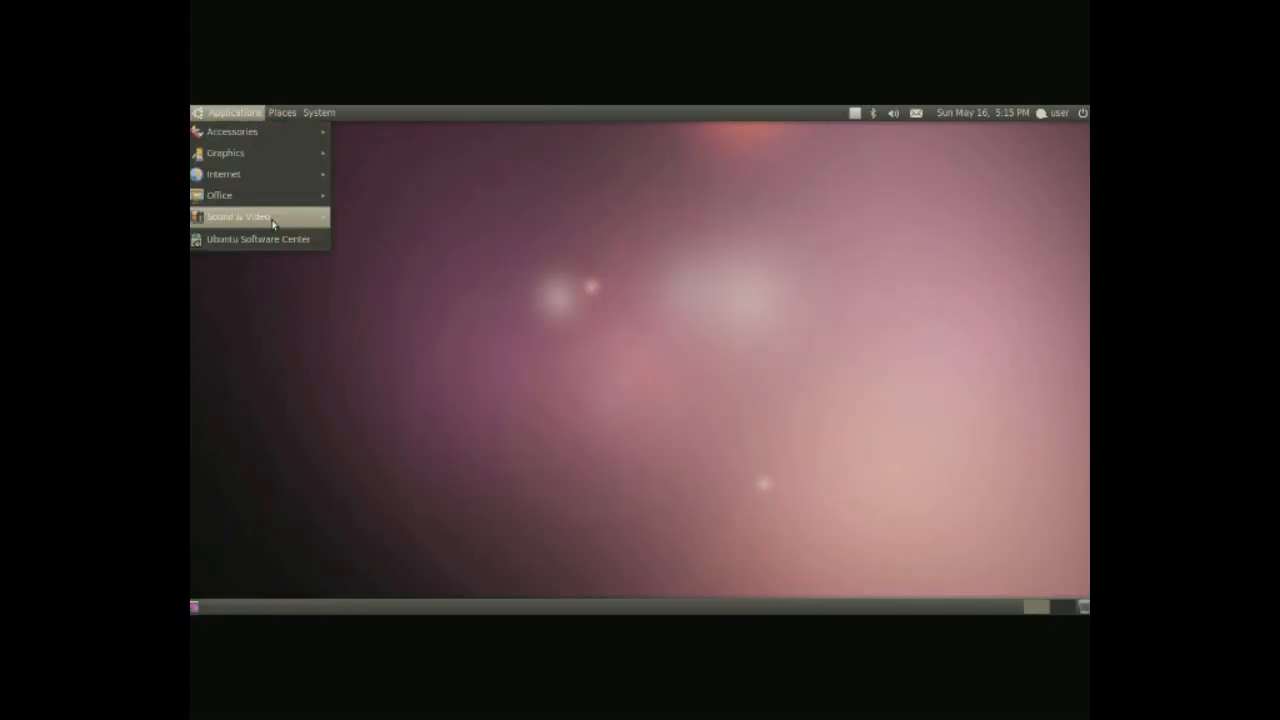
pyautogui.moveTo(237, 216)
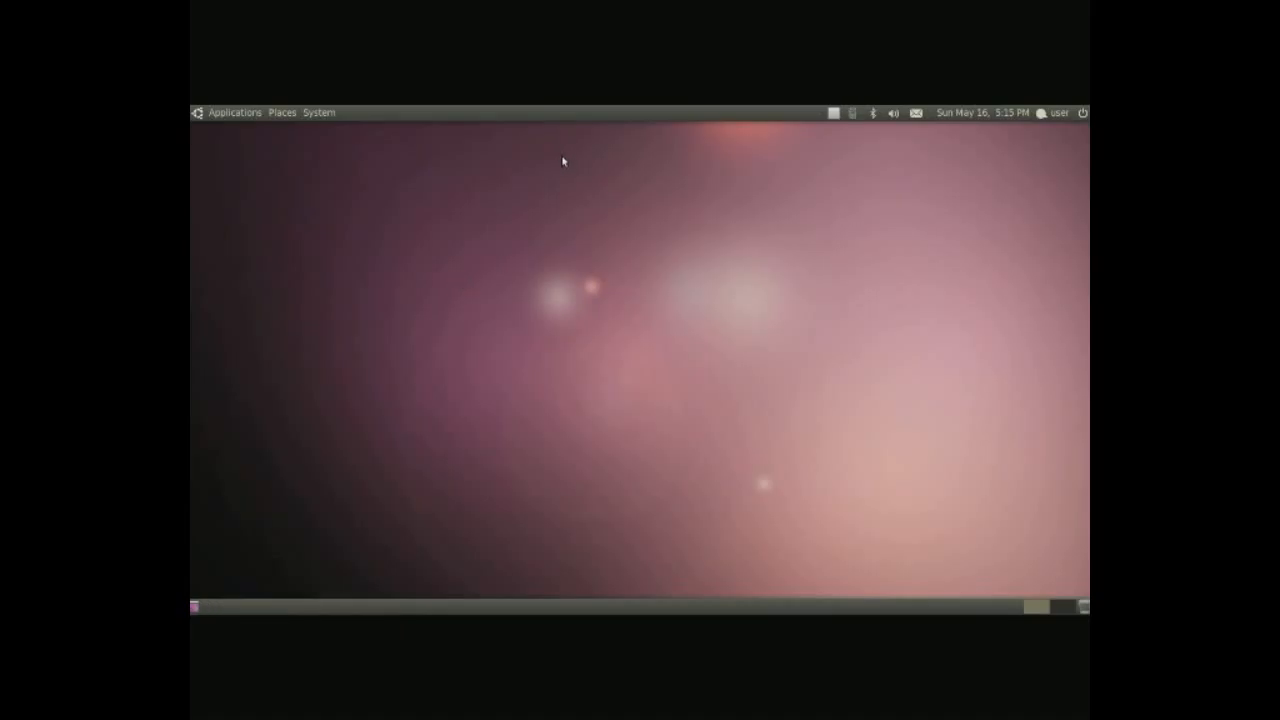
# - Show Rhythmbox from its tray icon, view Radio stations and the Play Queue, and open the Music menu
pyautogui.click(852, 112)
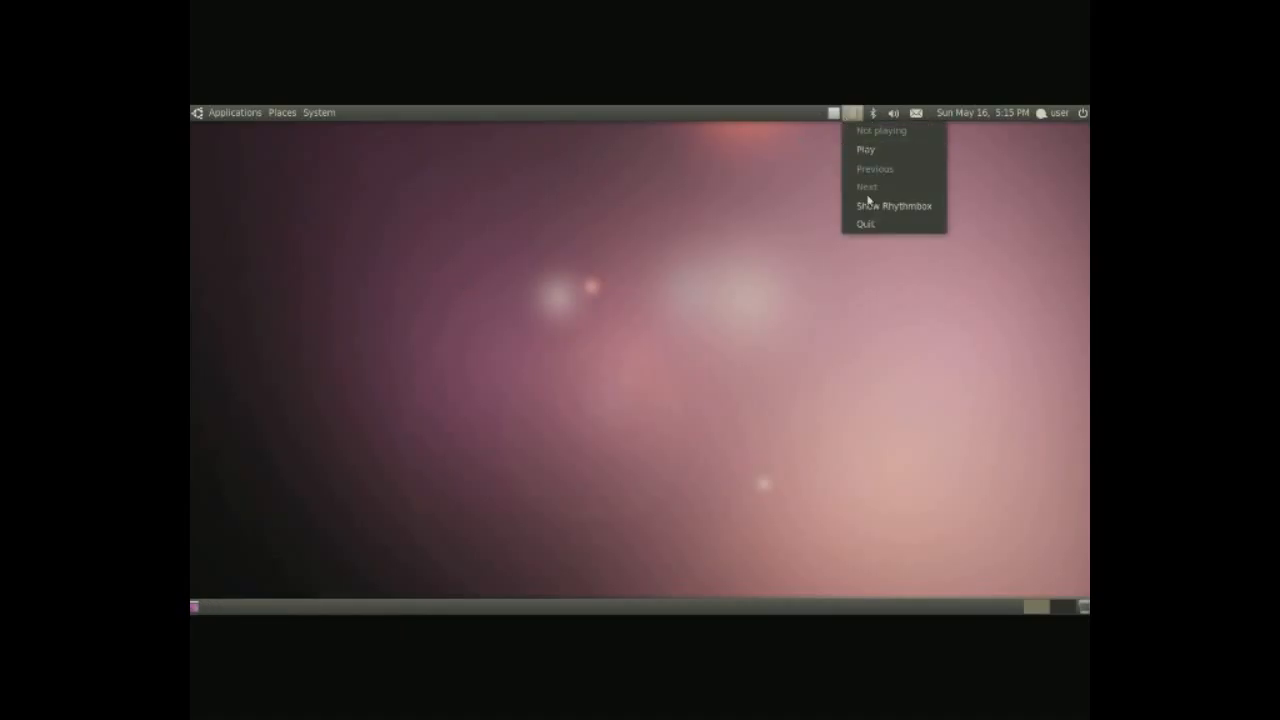
pyautogui.click(894, 205)
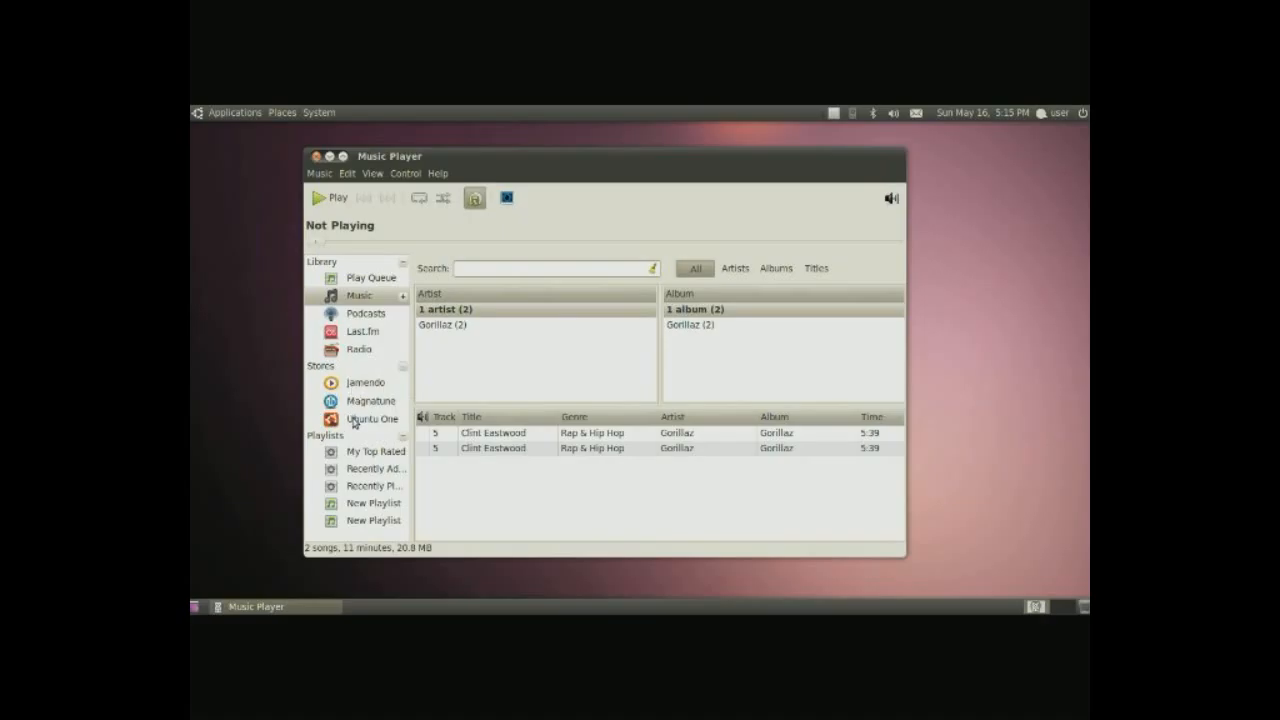
pyautogui.click(358, 349)
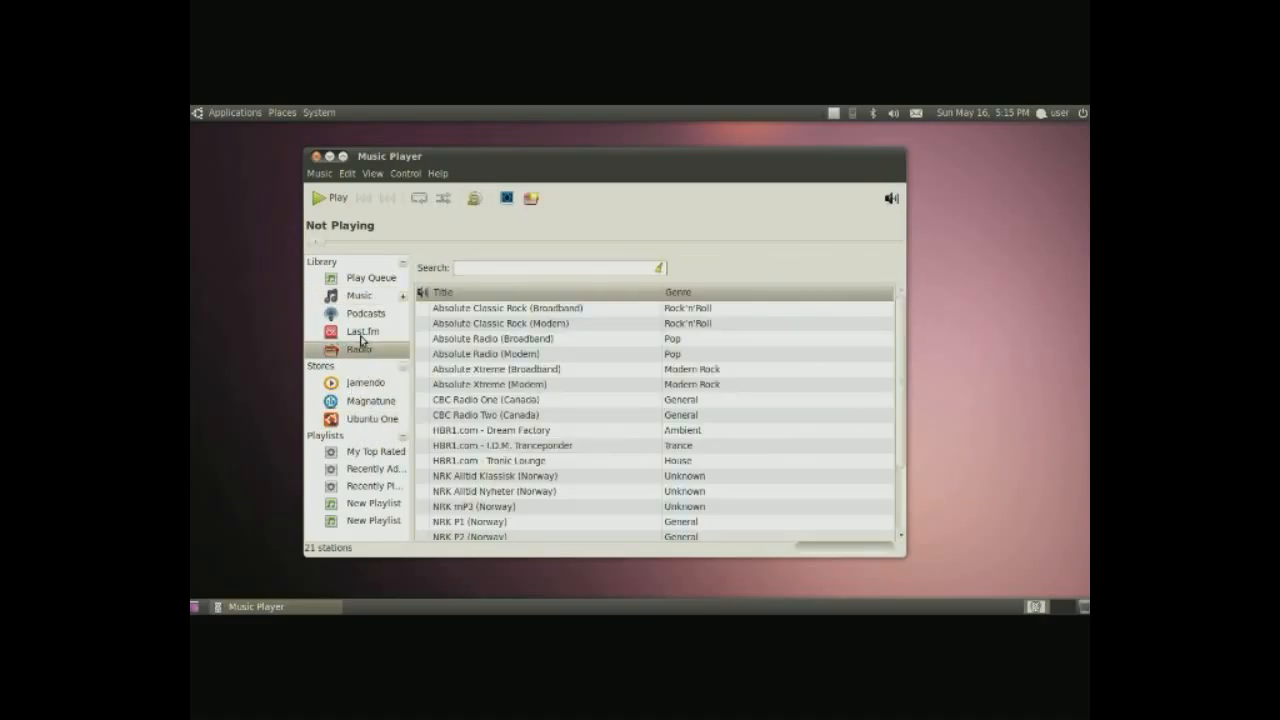
pyautogui.click(371, 277)
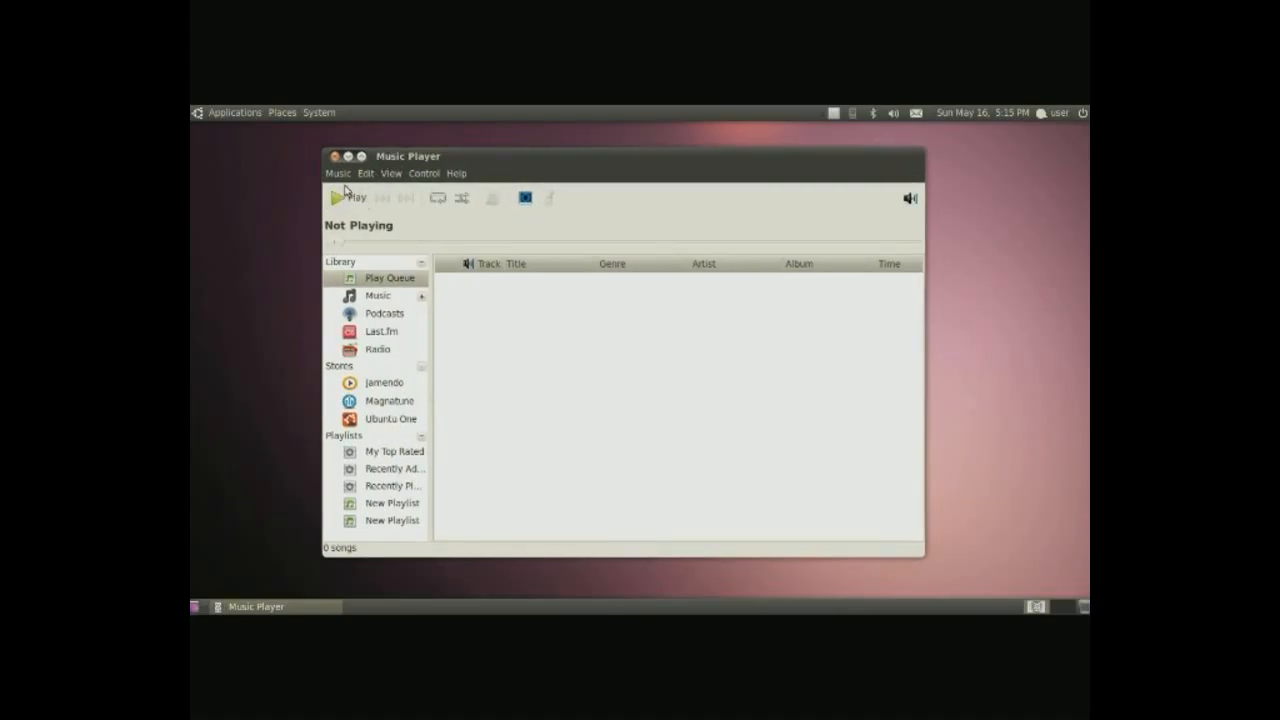
pyautogui.click(338, 173)
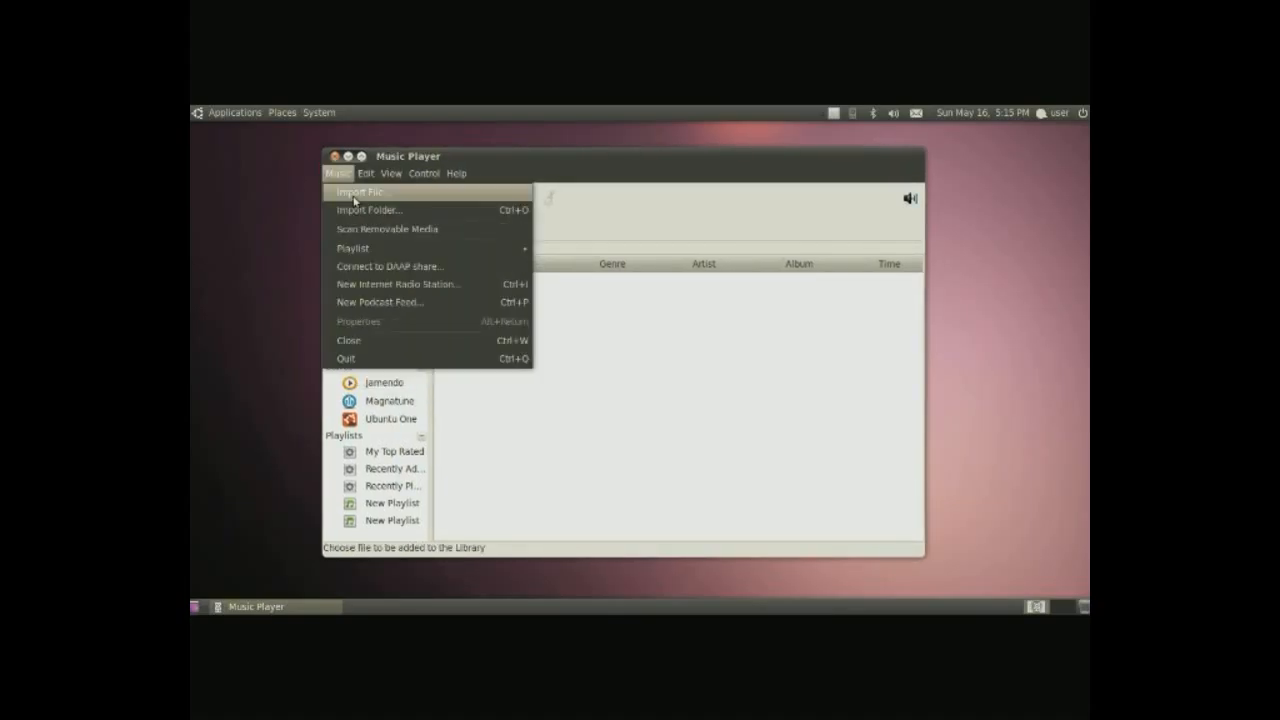
pyautogui.moveTo(367, 210)
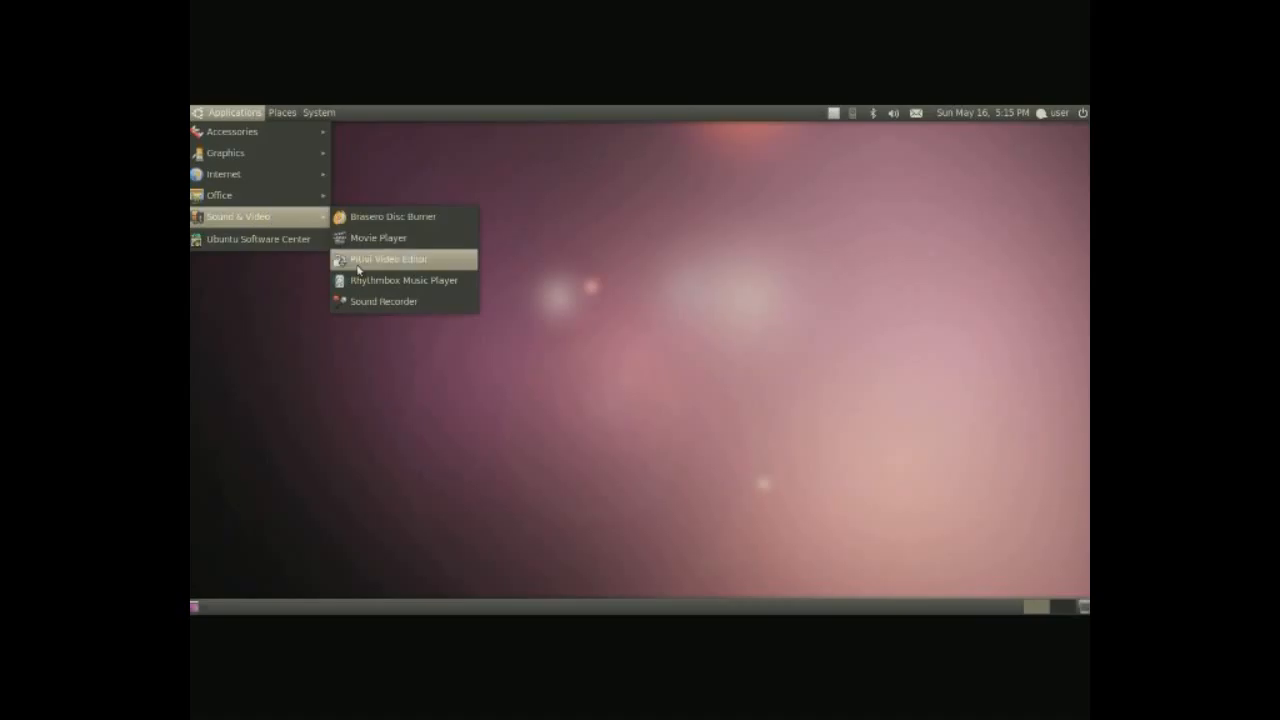
# - Launch Ubuntu Software Center on its Get Software departments page listing 32,716 items
pyautogui.click(384, 301)
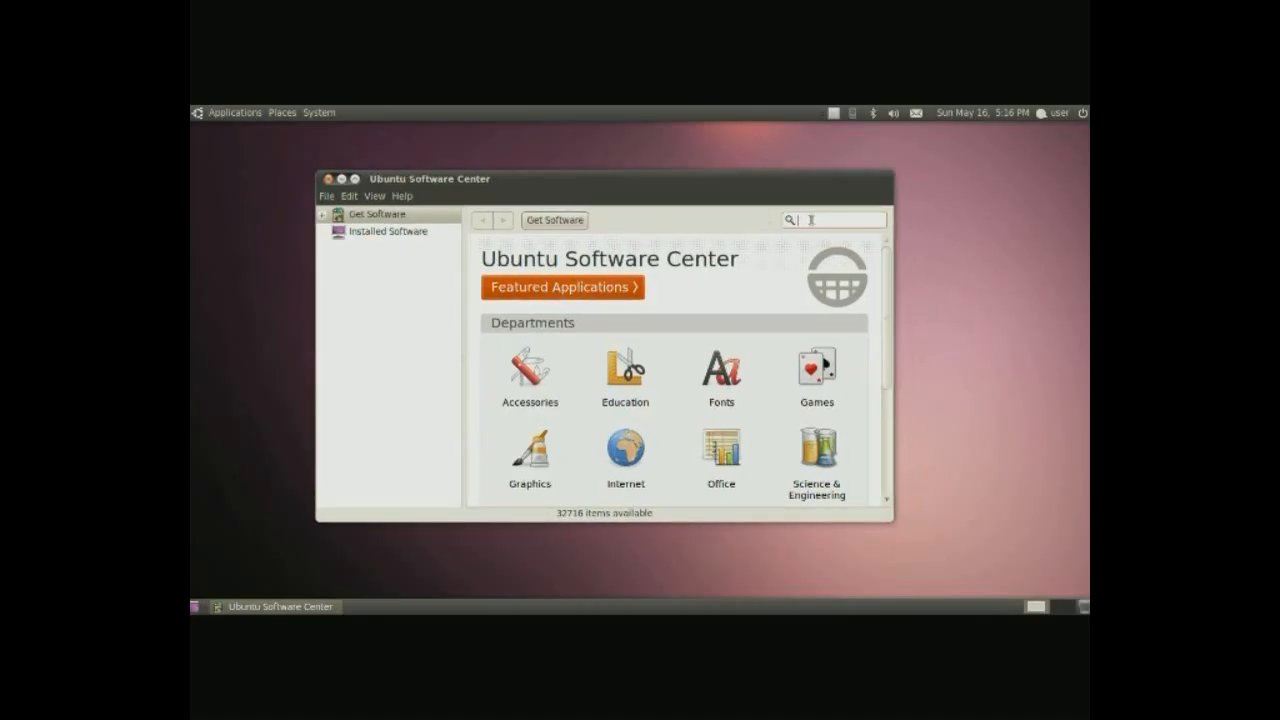
pyautogui.write('v')
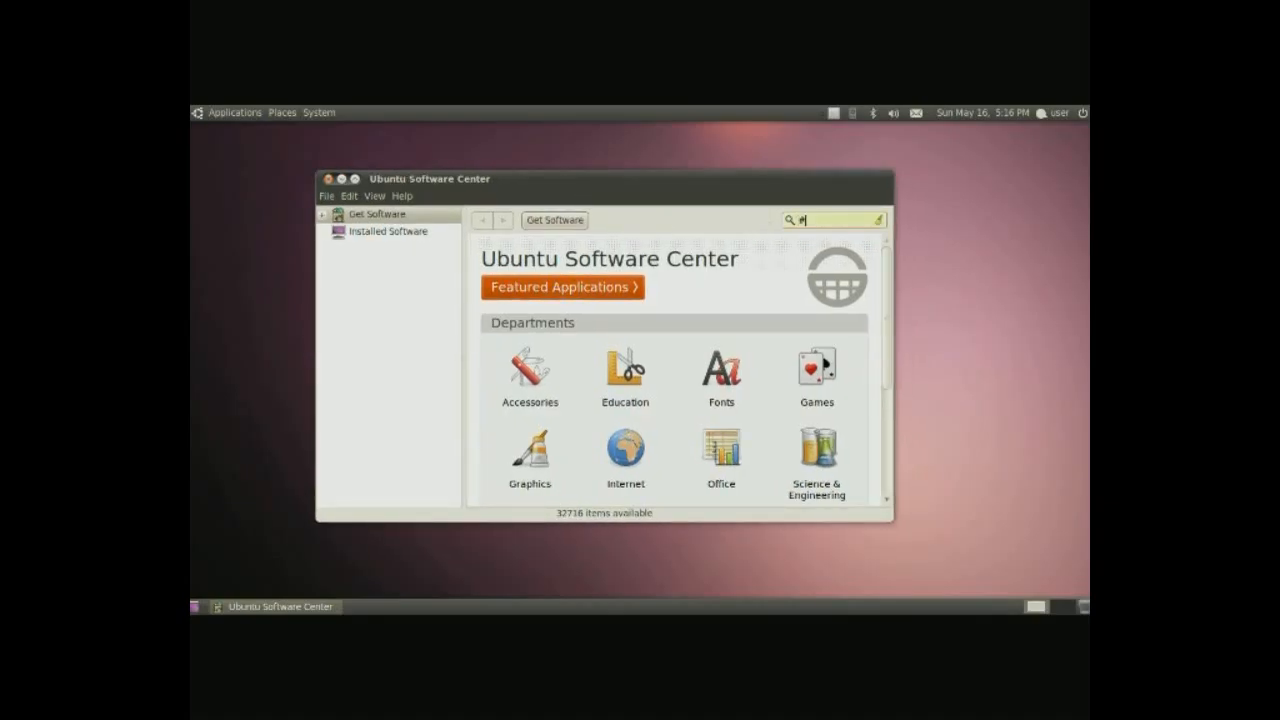
pyautogui.write('d')
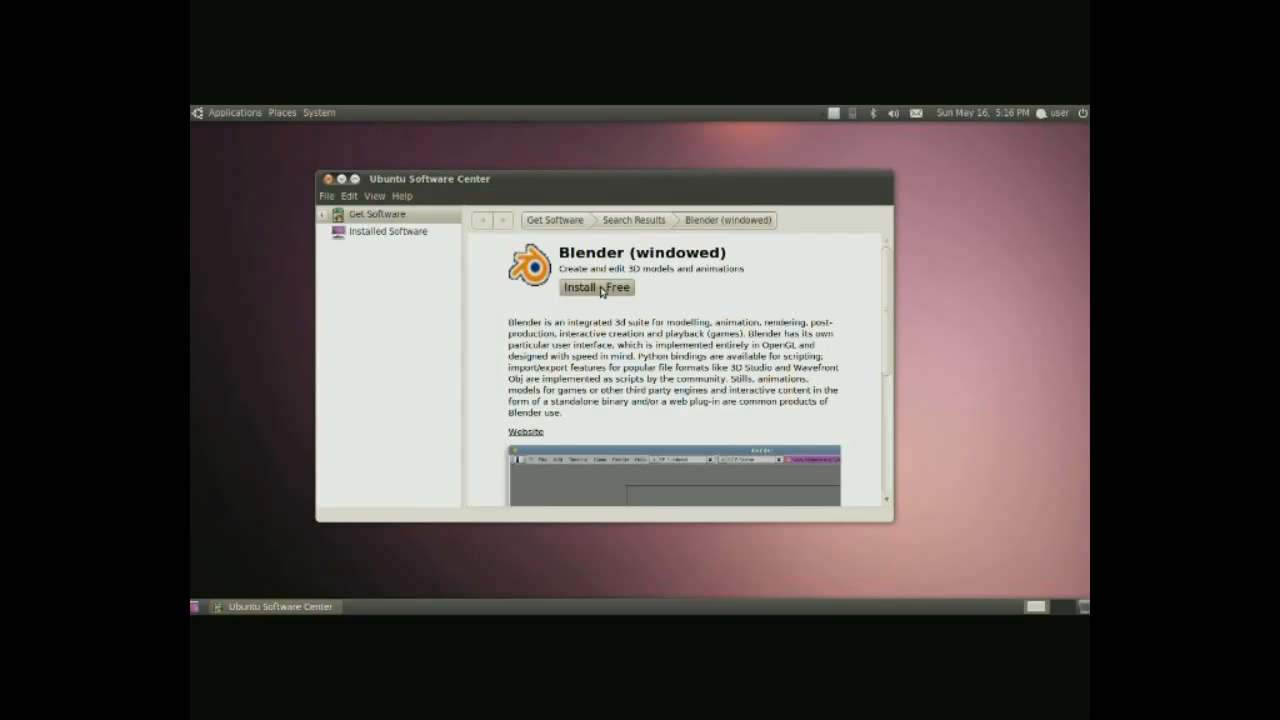
pyautogui.moveTo(424, 236)
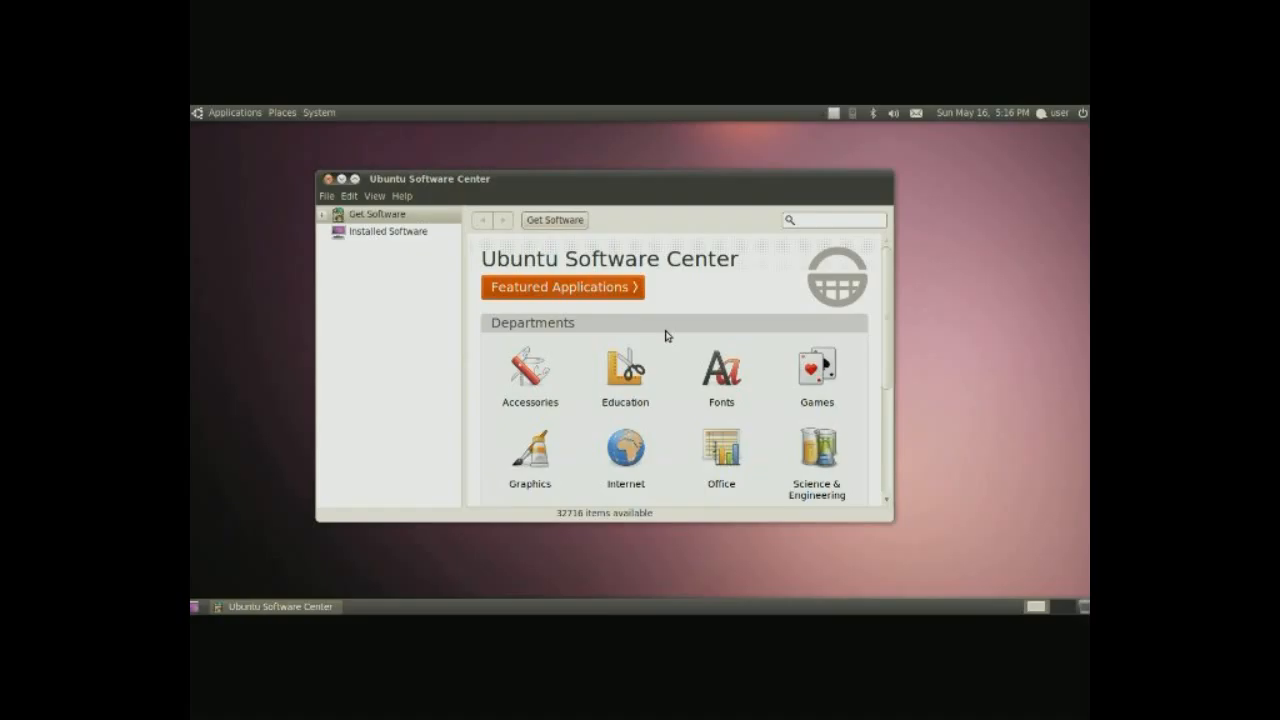
pyautogui.scroll(-3)
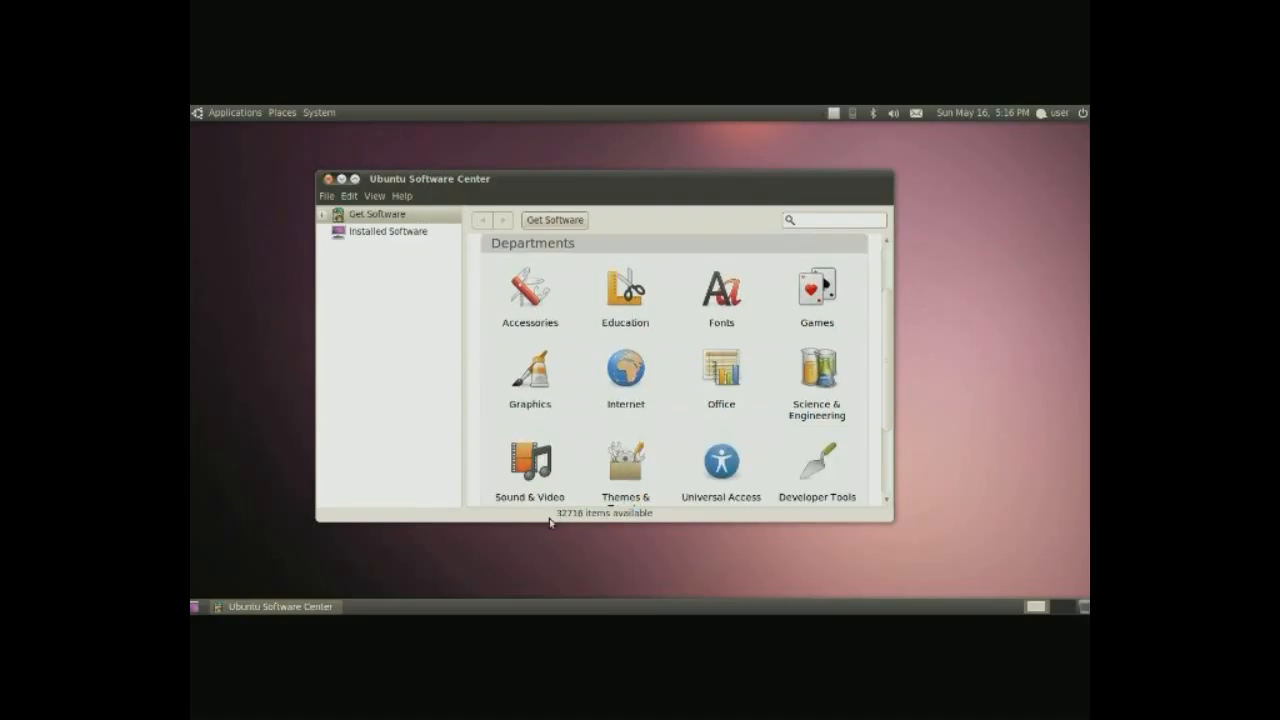
pyautogui.moveTo(578, 525)
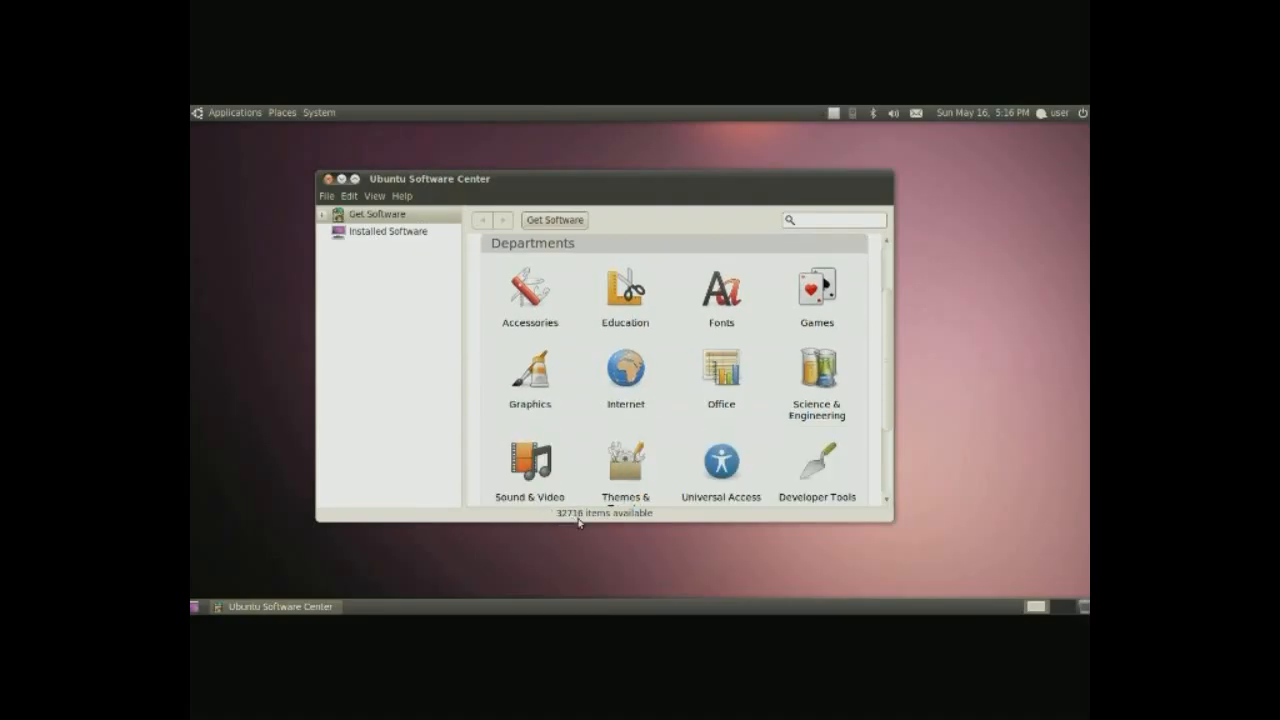